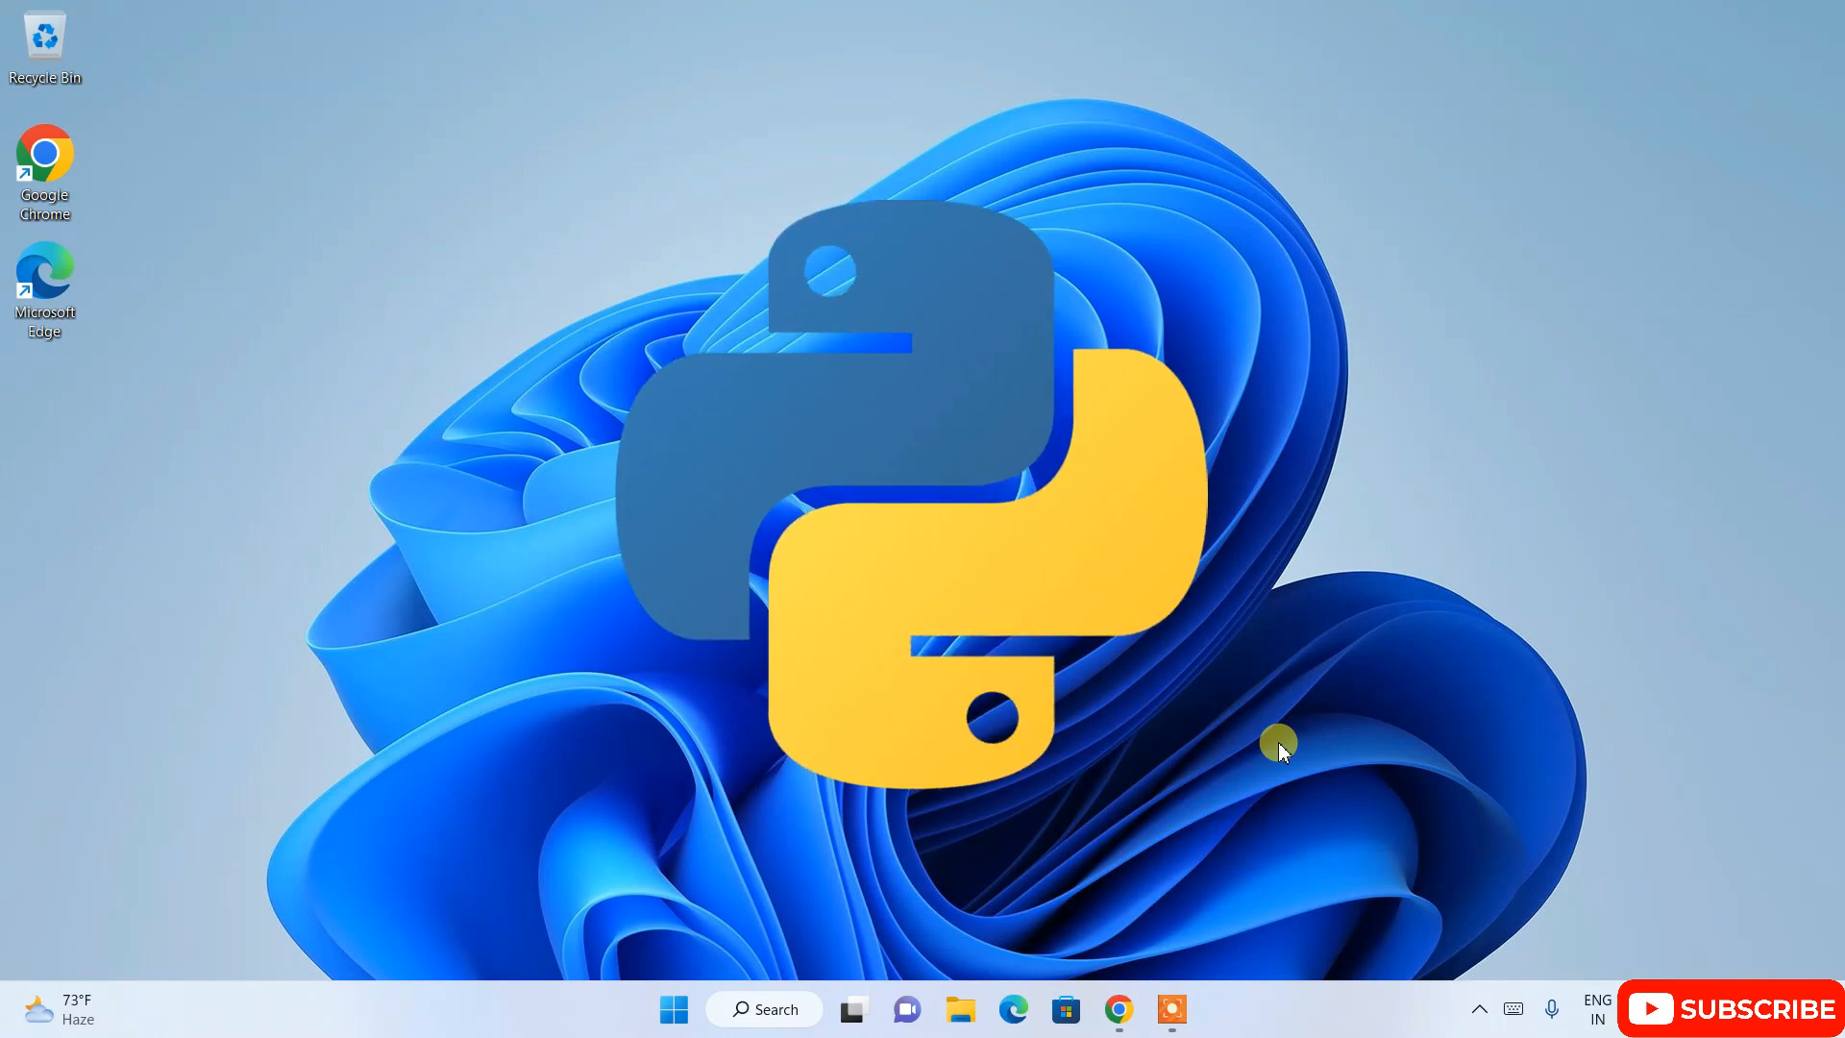
# Step: Show python.org/downloads/ in Chrome with the Python 3.11.2 for Windows offer
pyautogui.click(1117, 1009)
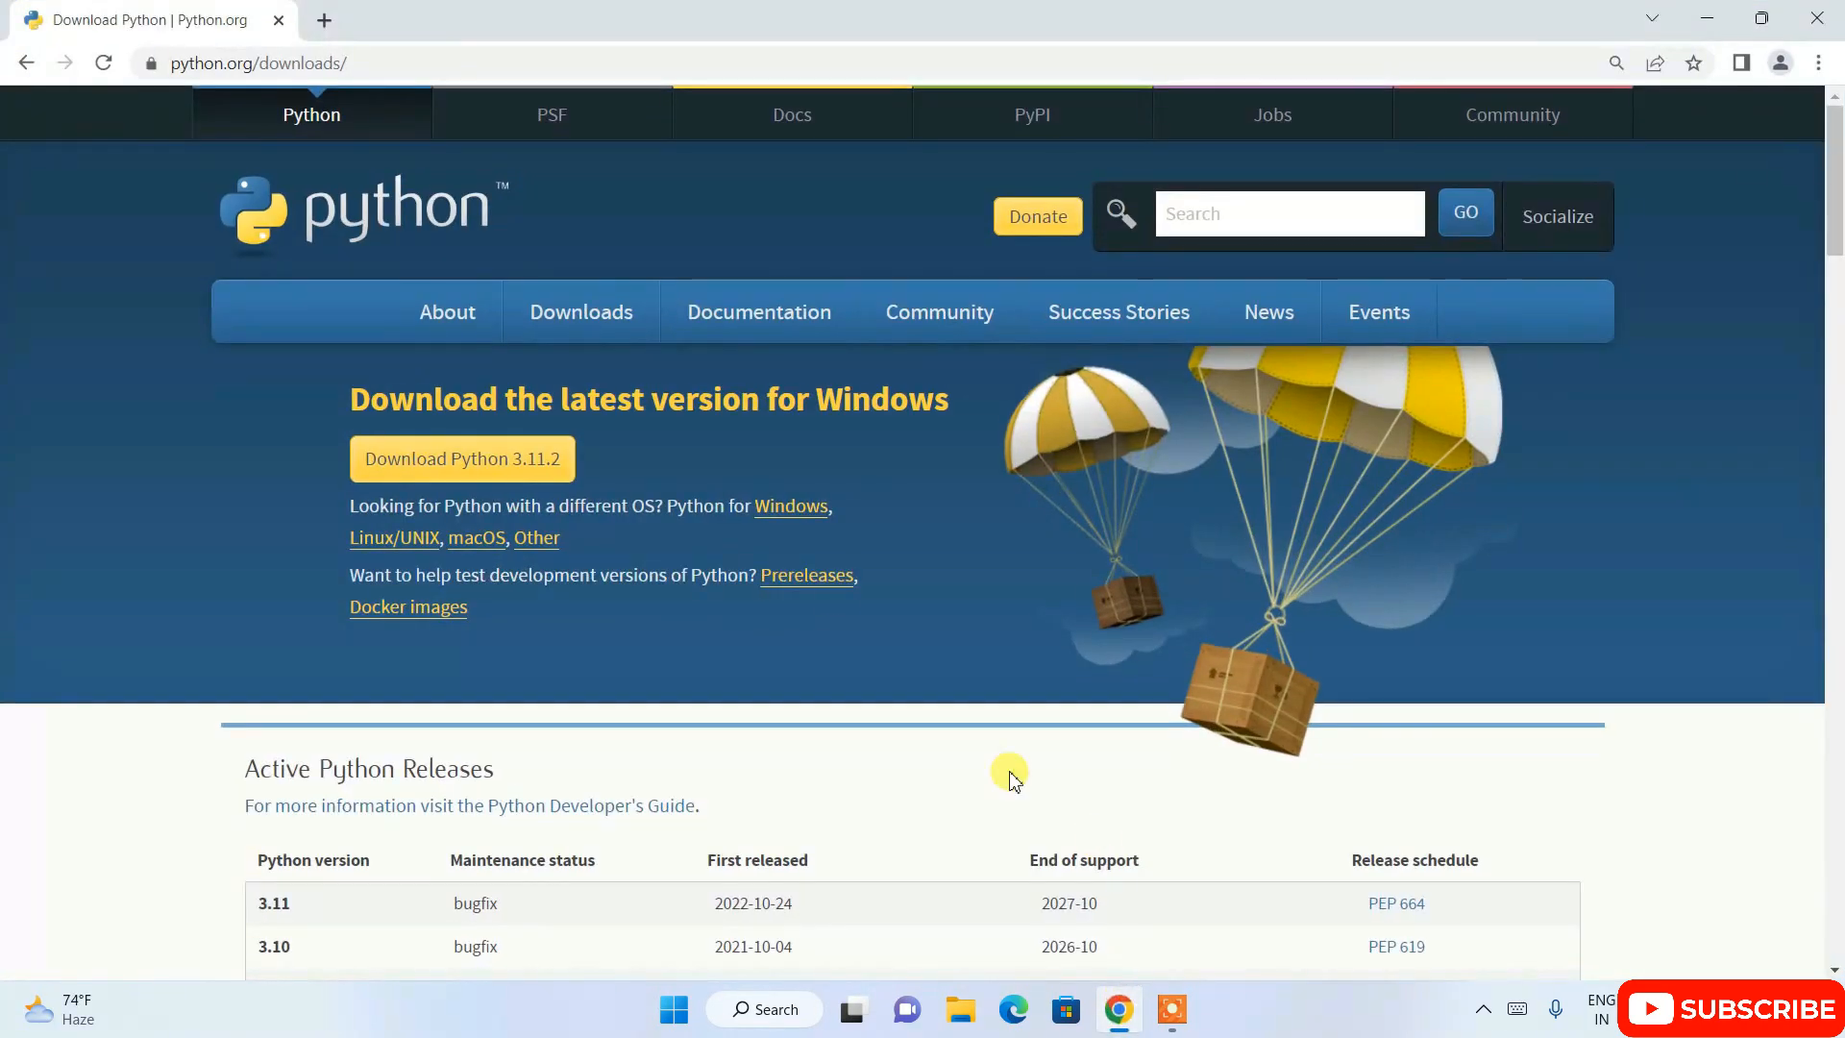
pyautogui.click(260, 61)
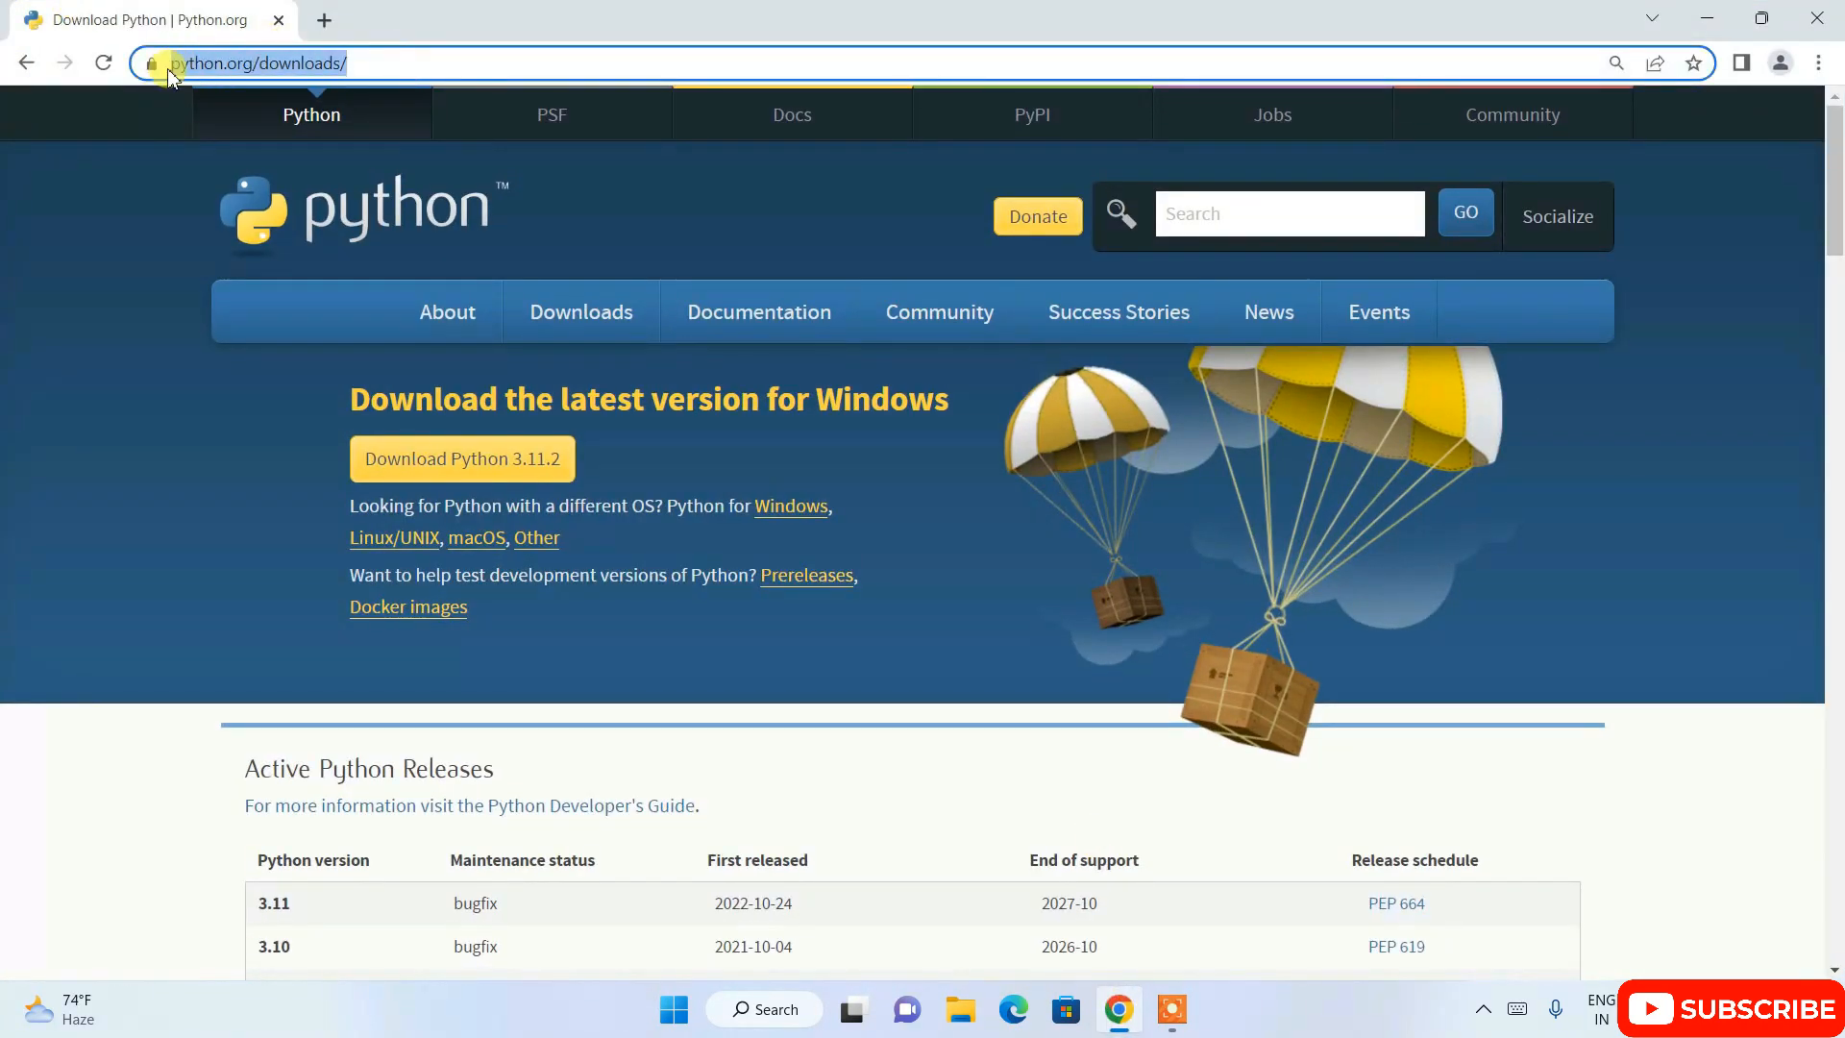
pyautogui.moveTo(815, 181)
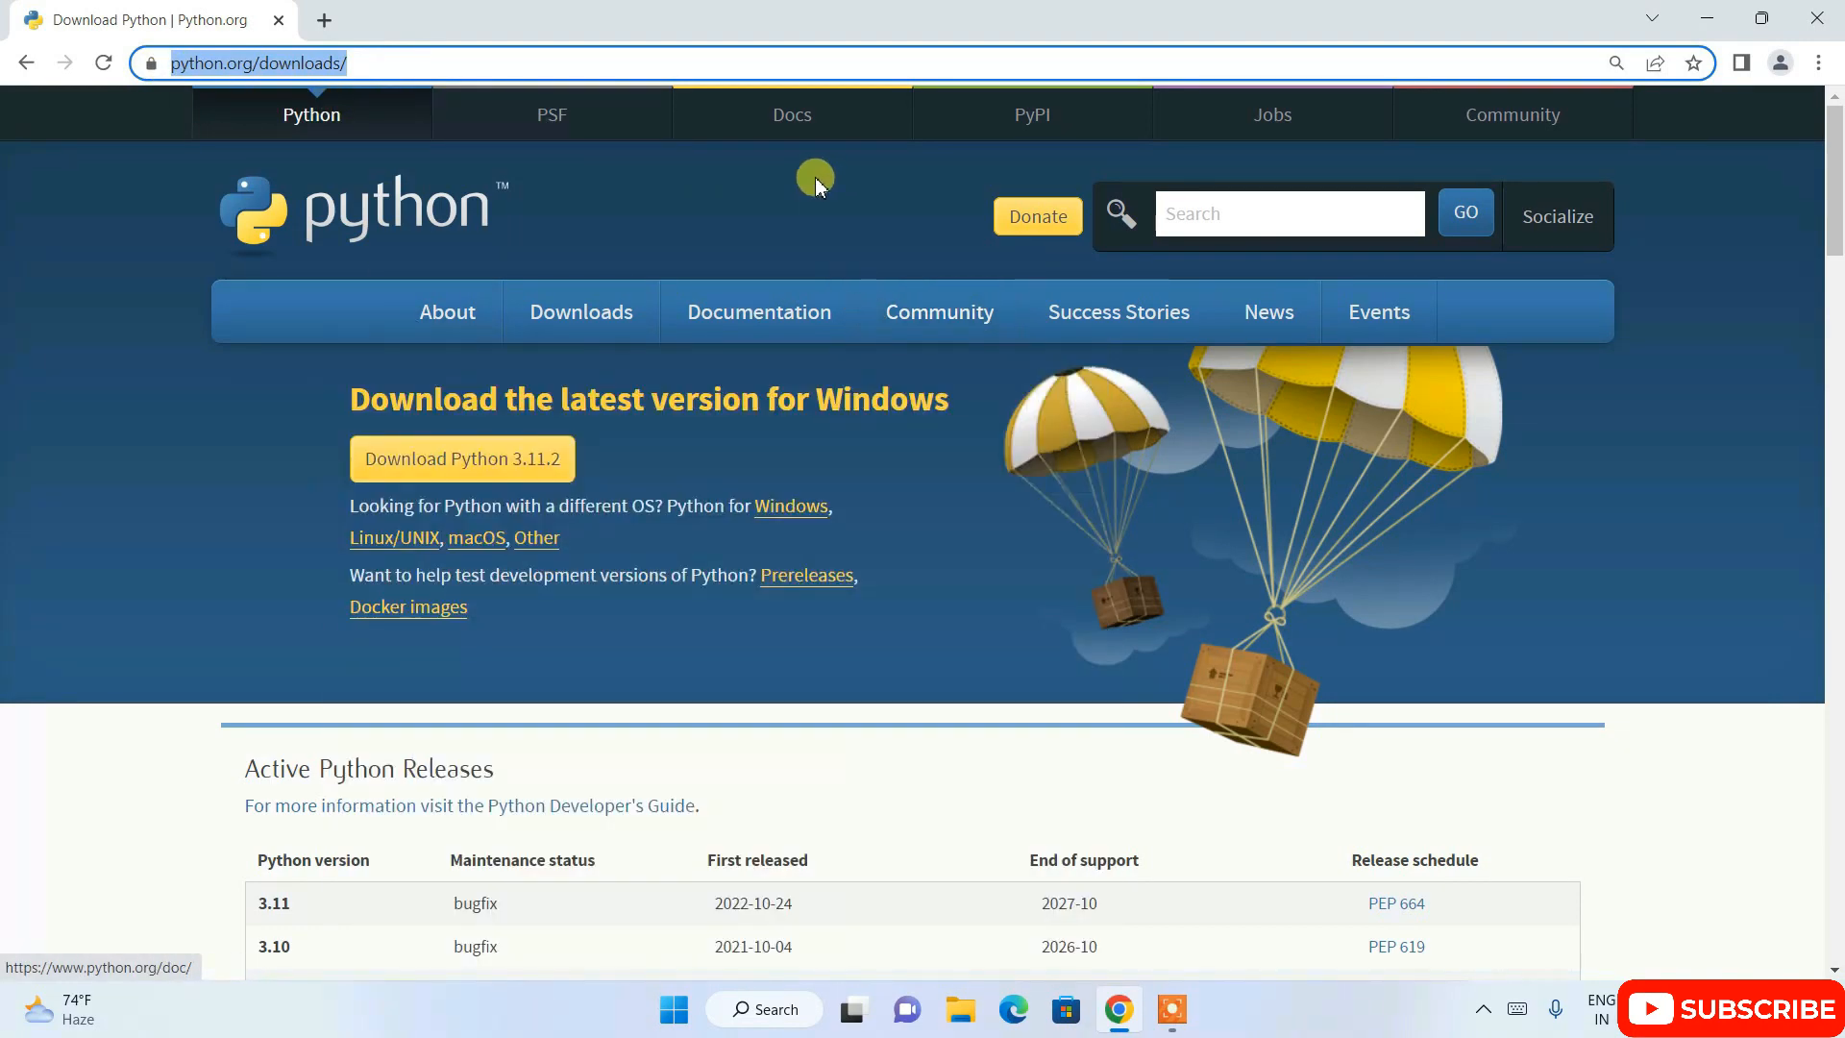
pyautogui.moveTo(229, 570)
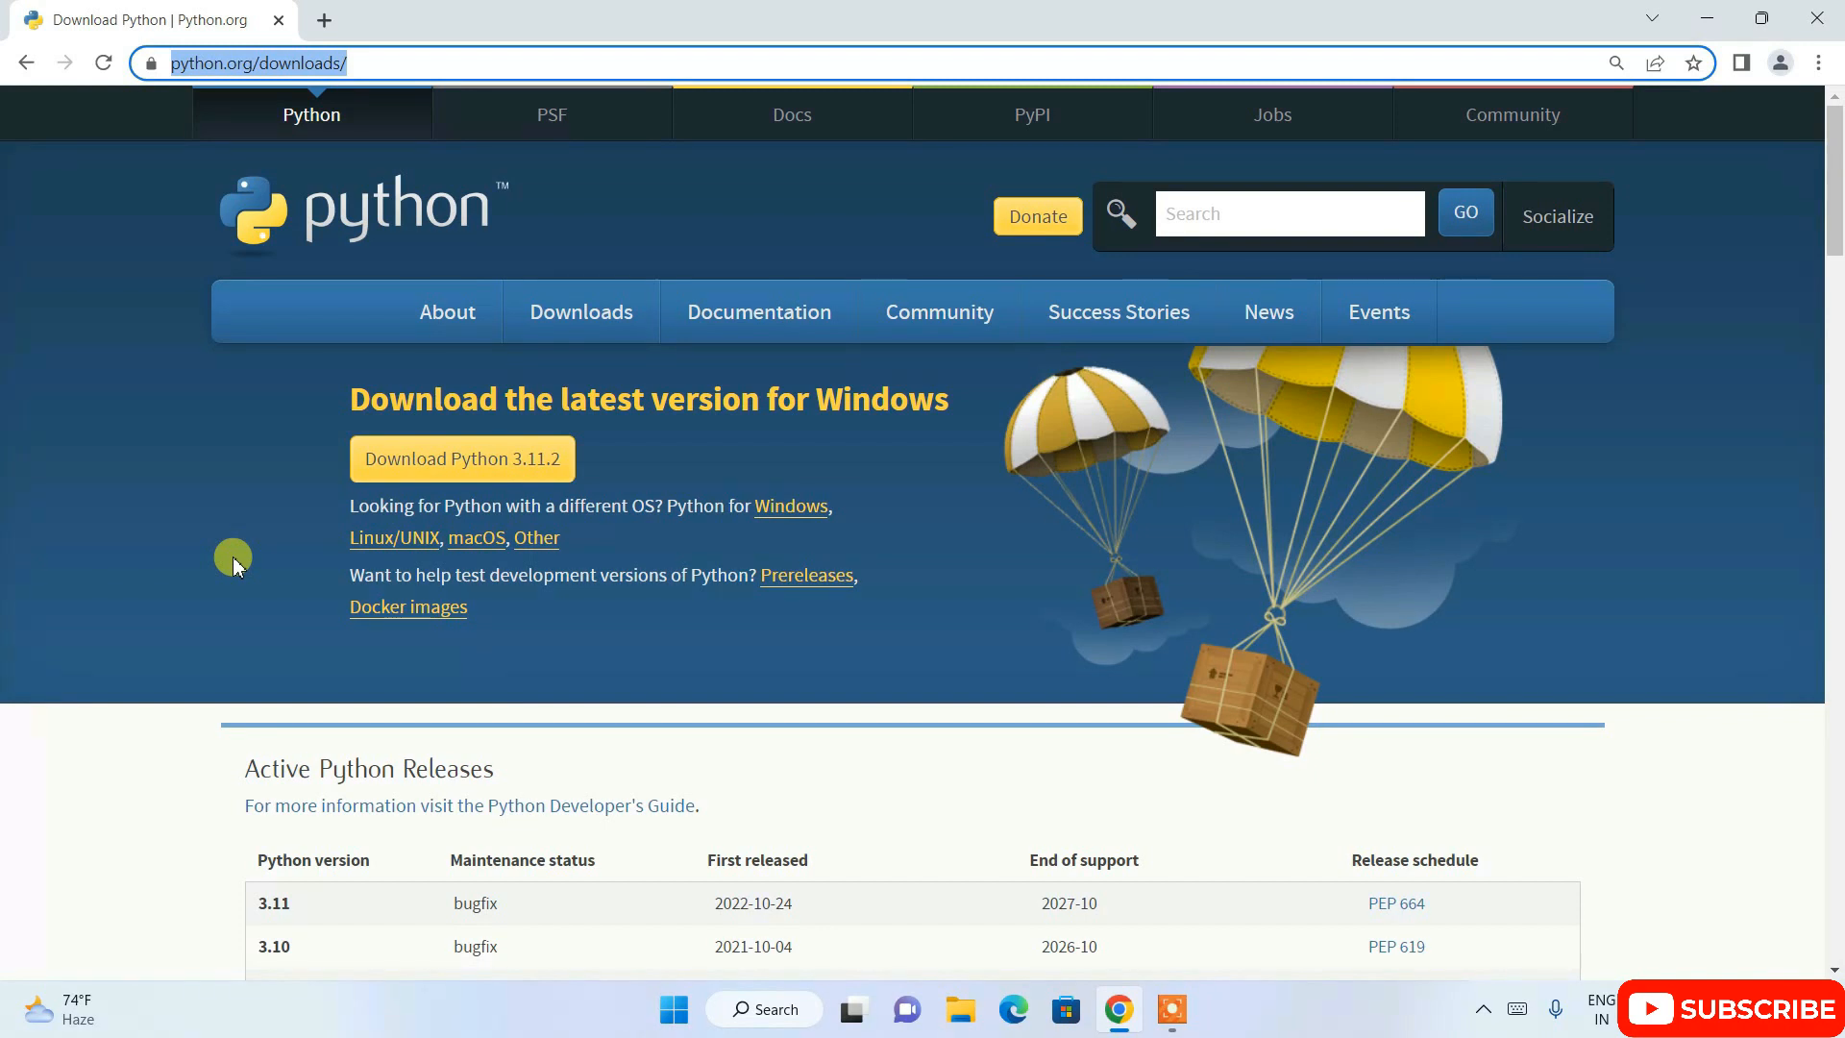
pyautogui.moveTo(819, 536)
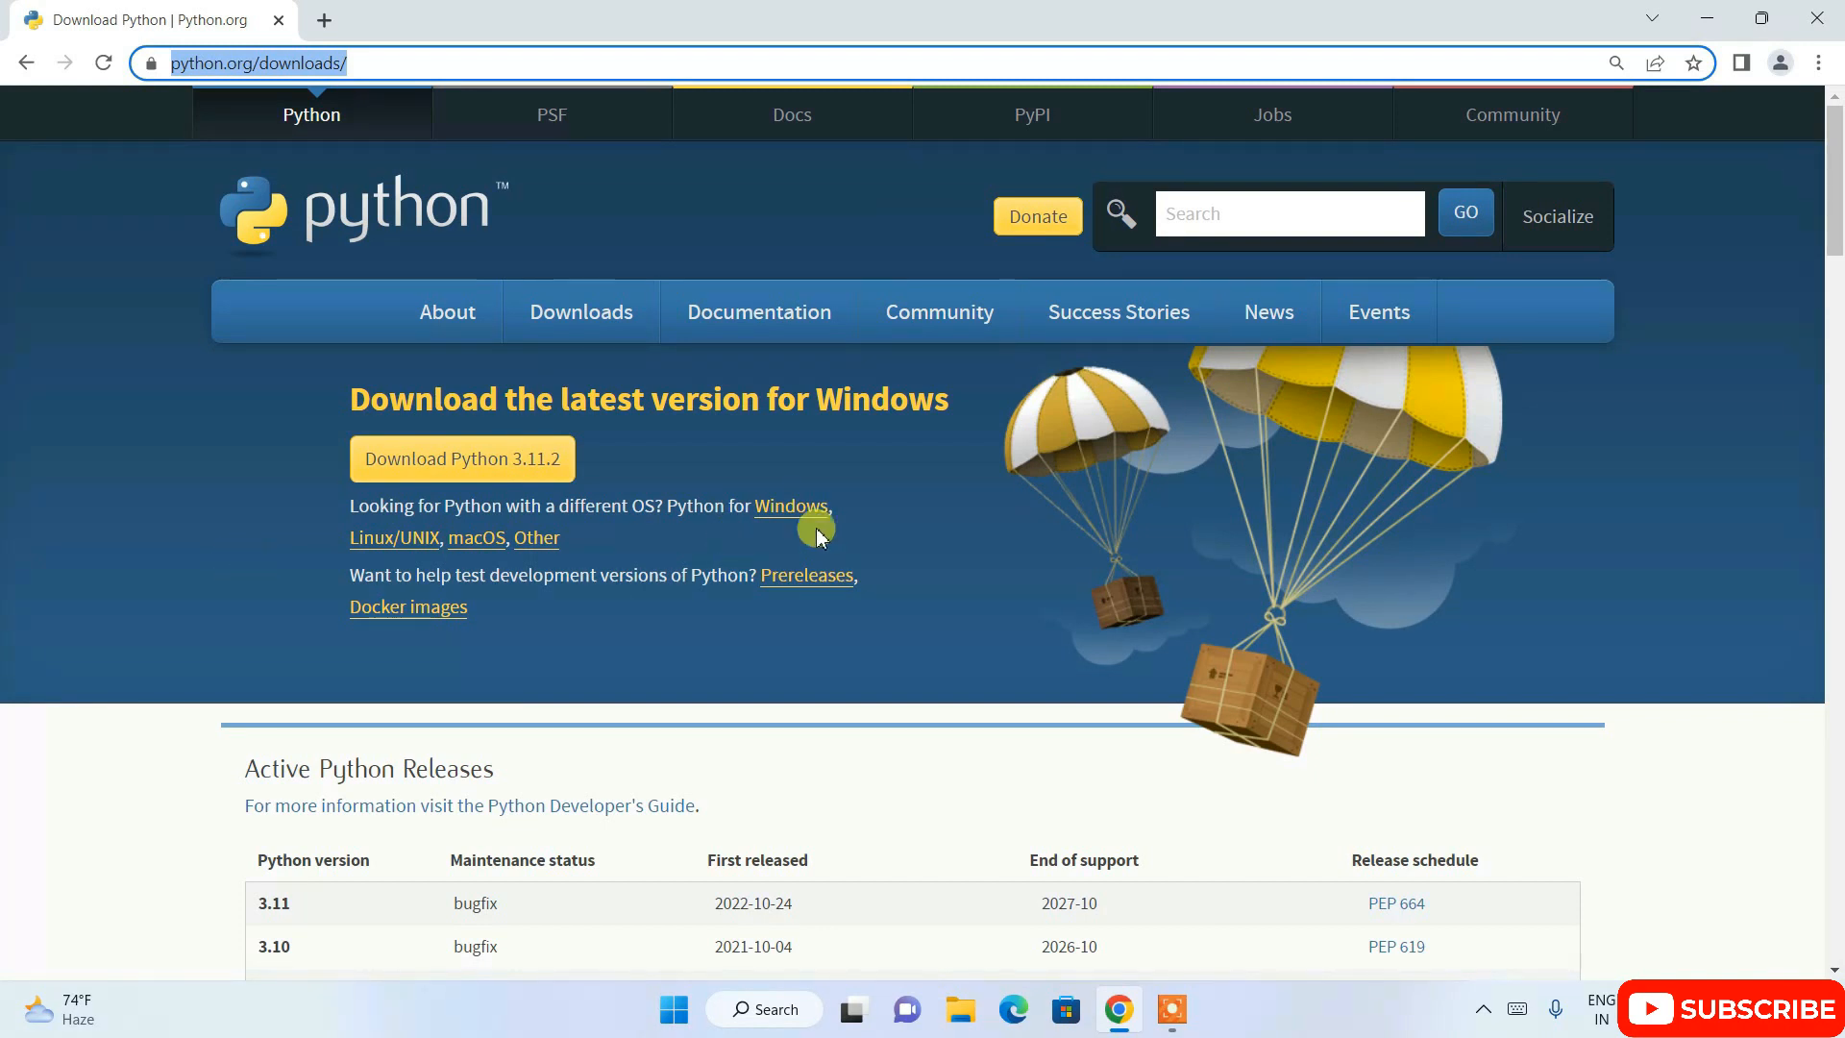
pyautogui.moveTo(653, 436)
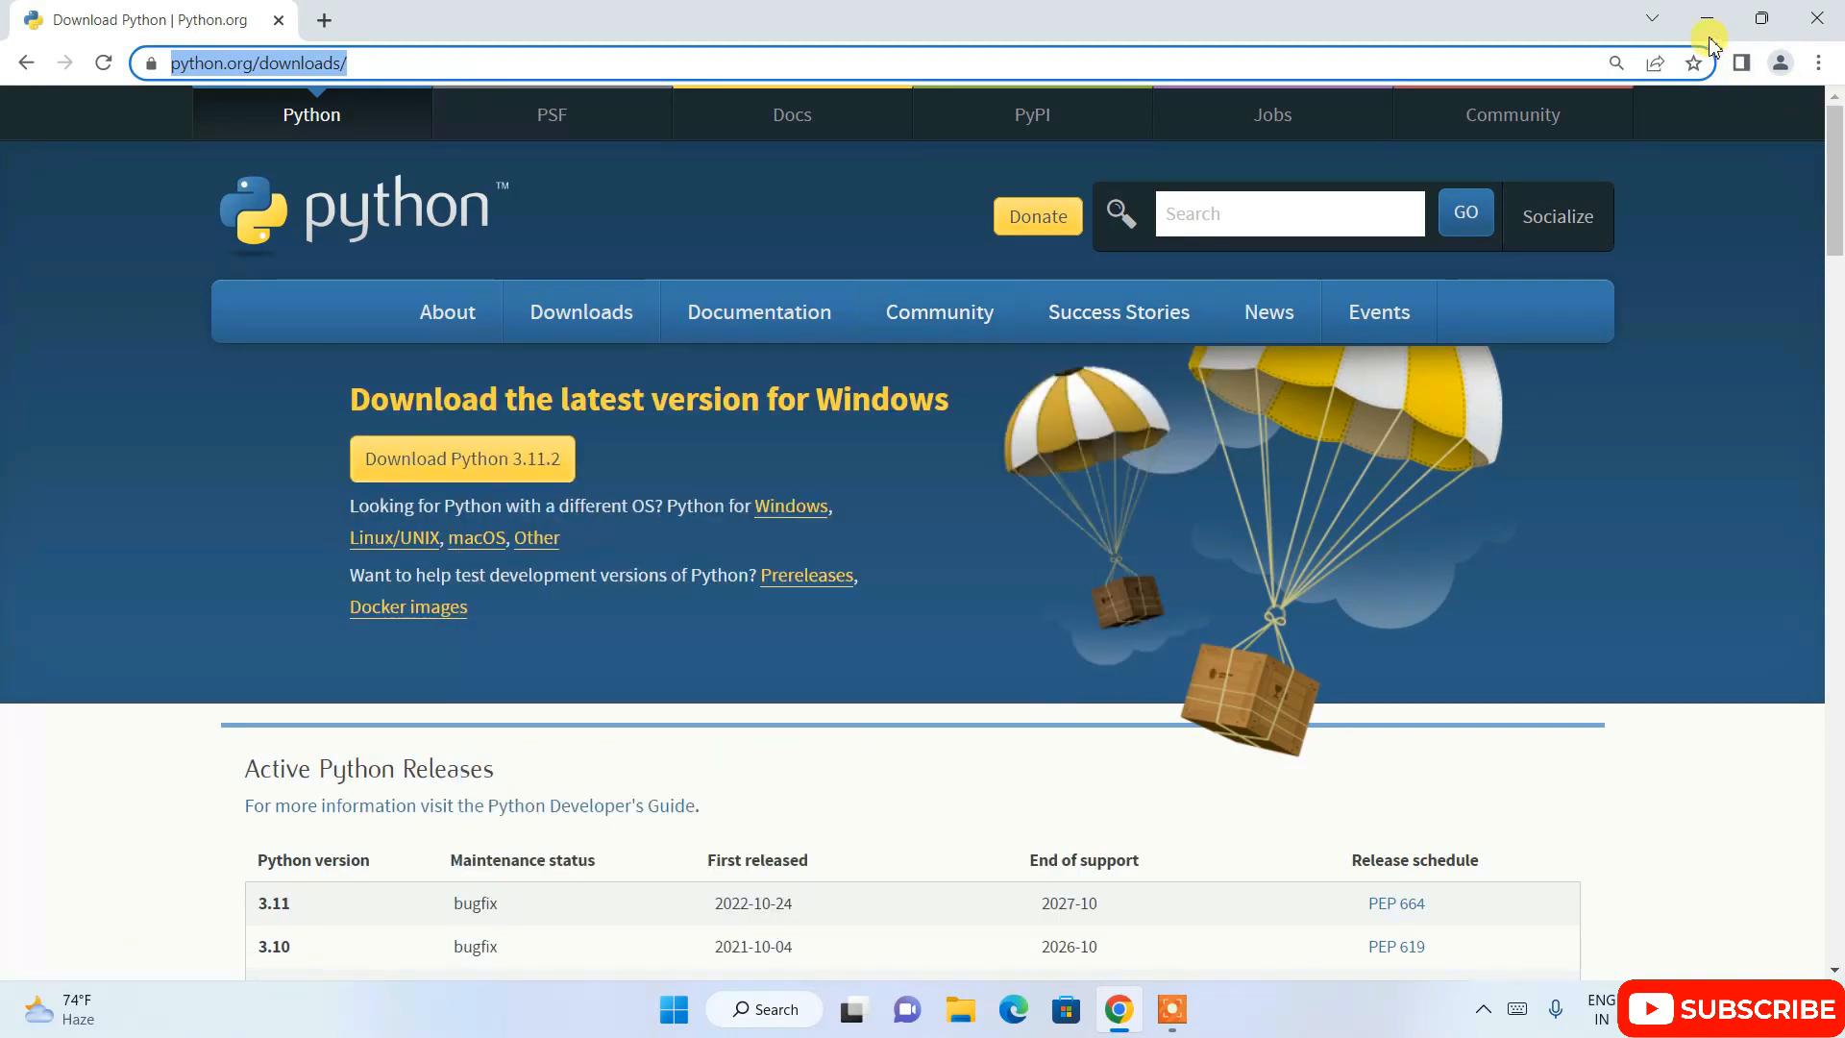
# Step: Minimize Chrome and launch Command Prompt via Windows Search for 'cmd'
pyautogui.click(1707, 17)
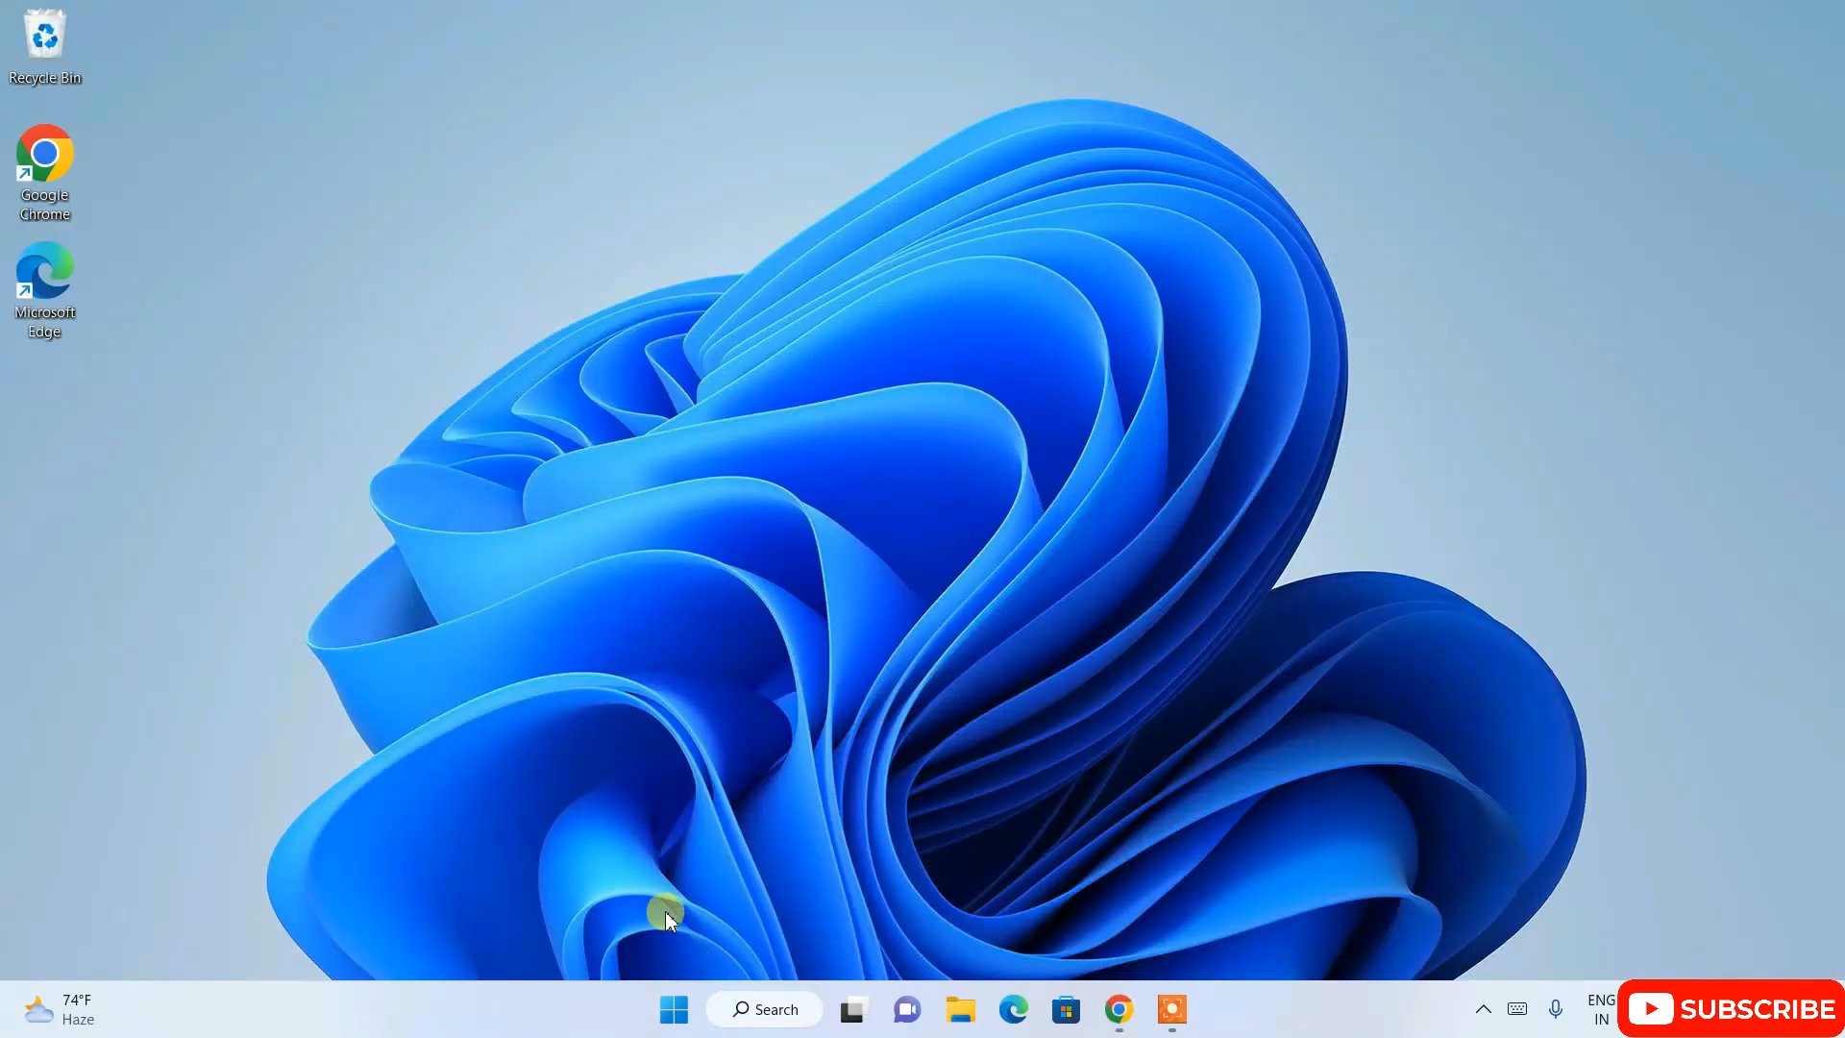
pyautogui.click(763, 1009)
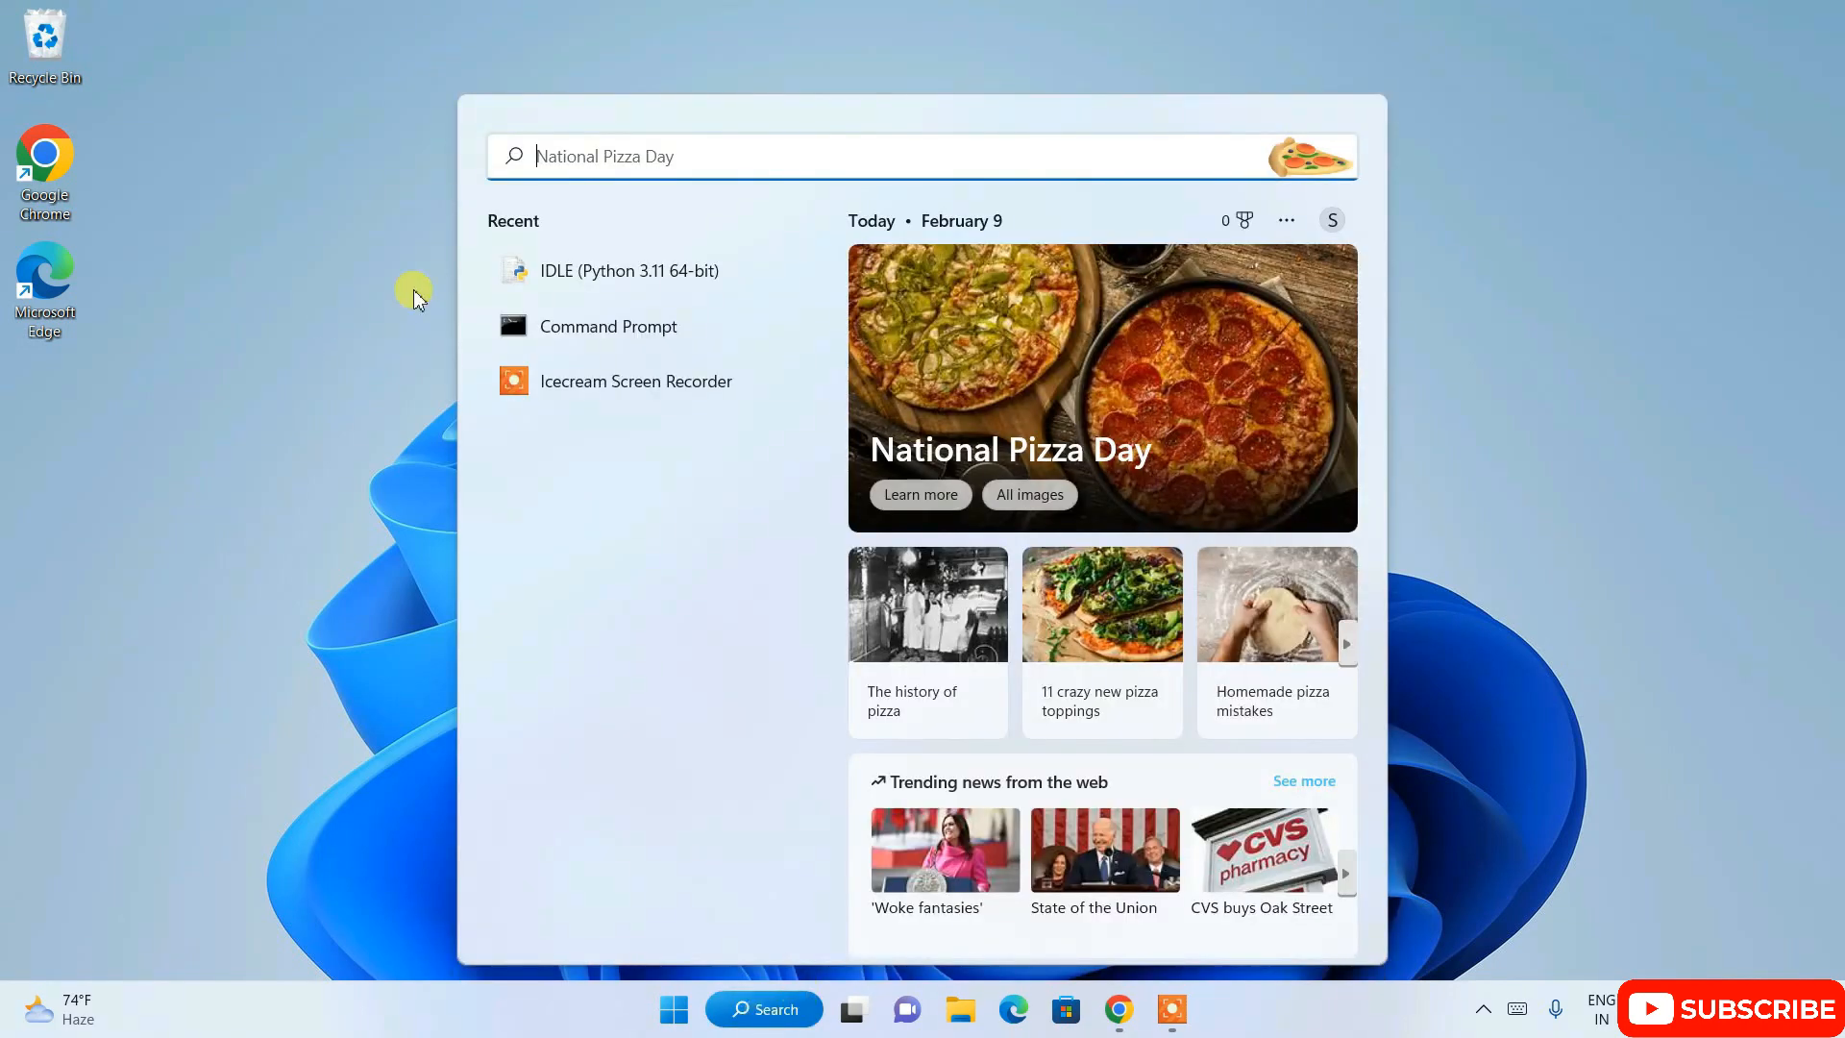
pyautogui.write('cmd')
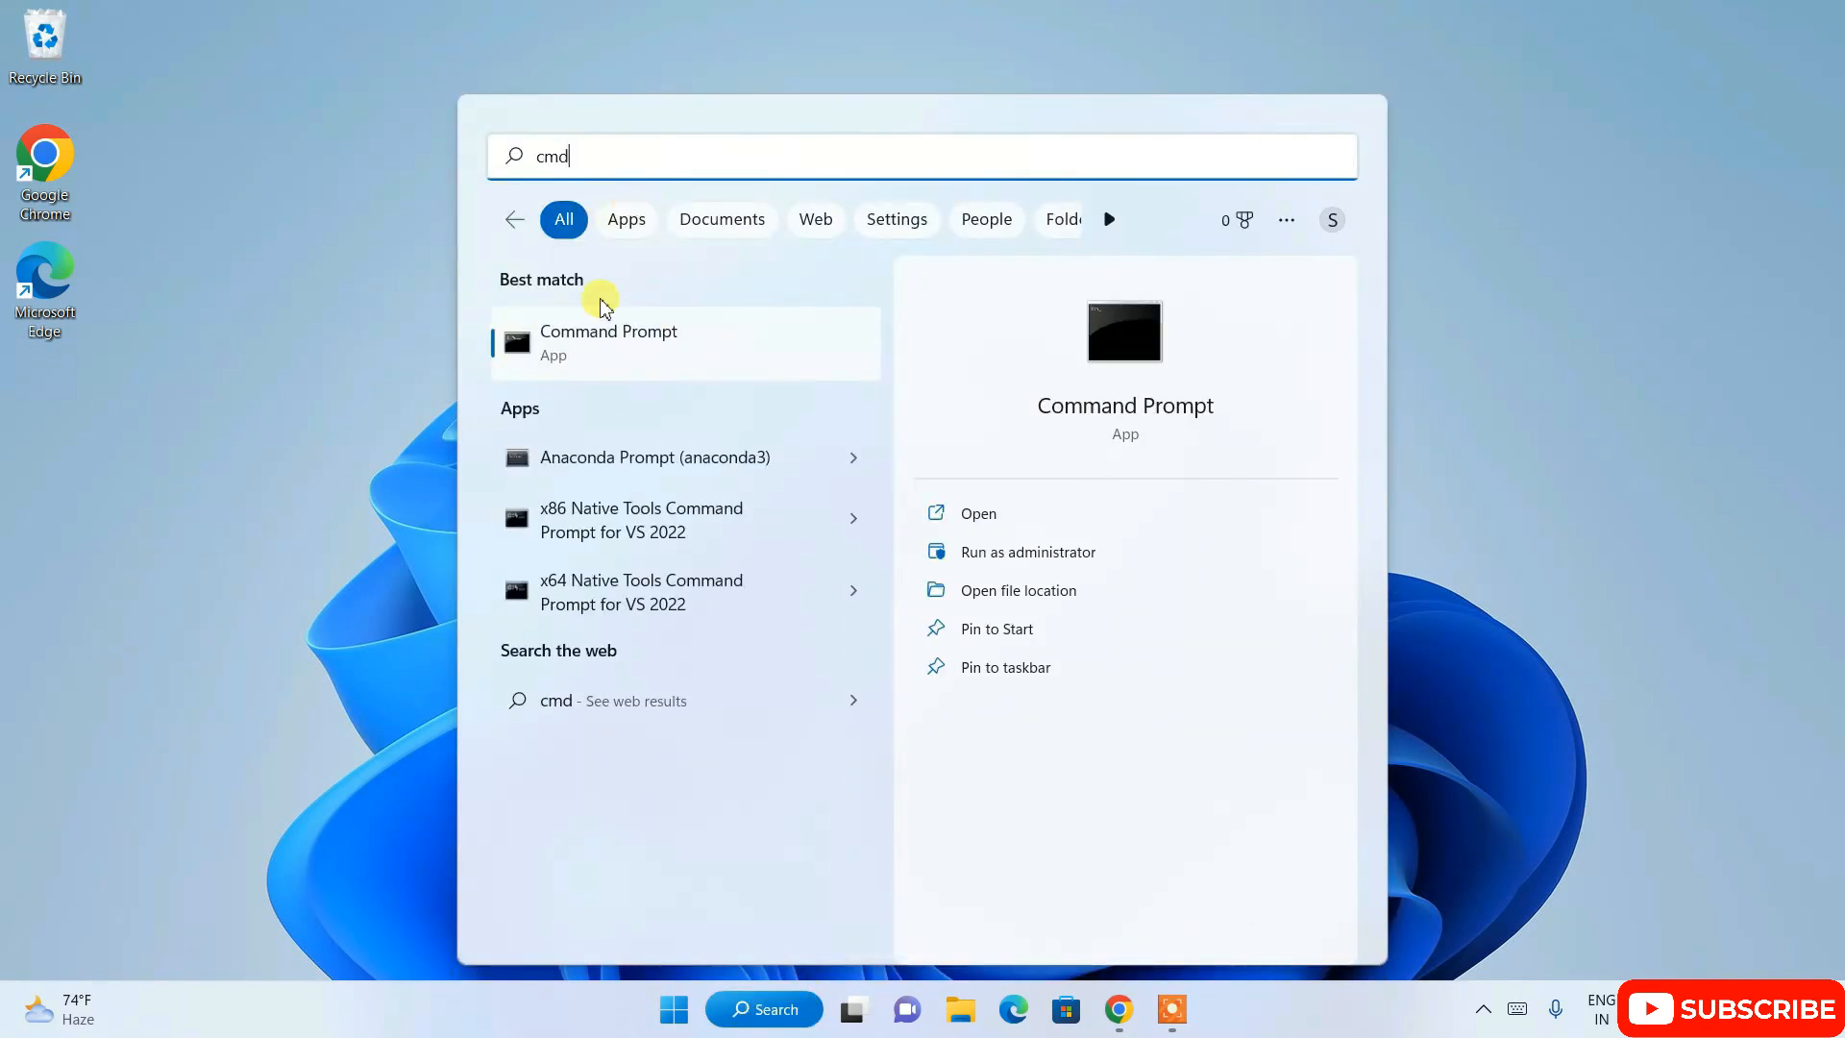
pyautogui.click(608, 342)
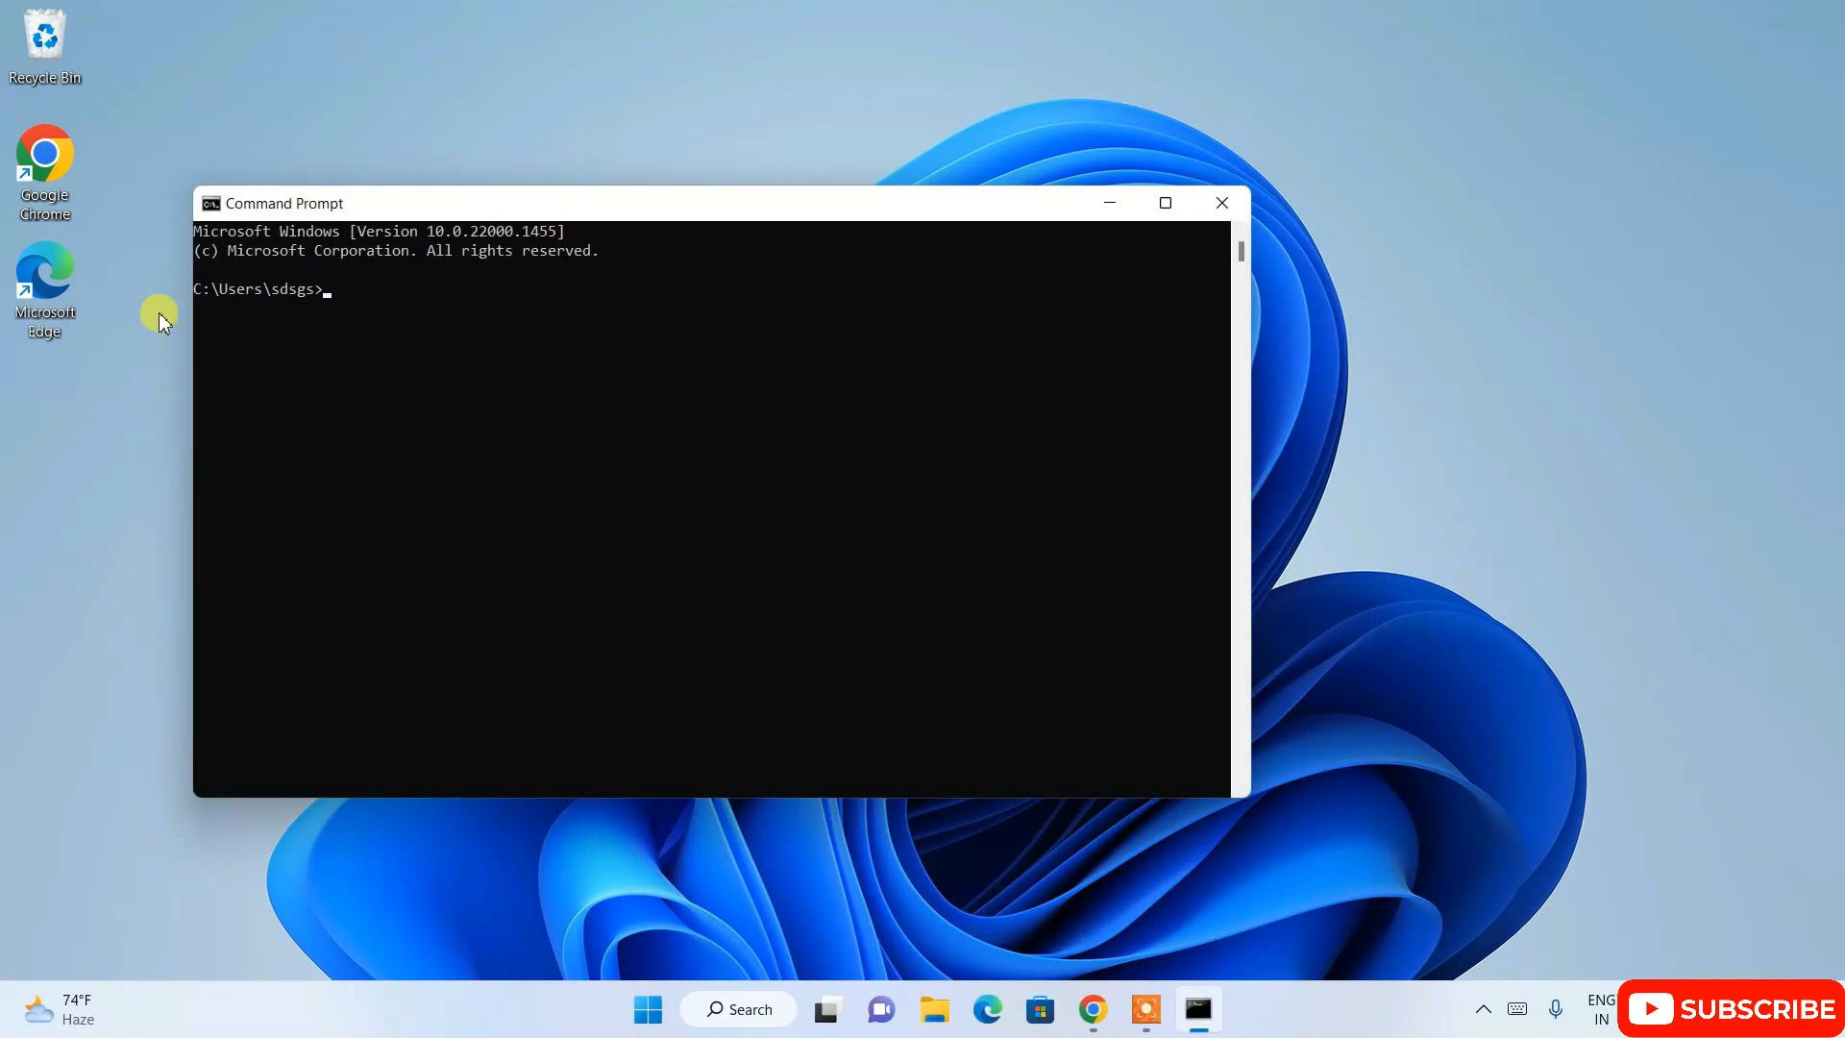
# Step: Run python --version, which reports Python 3.11.2
pyautogui.write('python --ve')
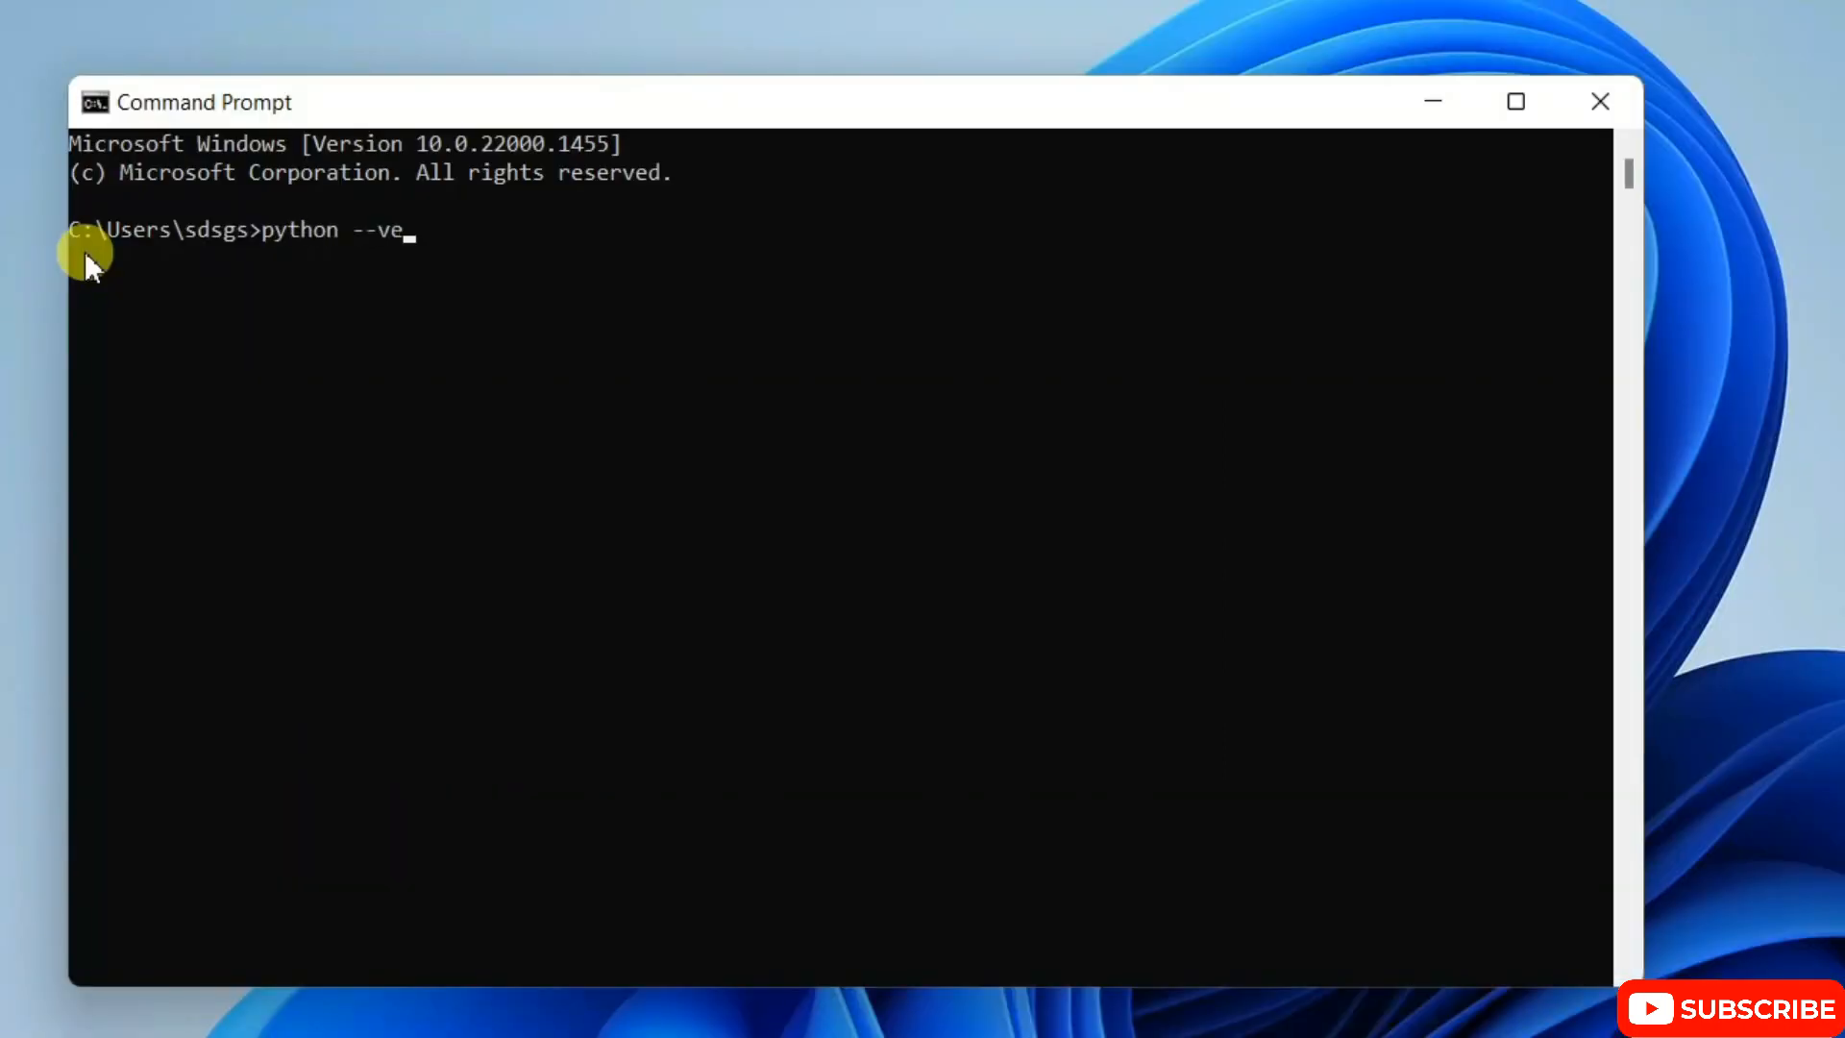
pyautogui.write('rsion')
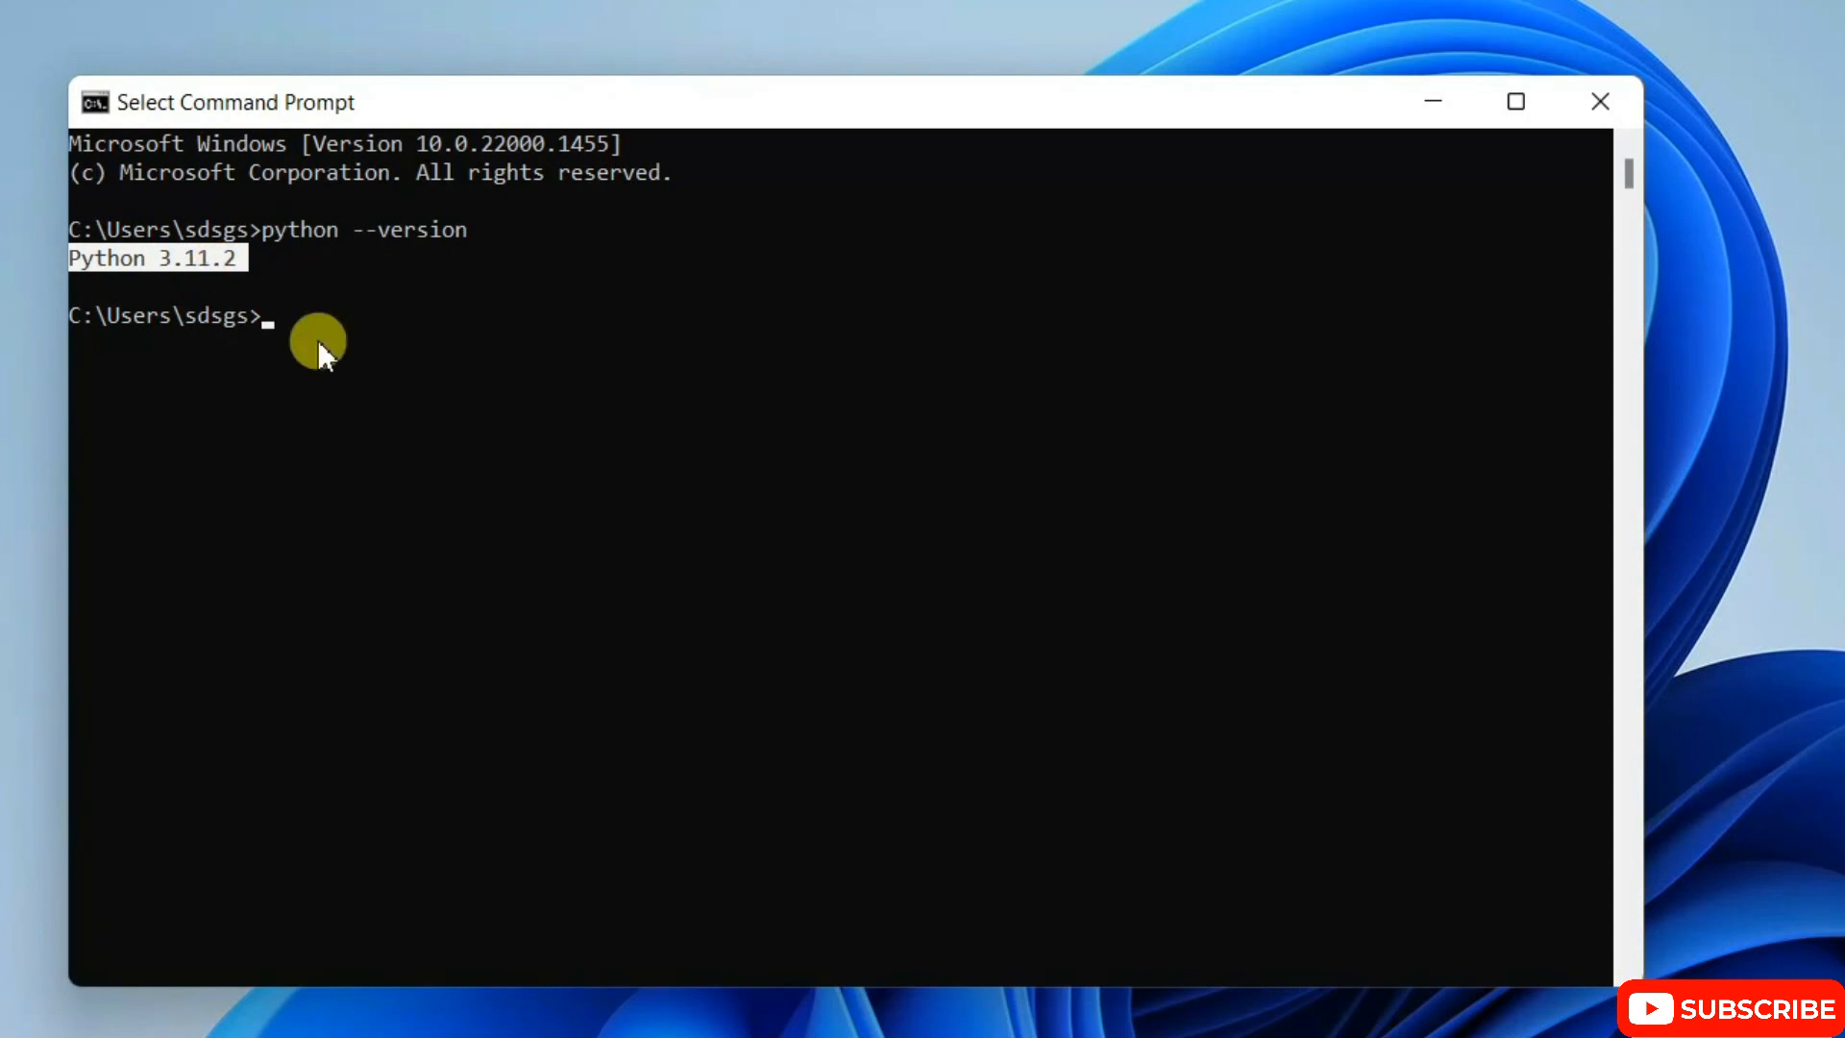
# Step: Run py -m pip --version and highlight the reported pip 22.3.1 for Python 3.11
pyautogui.write('py')
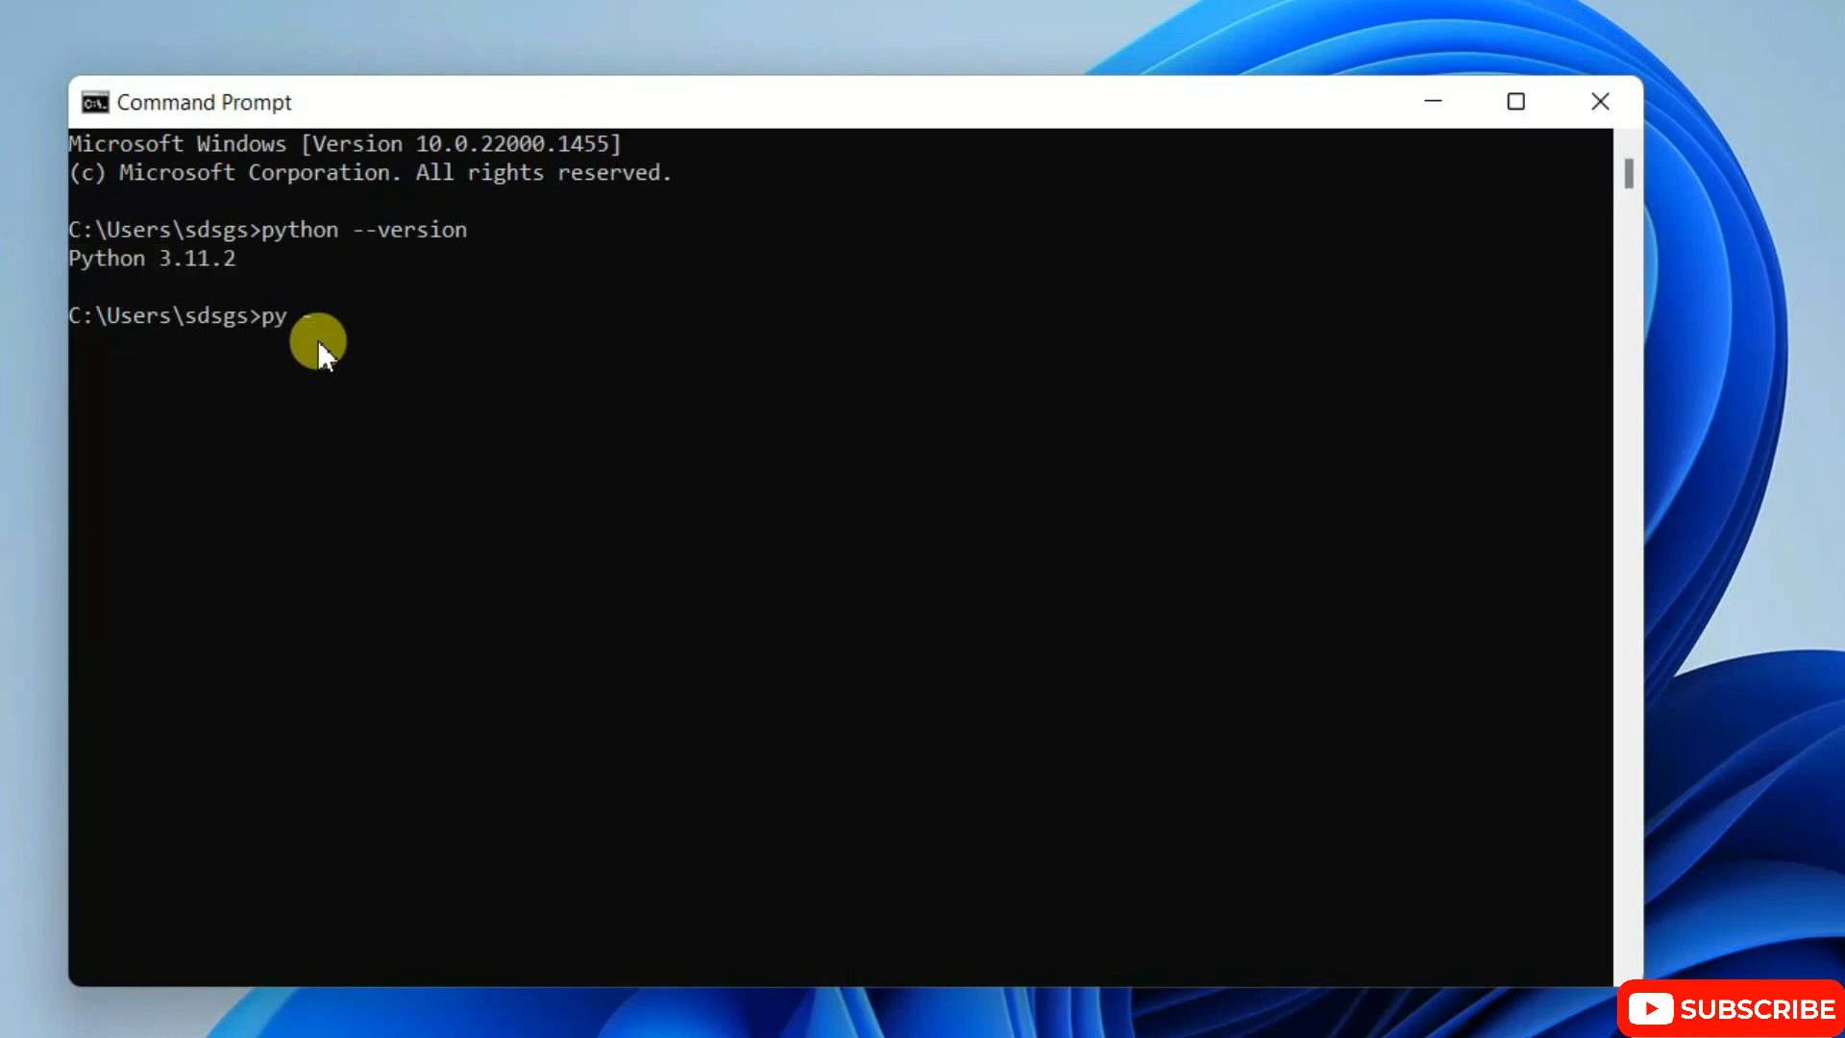
pyautogui.write('-m pip')
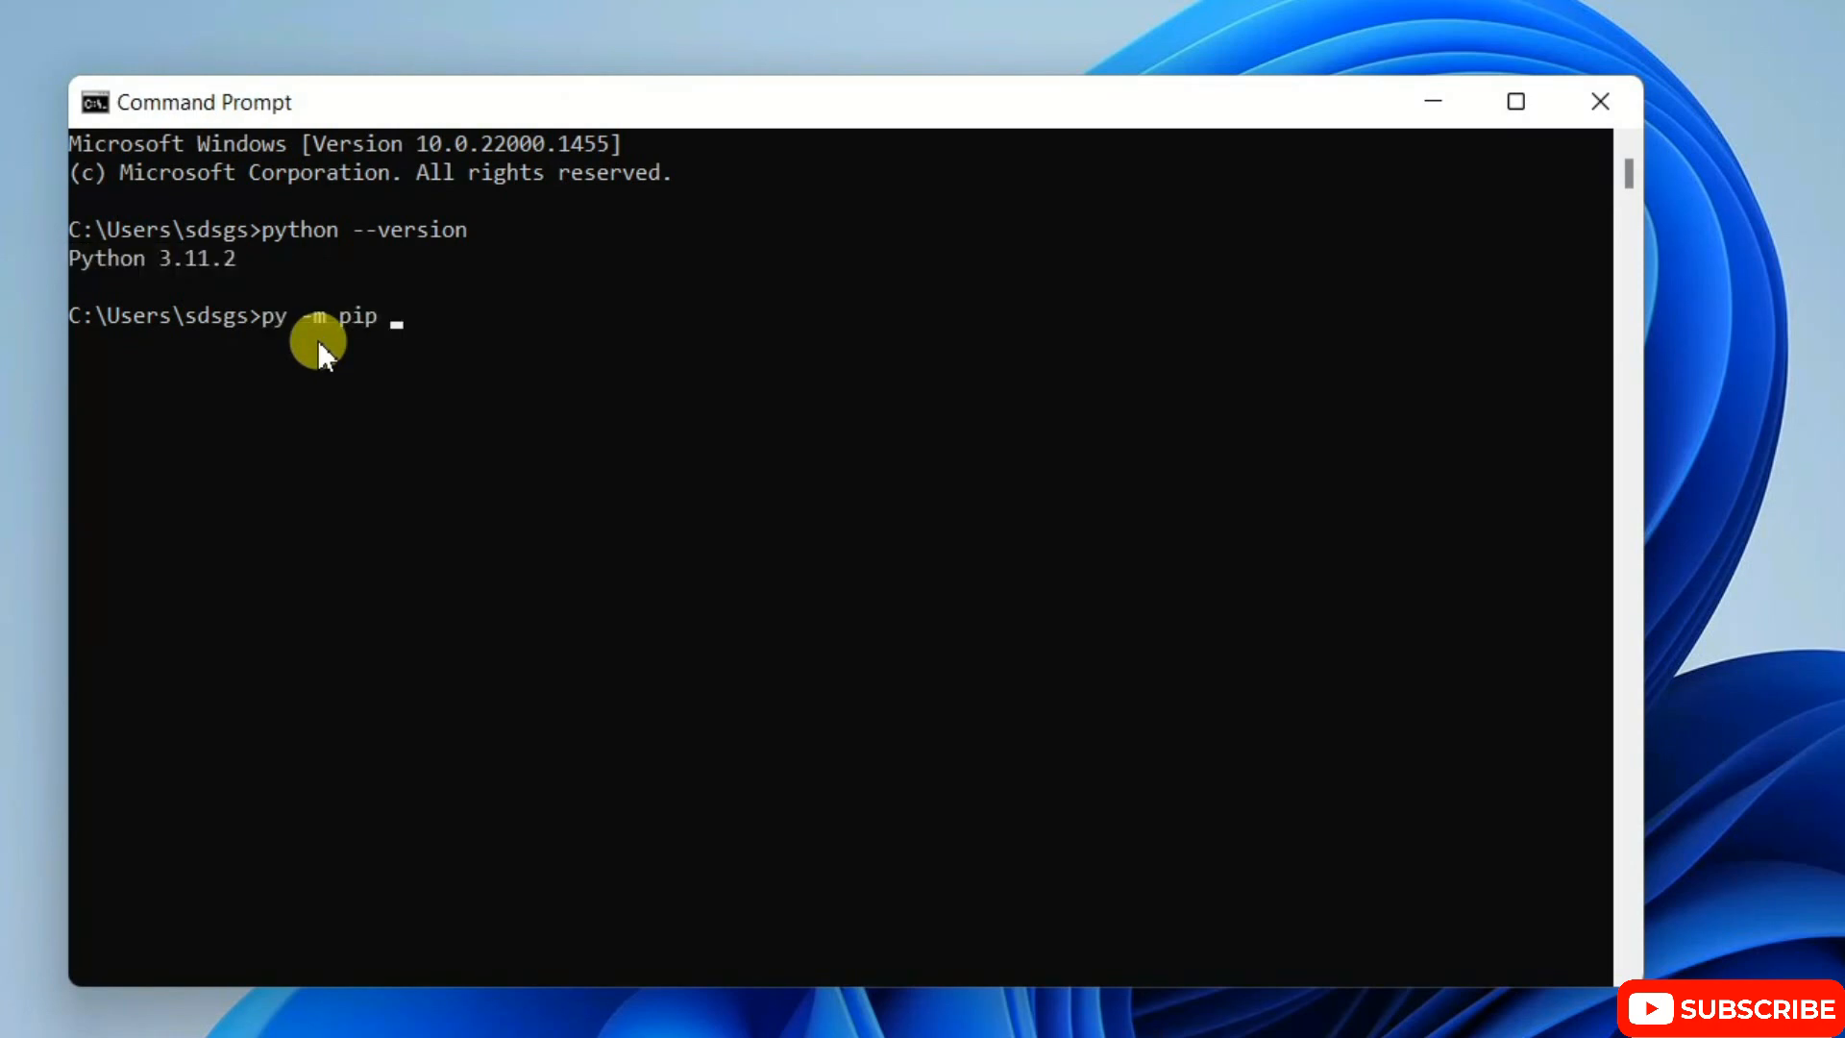
pyautogui.write('--versi')
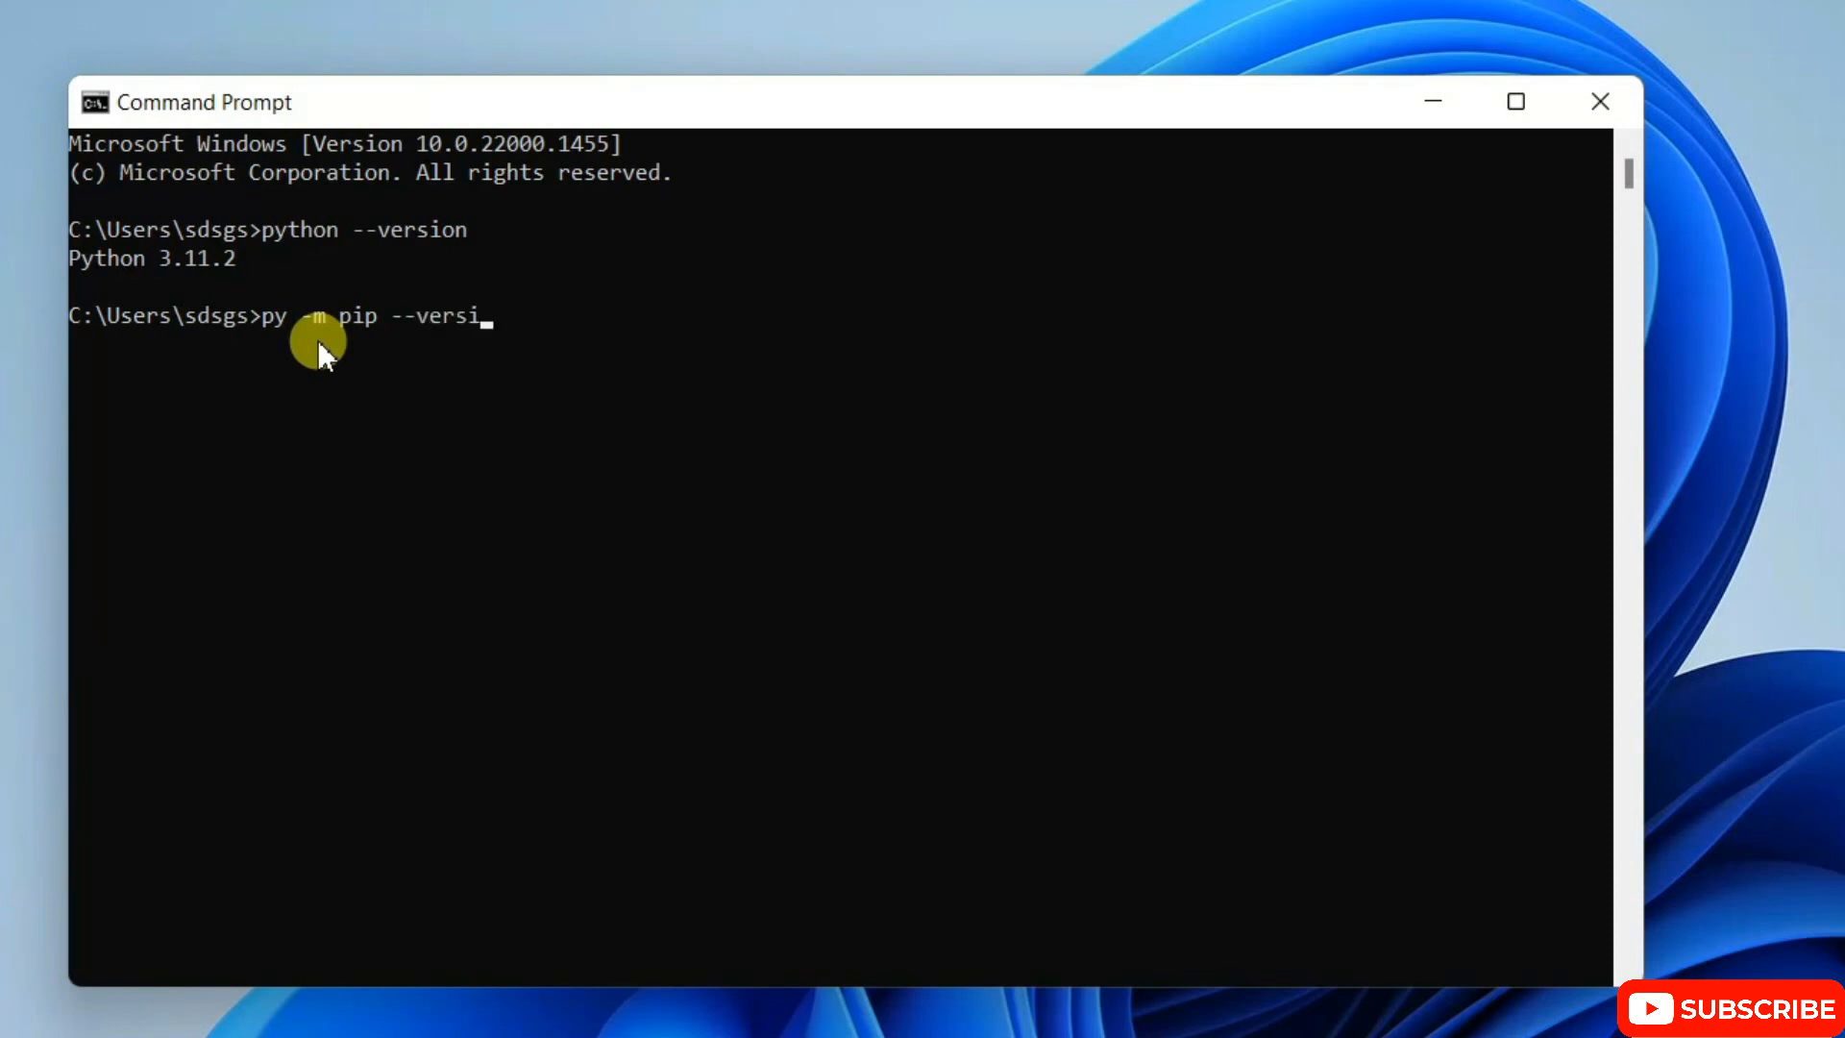
pyautogui.press('enter')
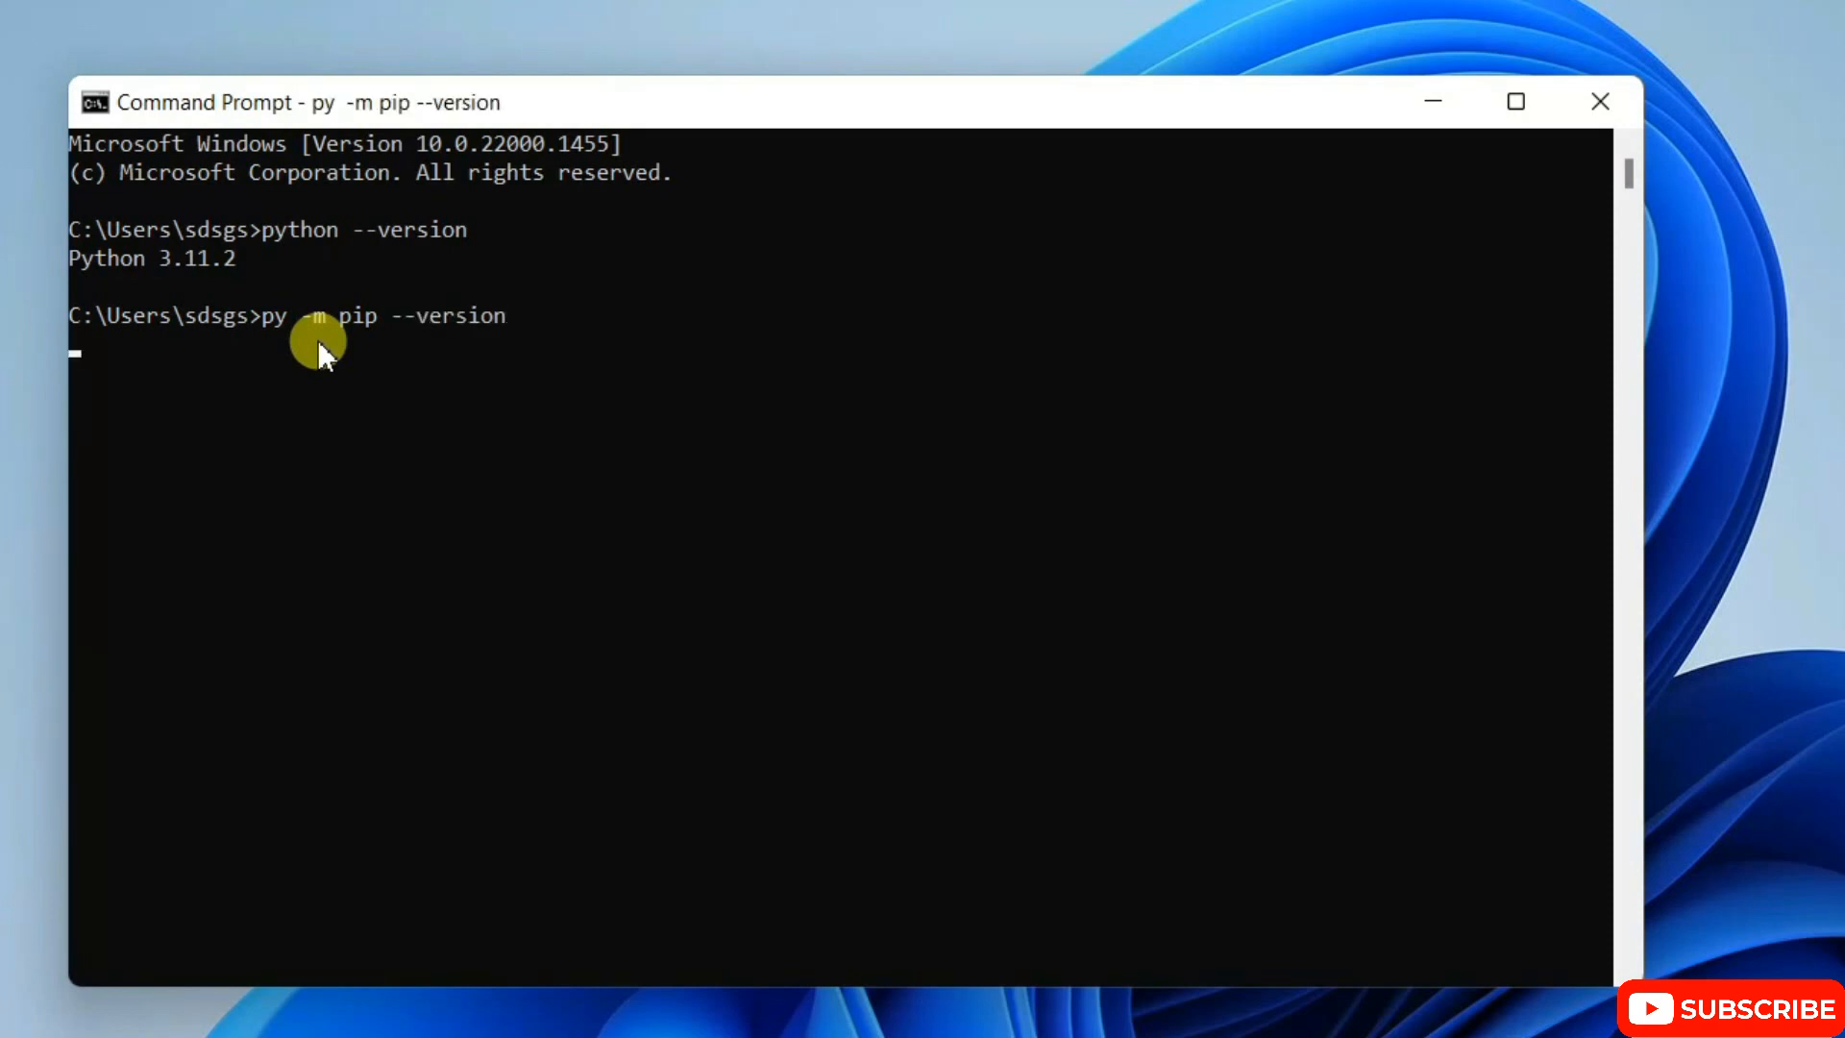
pyautogui.press('Enter')
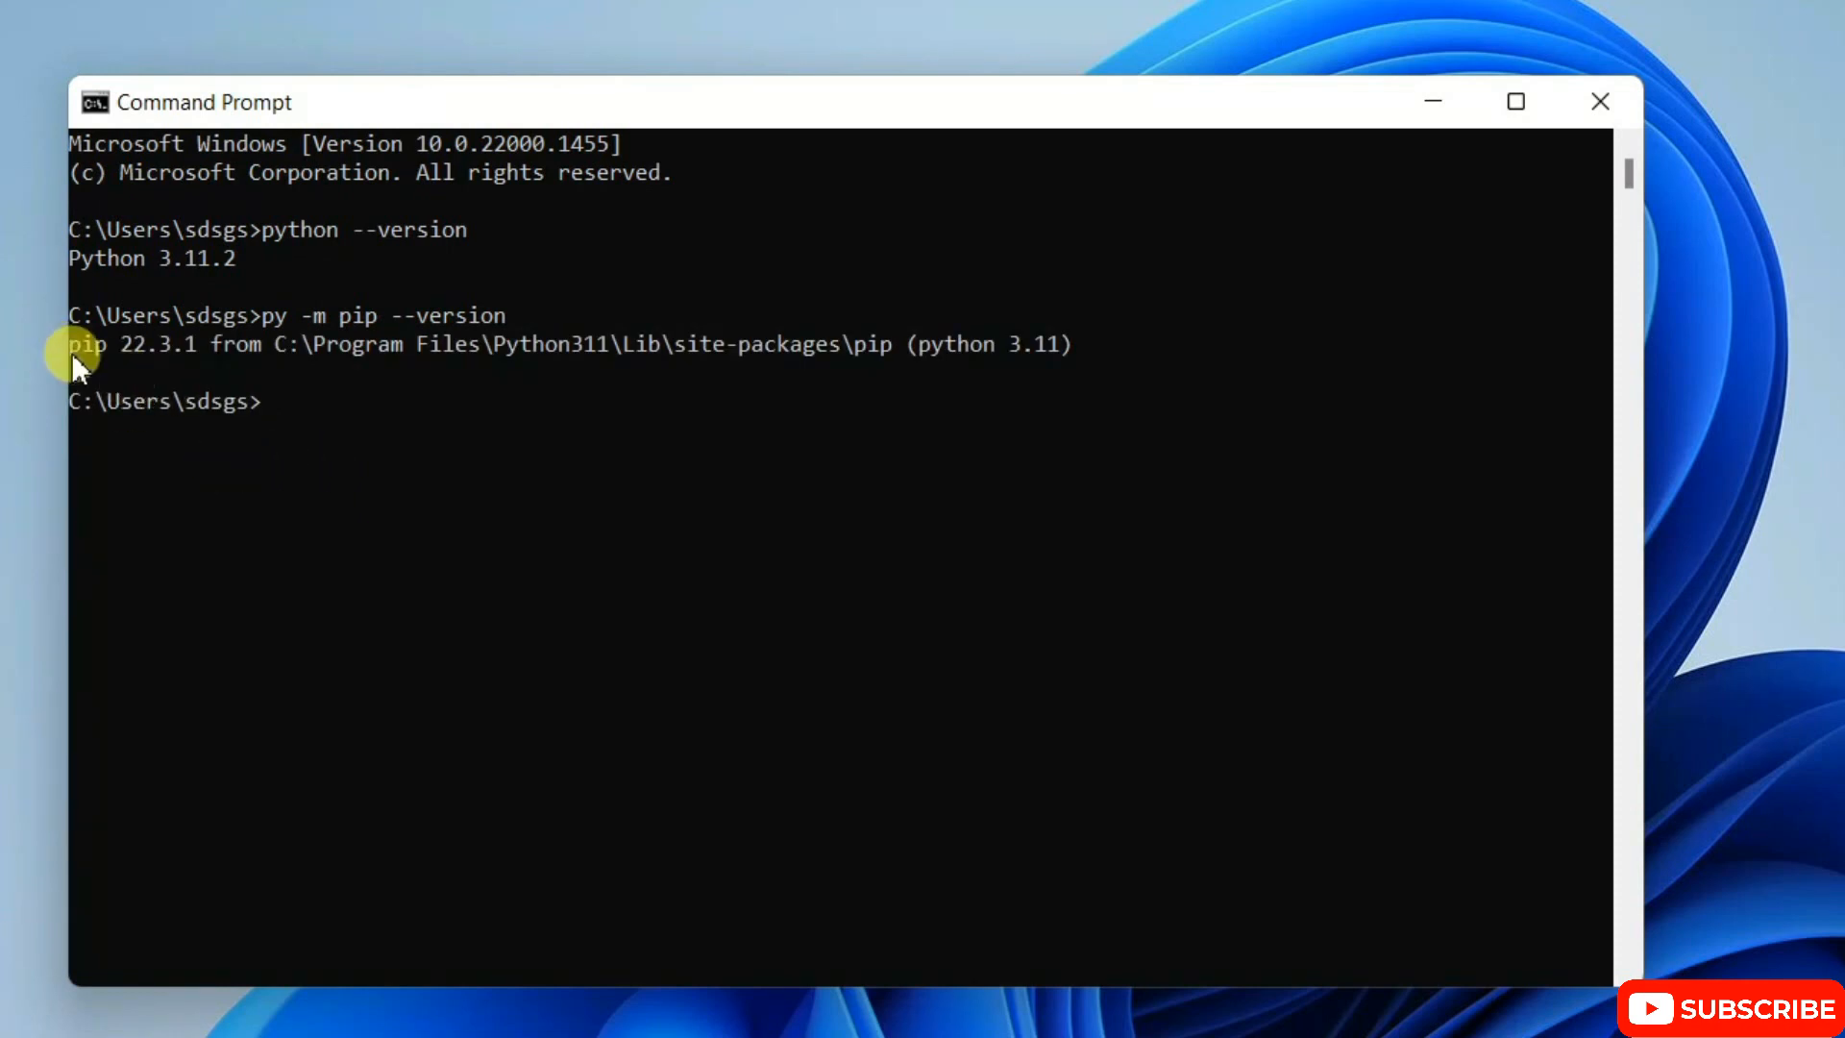
pyautogui.moveTo(73, 344); pyautogui.dragTo(205, 344)
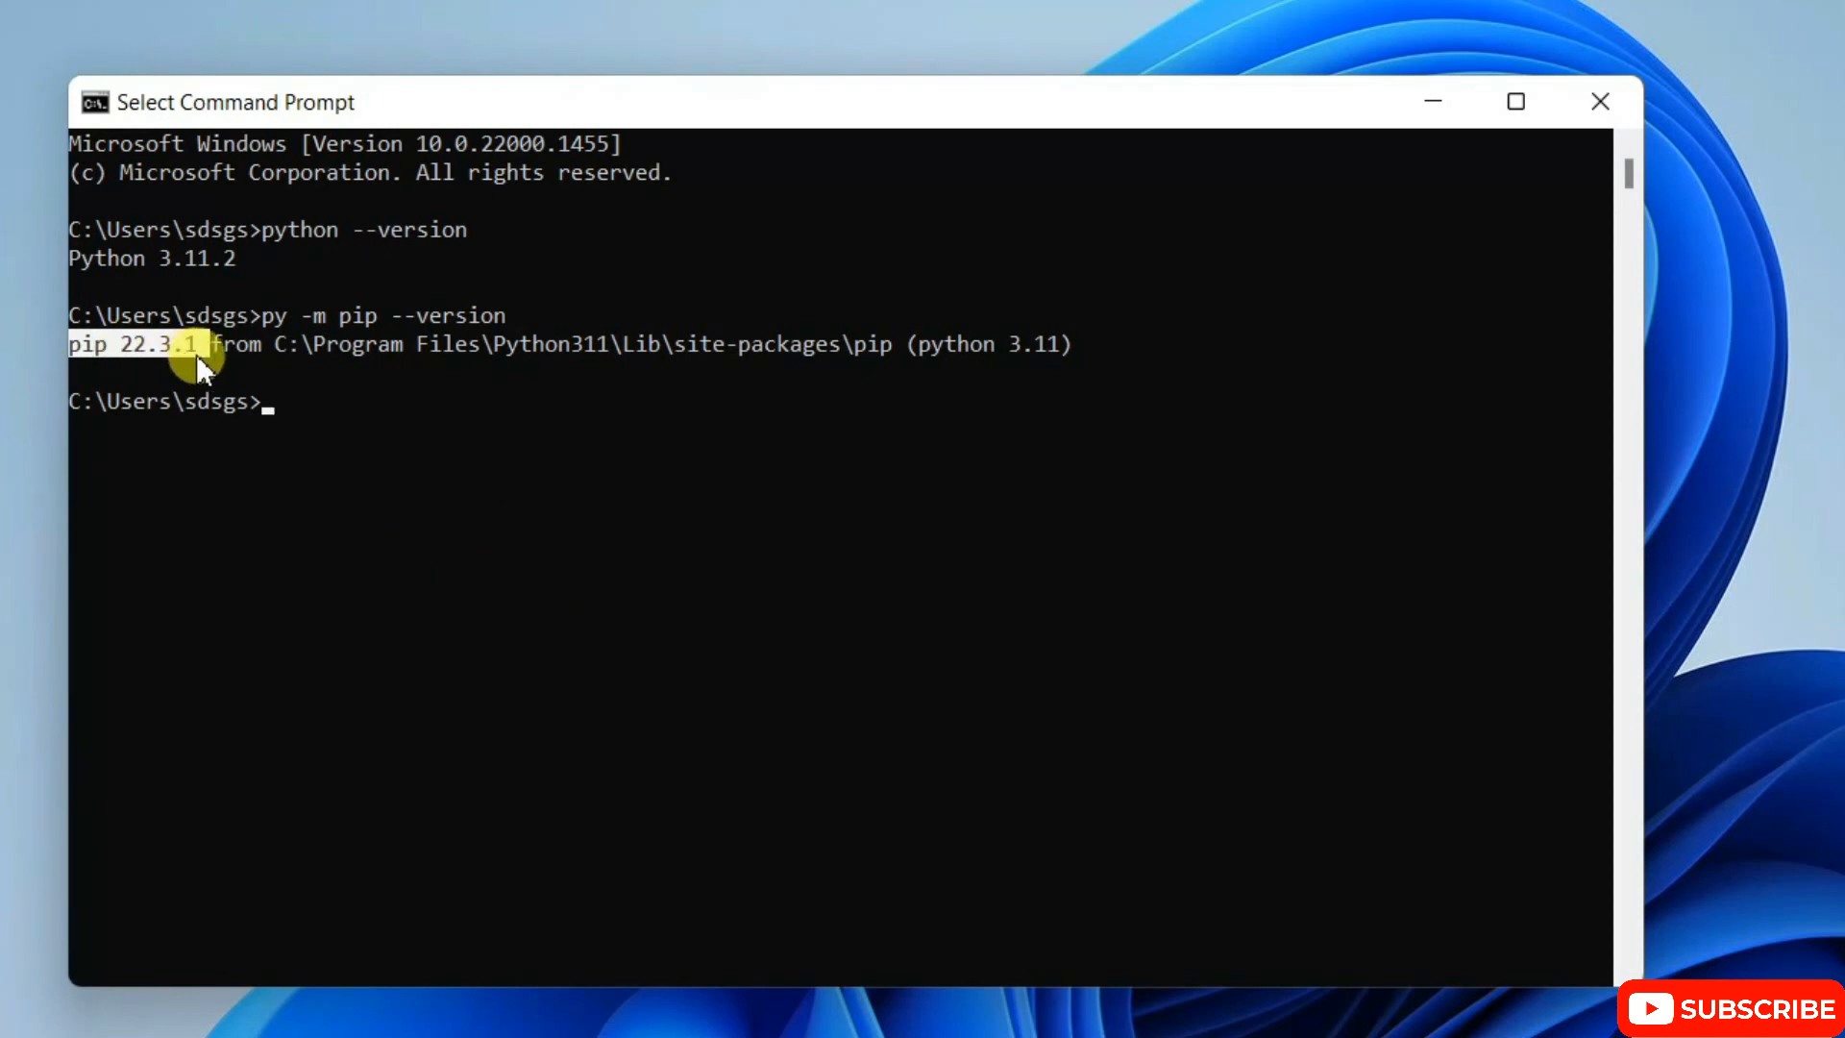
# Step: Run python.exe -m pip install --upgrade pip to upgrade pip to 23.0
pyautogui.write('pytho')
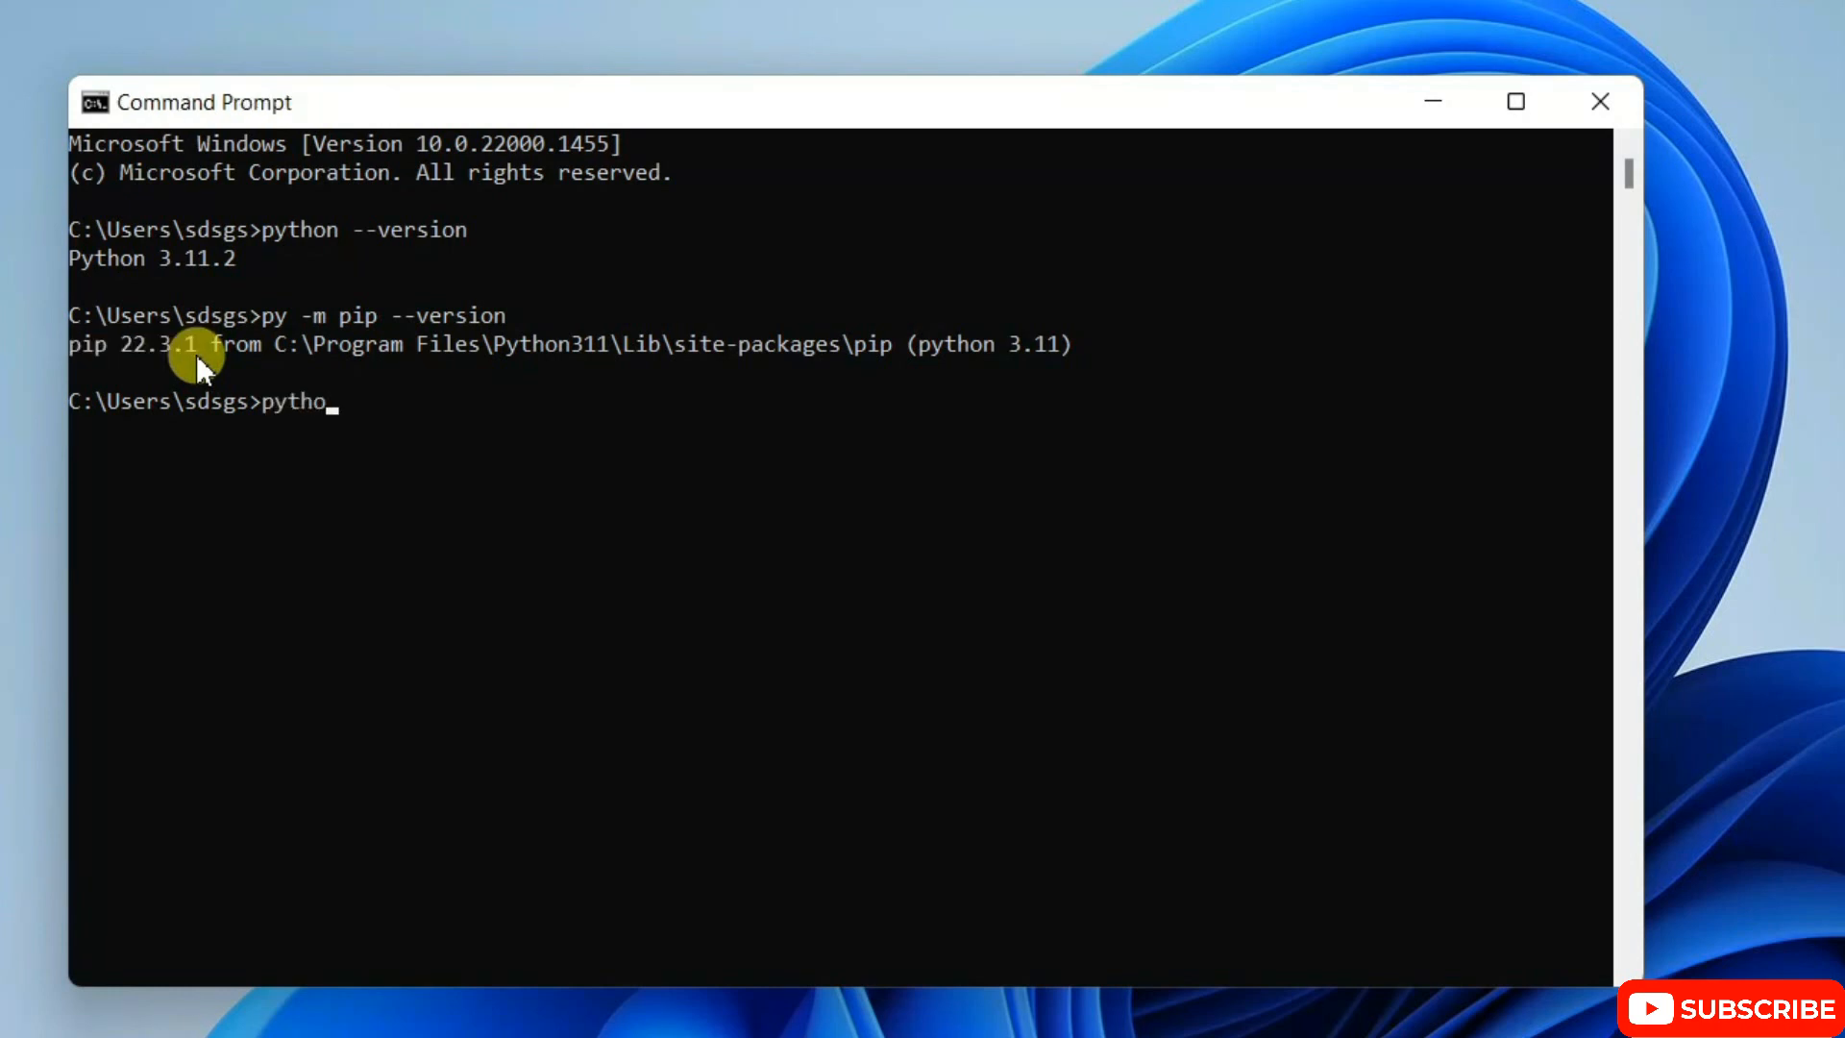
pyautogui.write('.exe -')
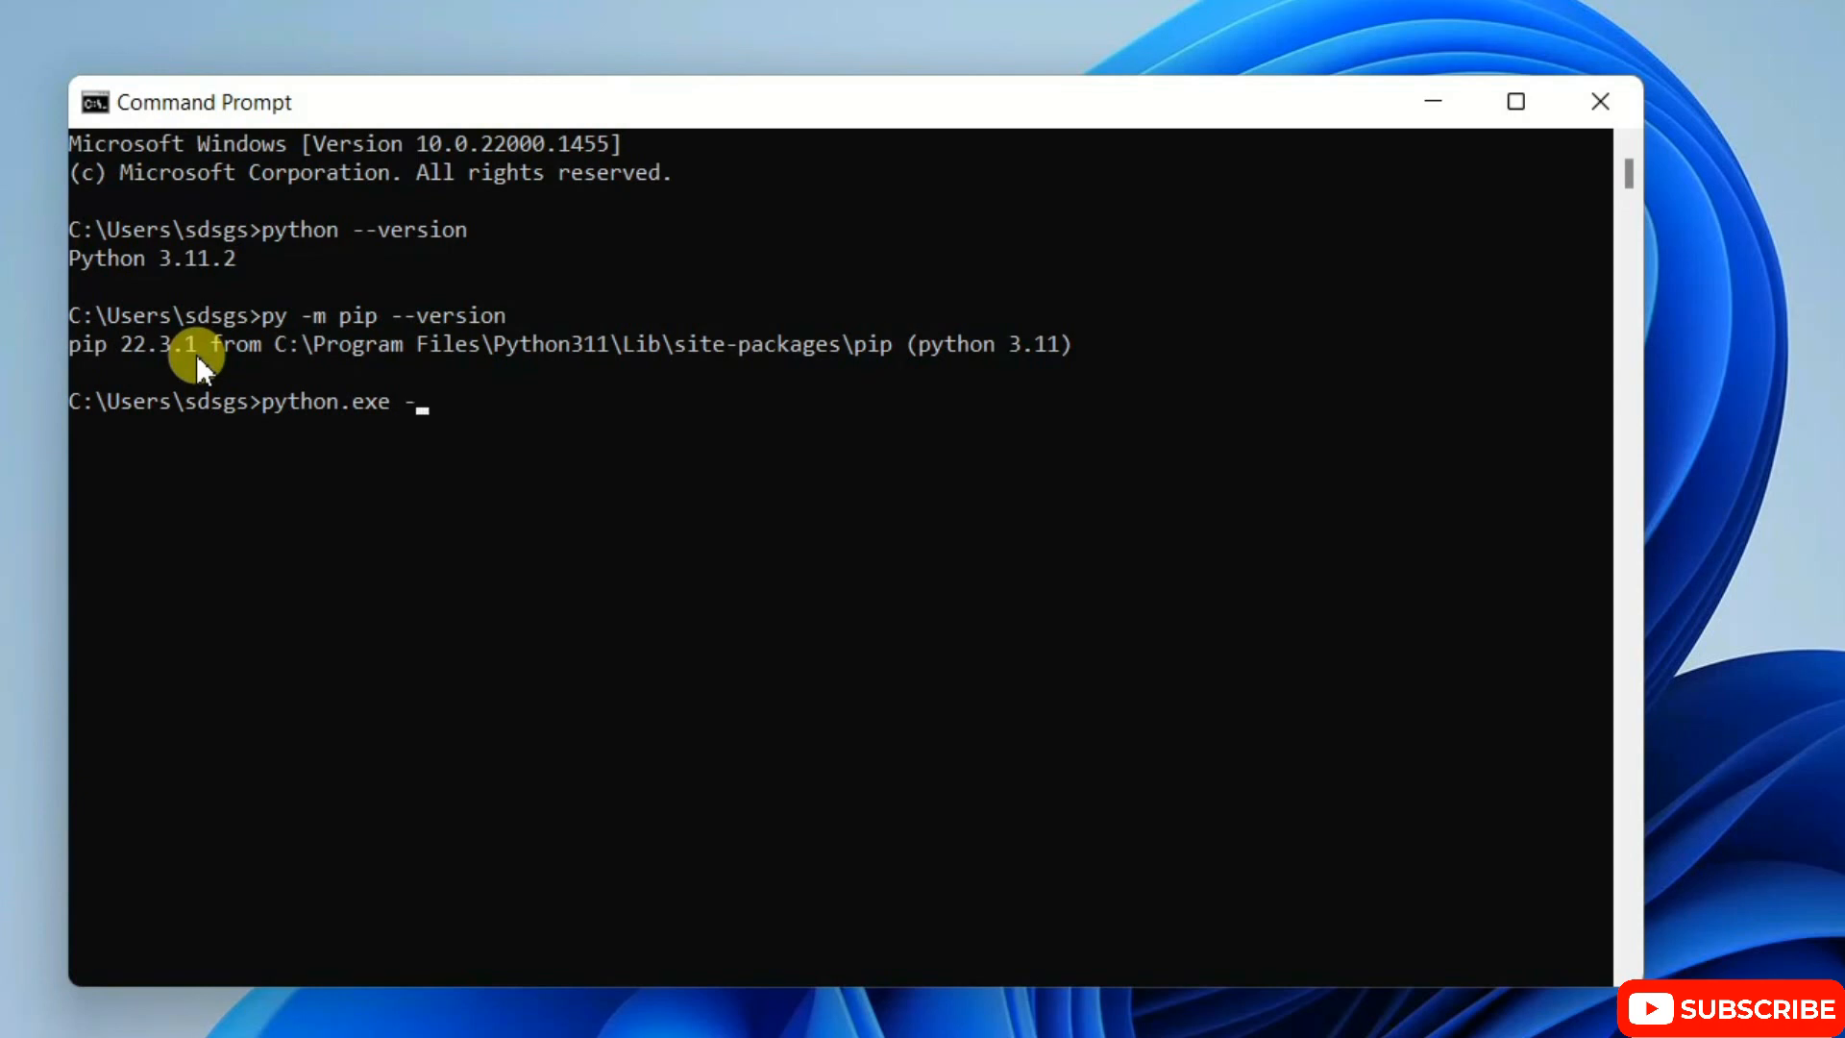
pyautogui.write('m pip')
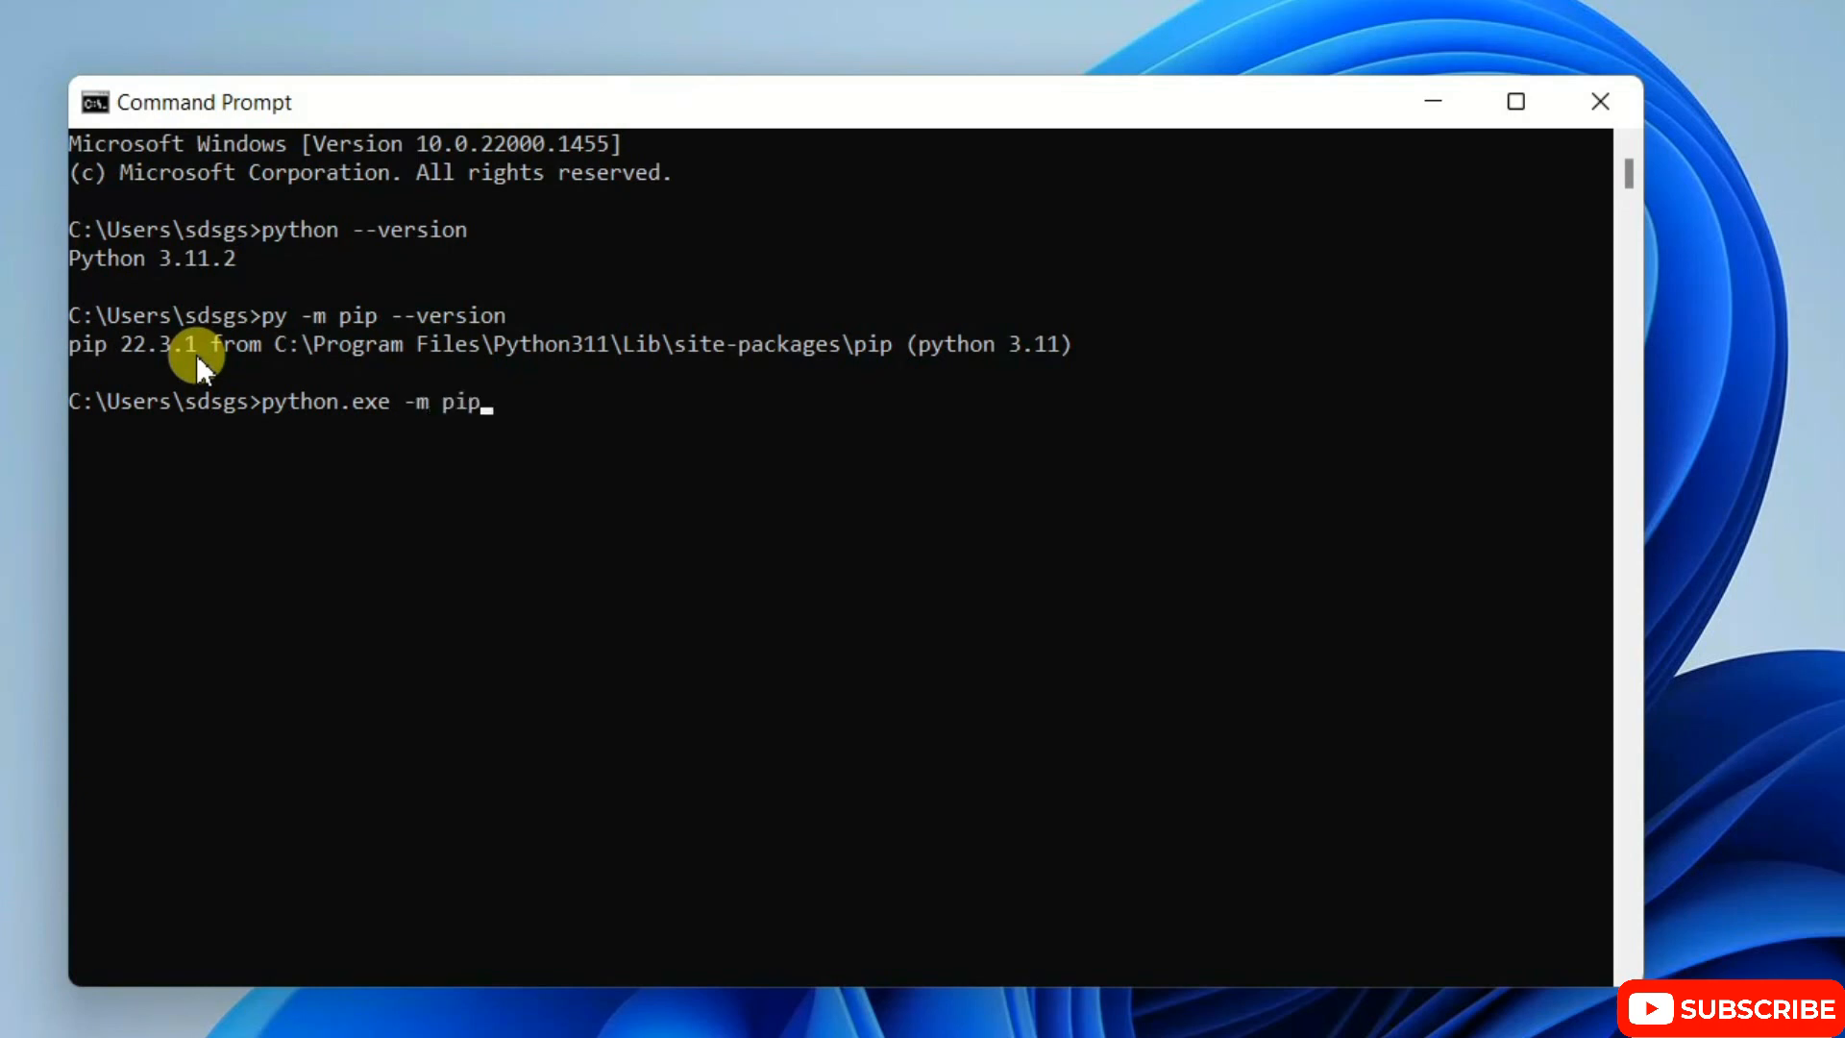
pyautogui.write('install')
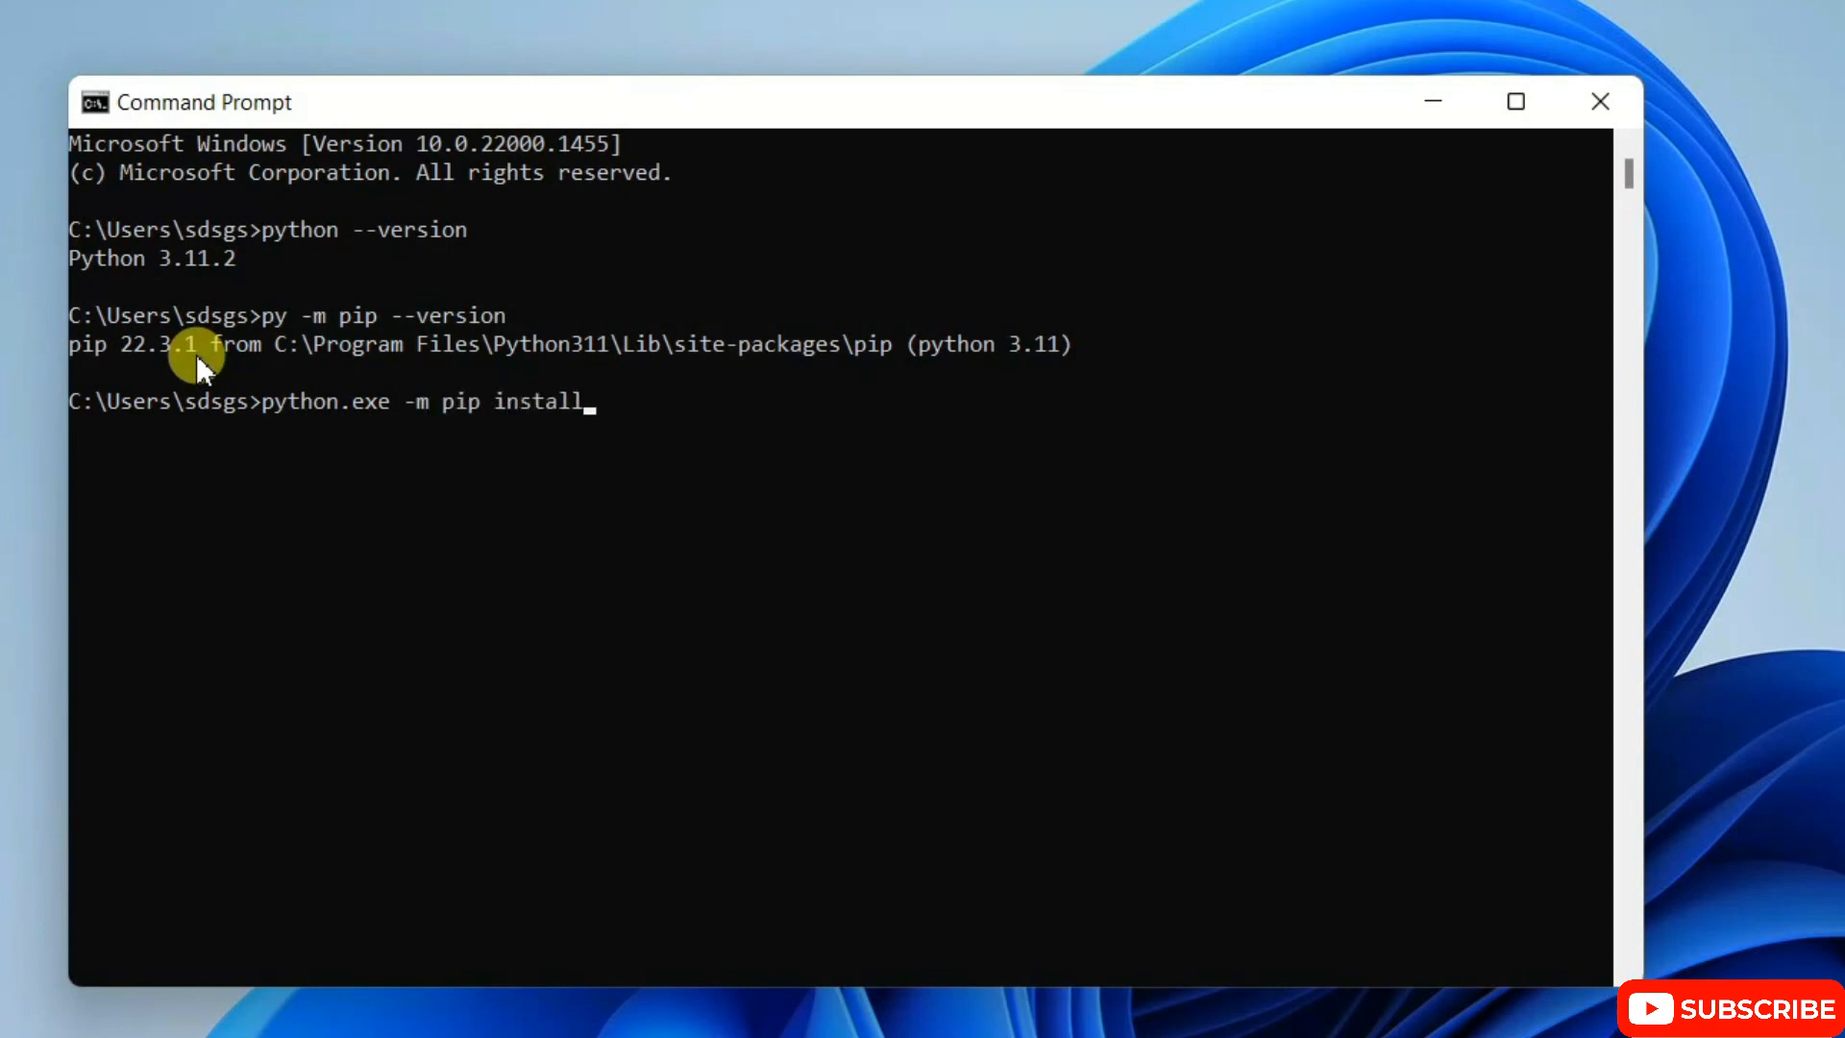
pyautogui.write('--')
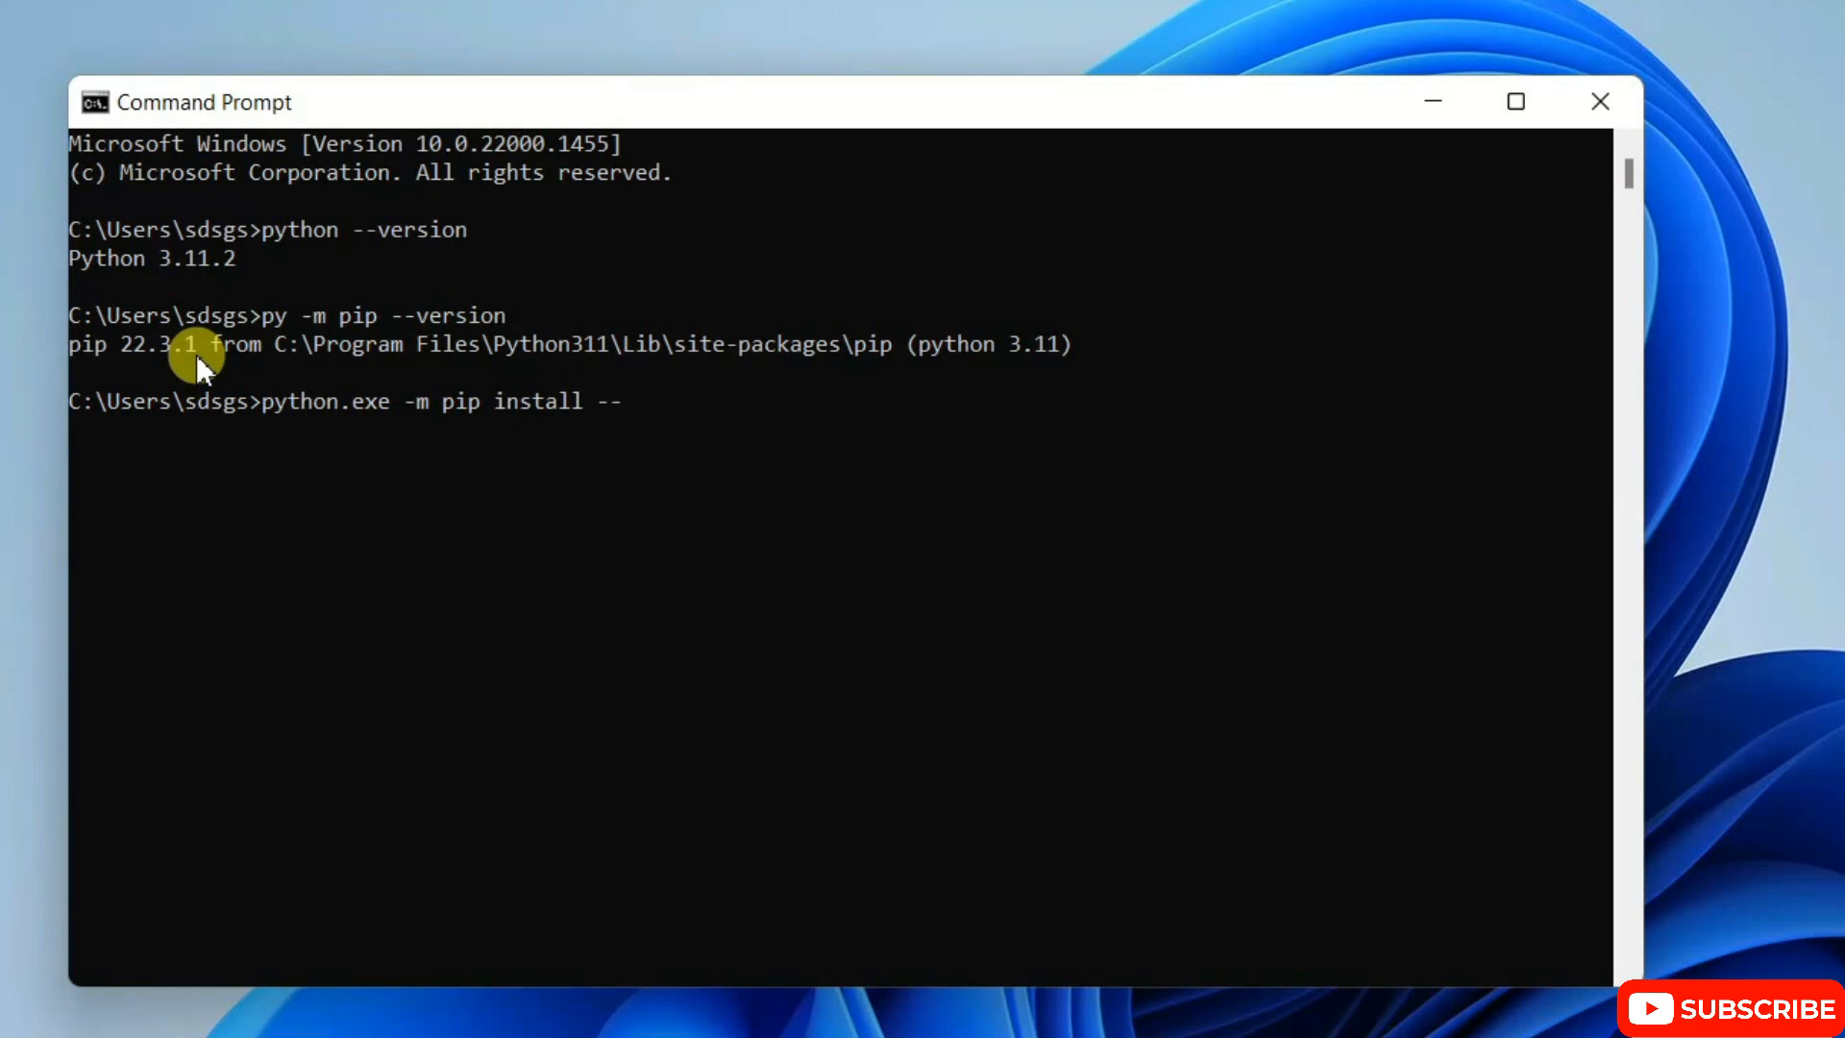
pyautogui.write('upgrad')
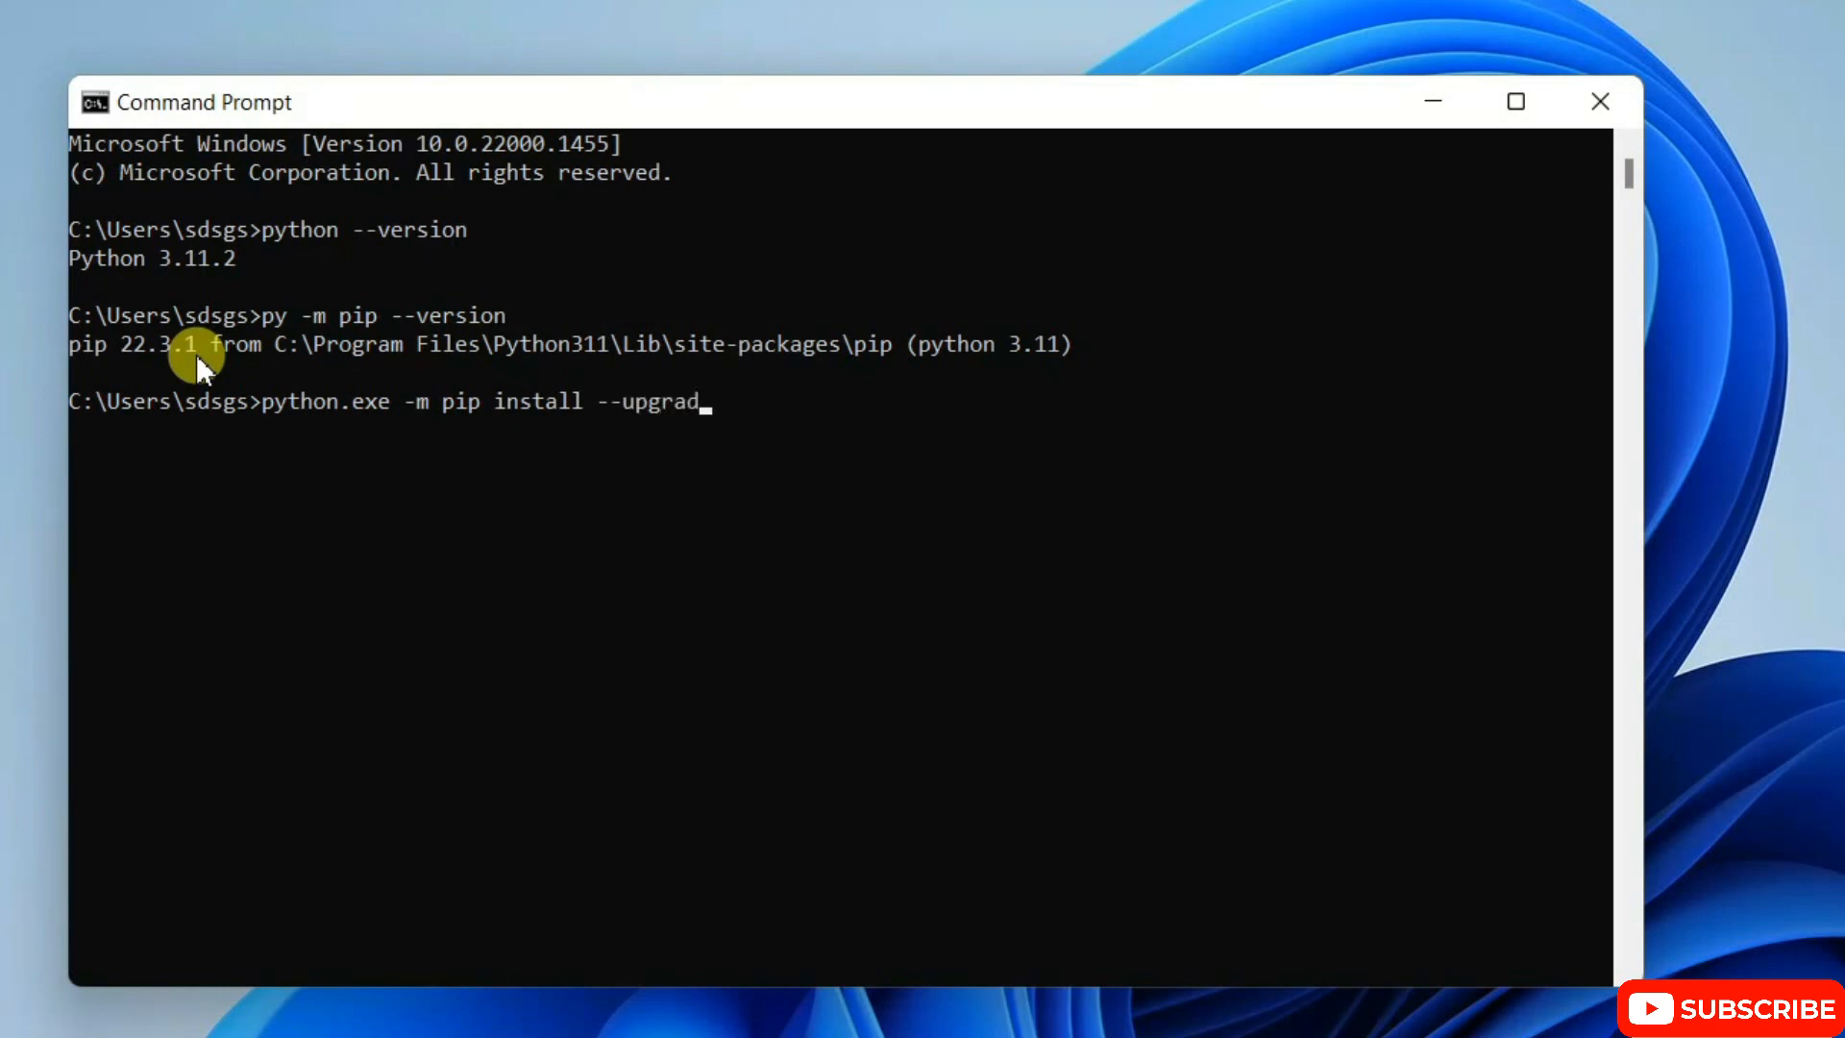
pyautogui.write('e')
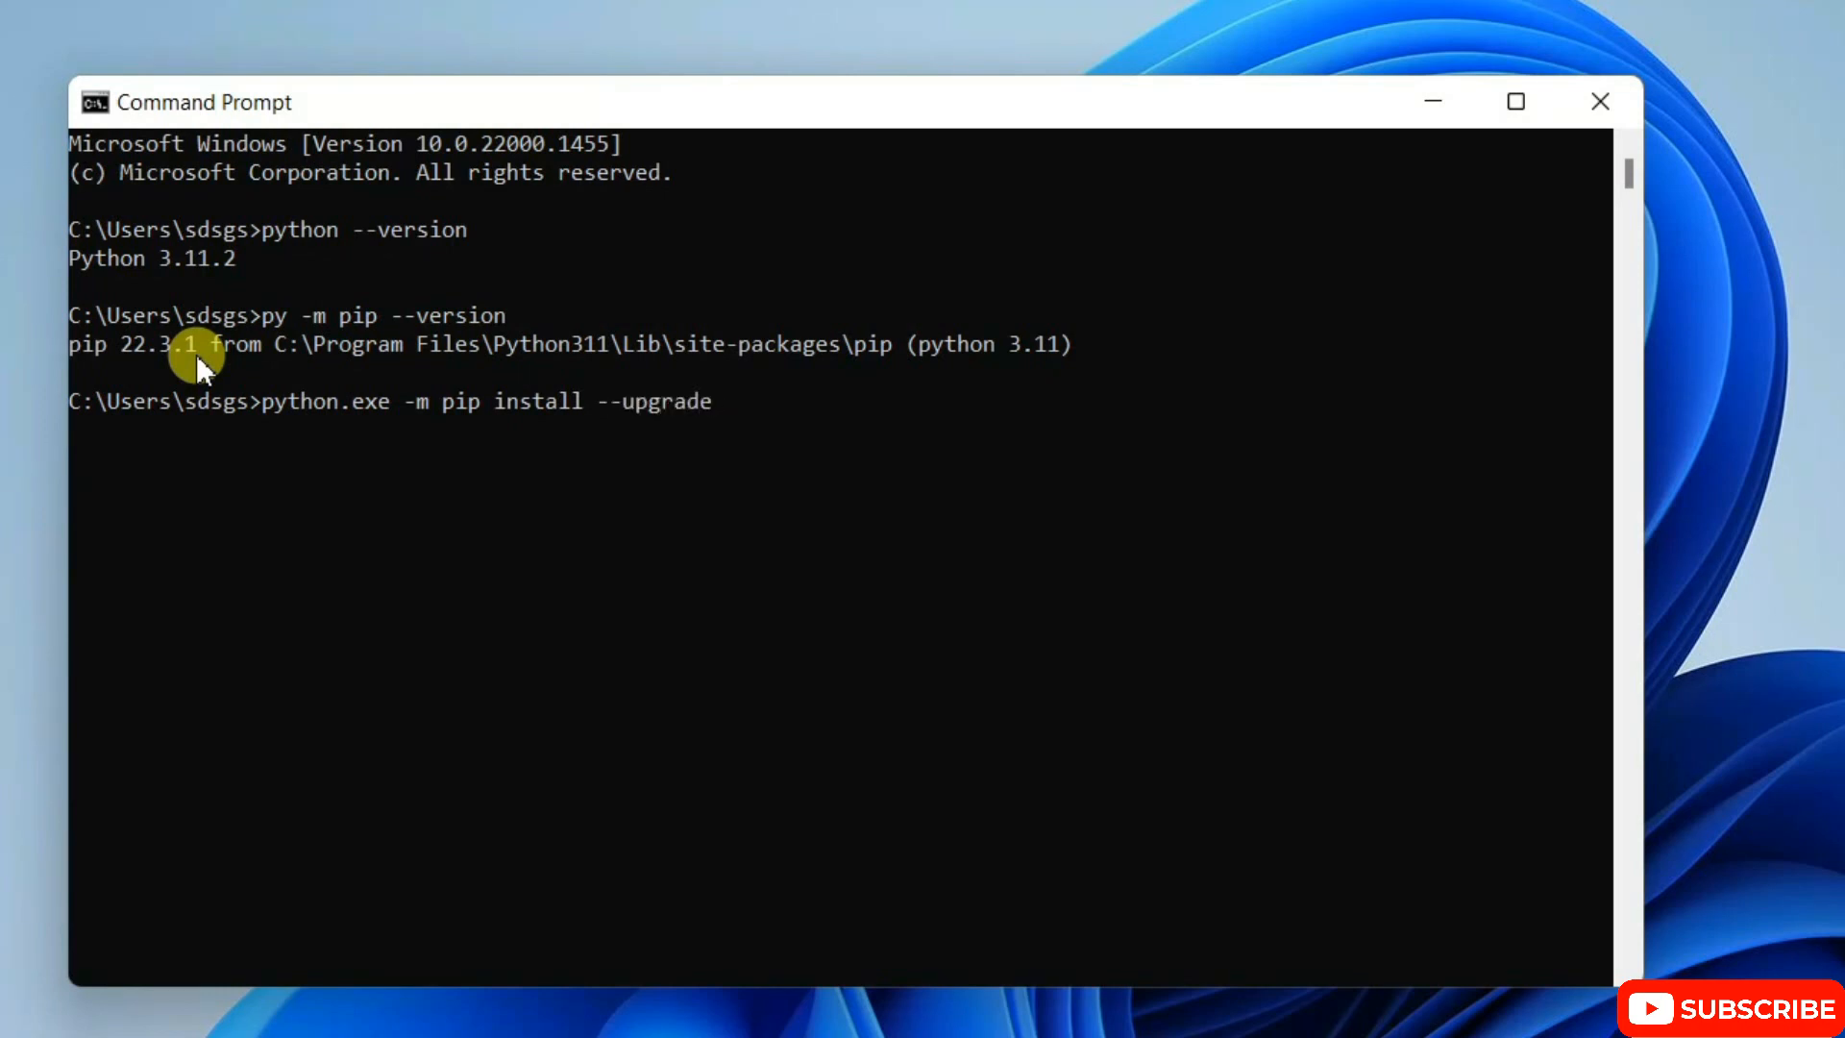
pyautogui.write('pip')
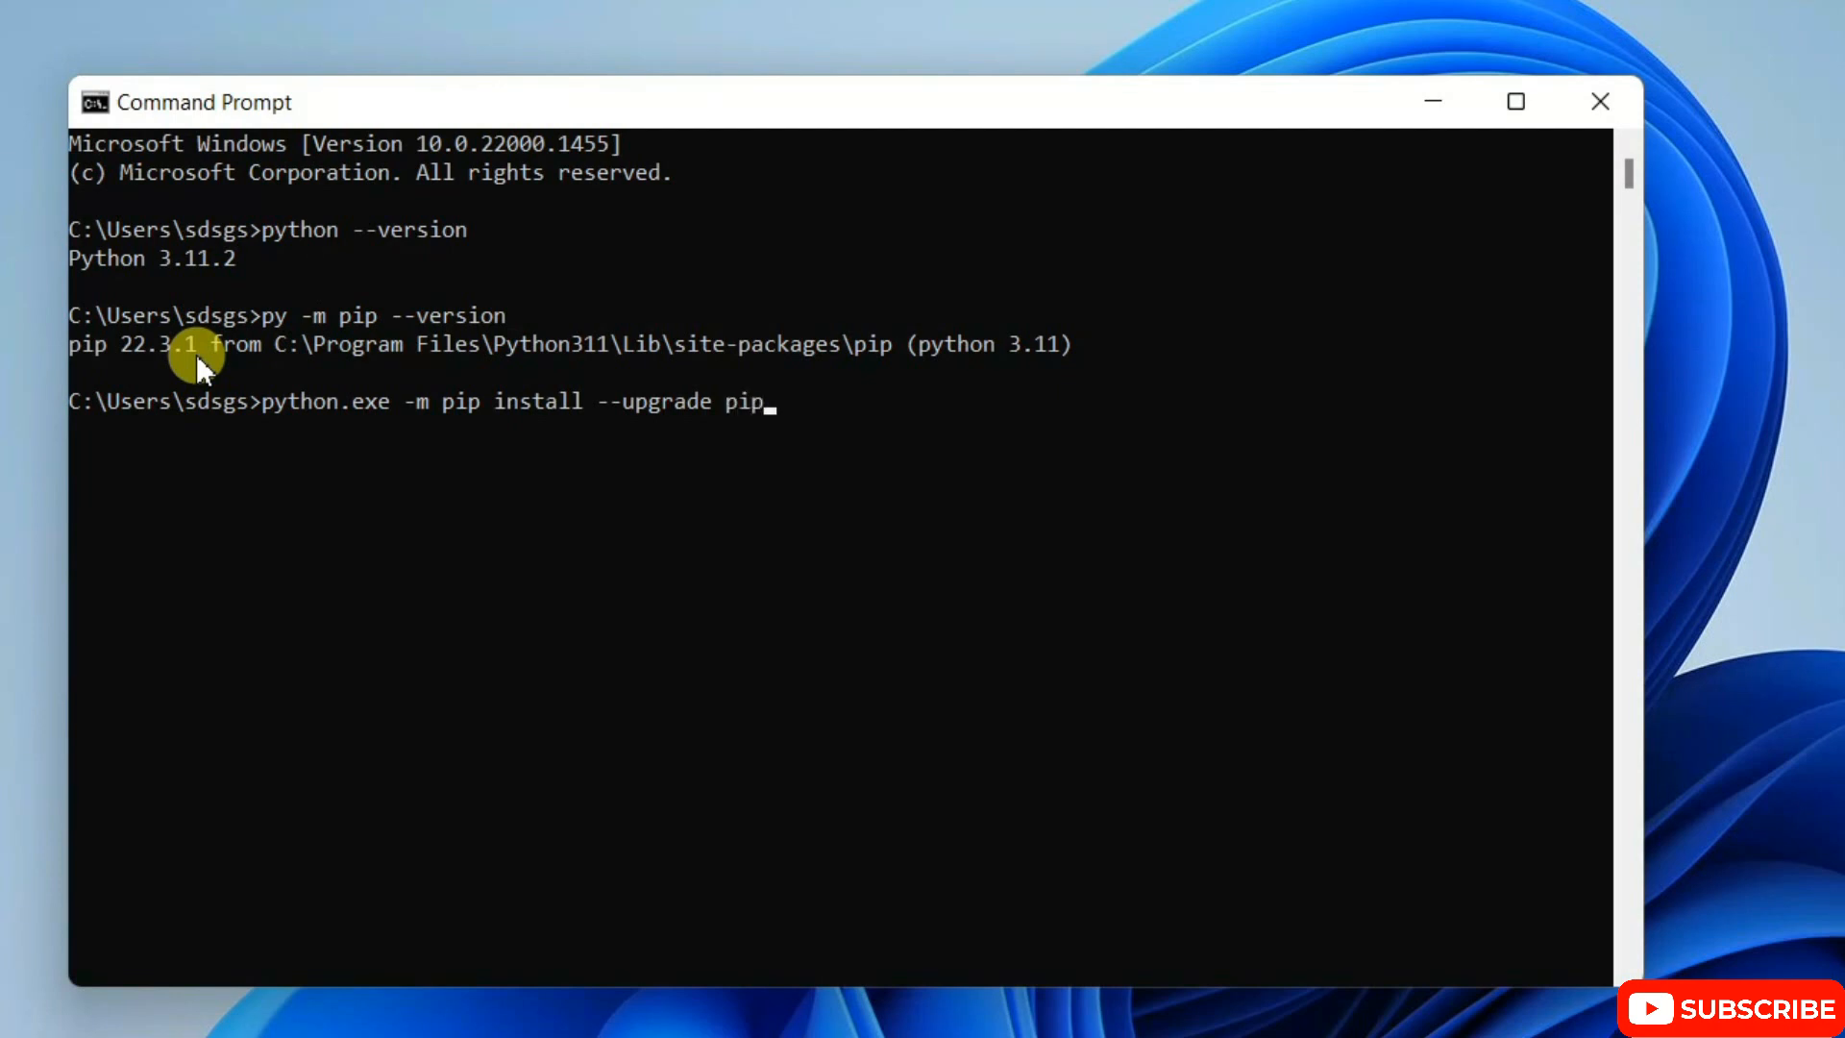
pyautogui.doubleClick(317, 400)
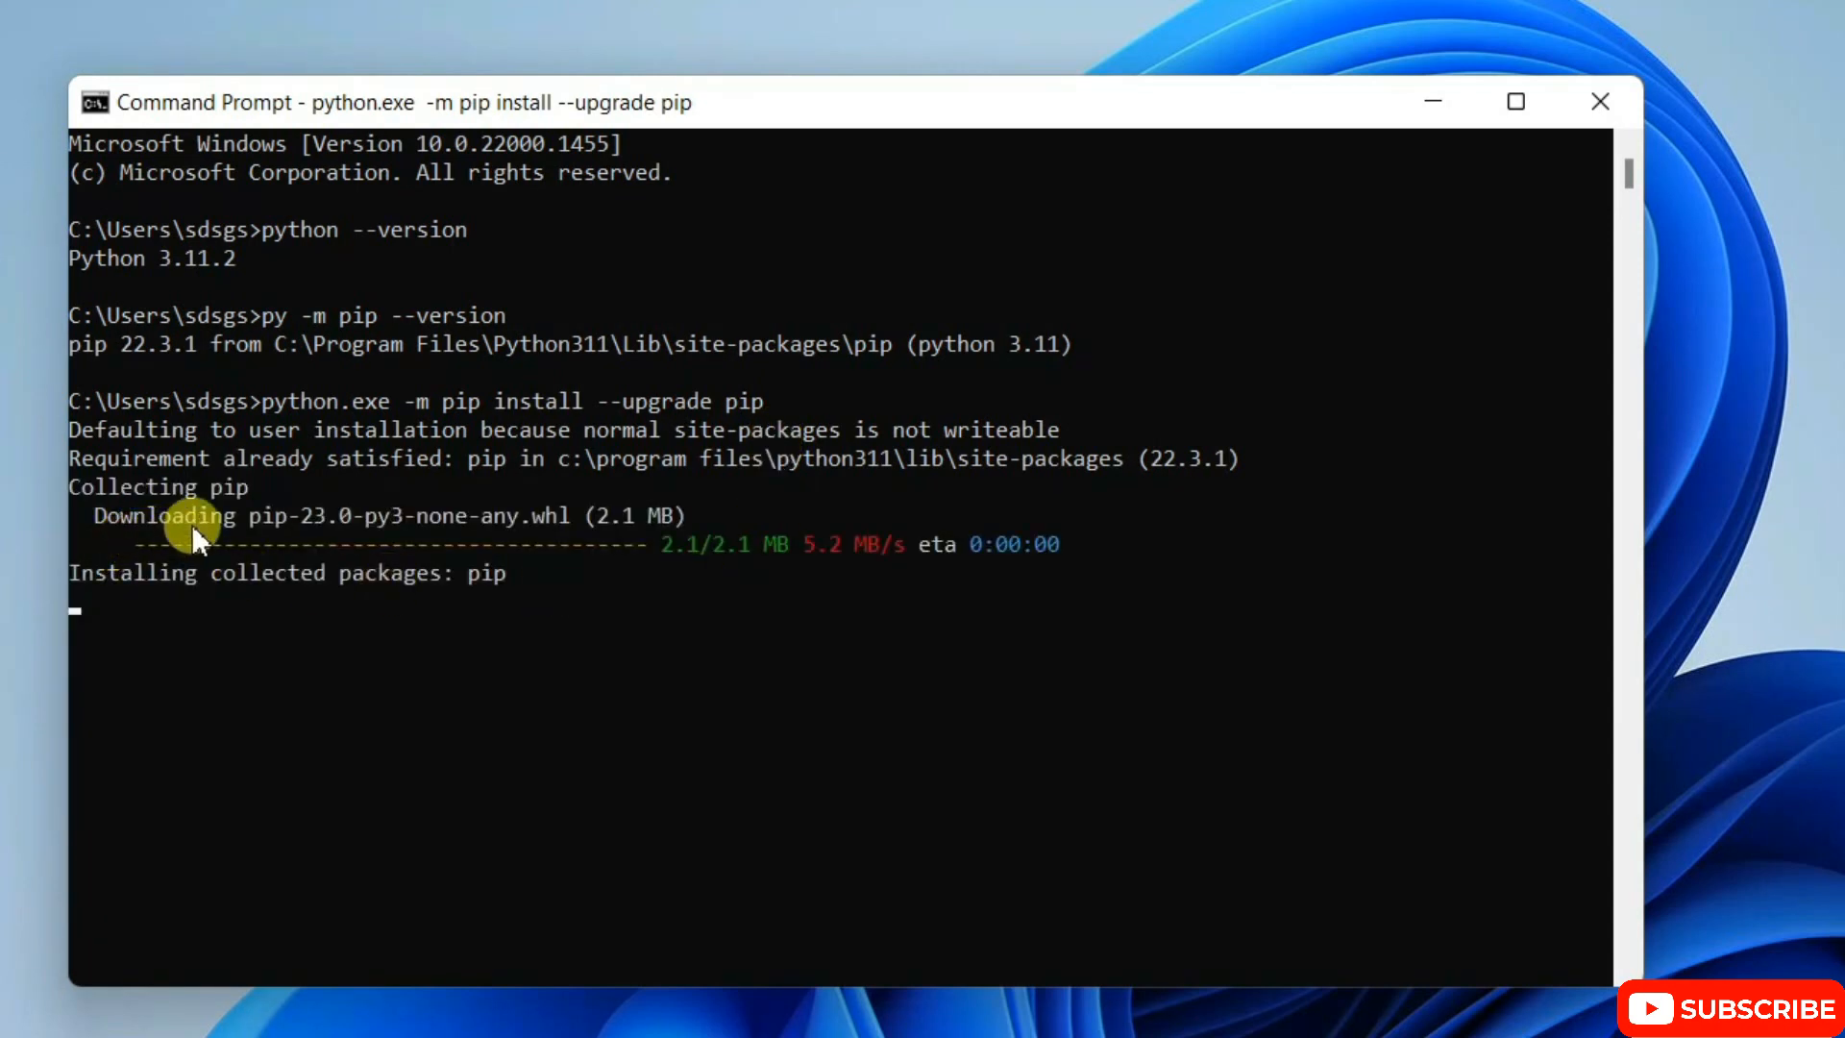
pyautogui.moveTo(77, 583)
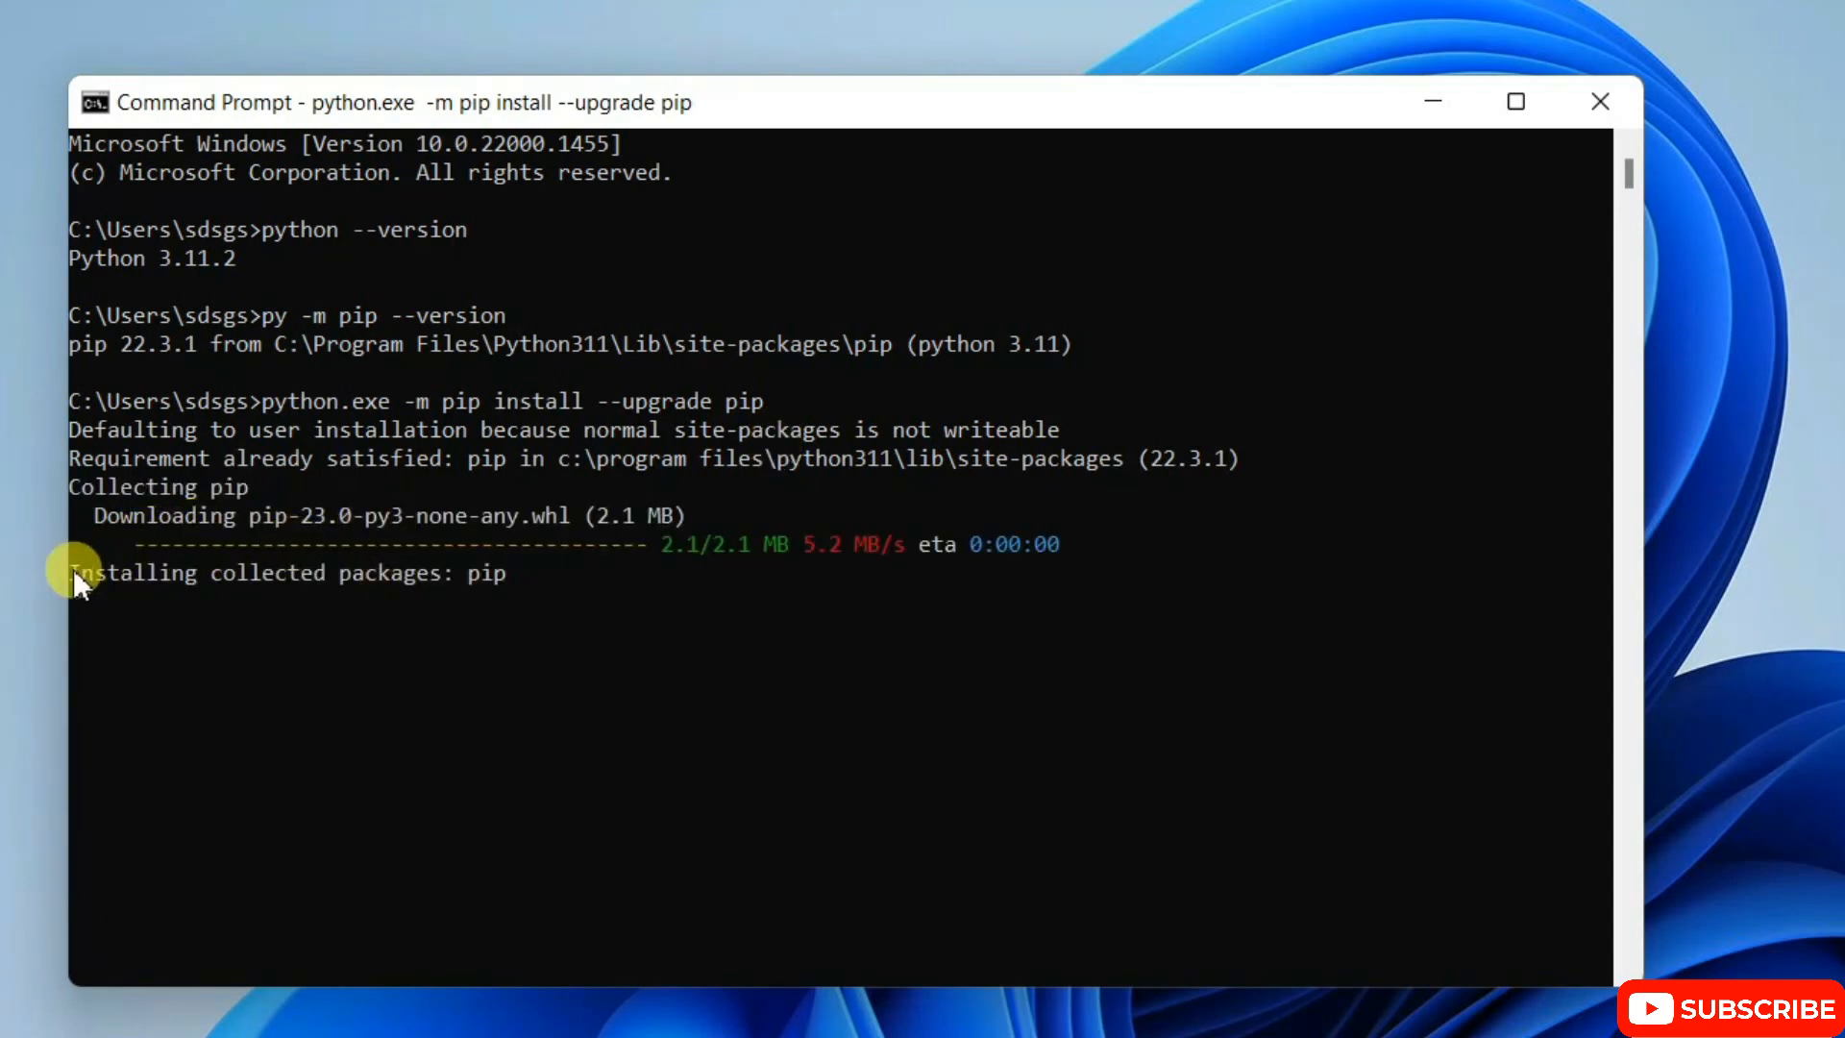
pyautogui.moveTo(642, 617)
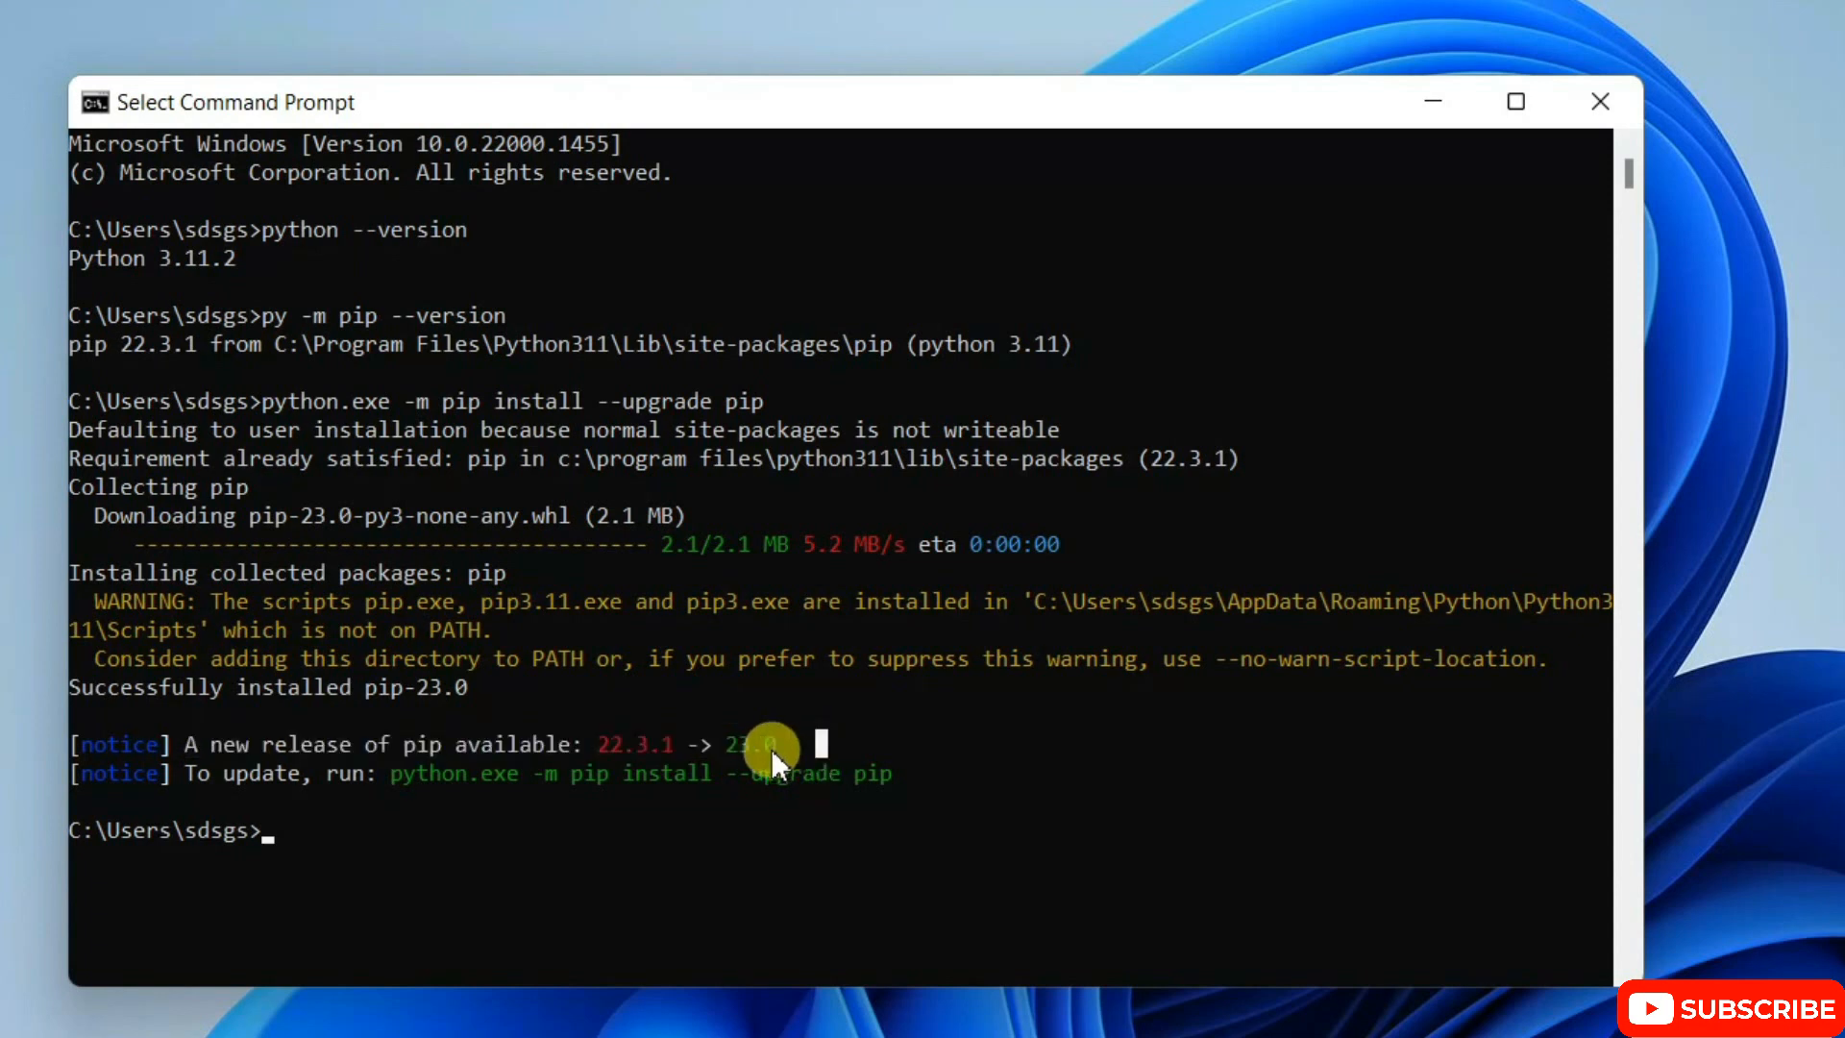
pyautogui.moveTo(1060, 536)
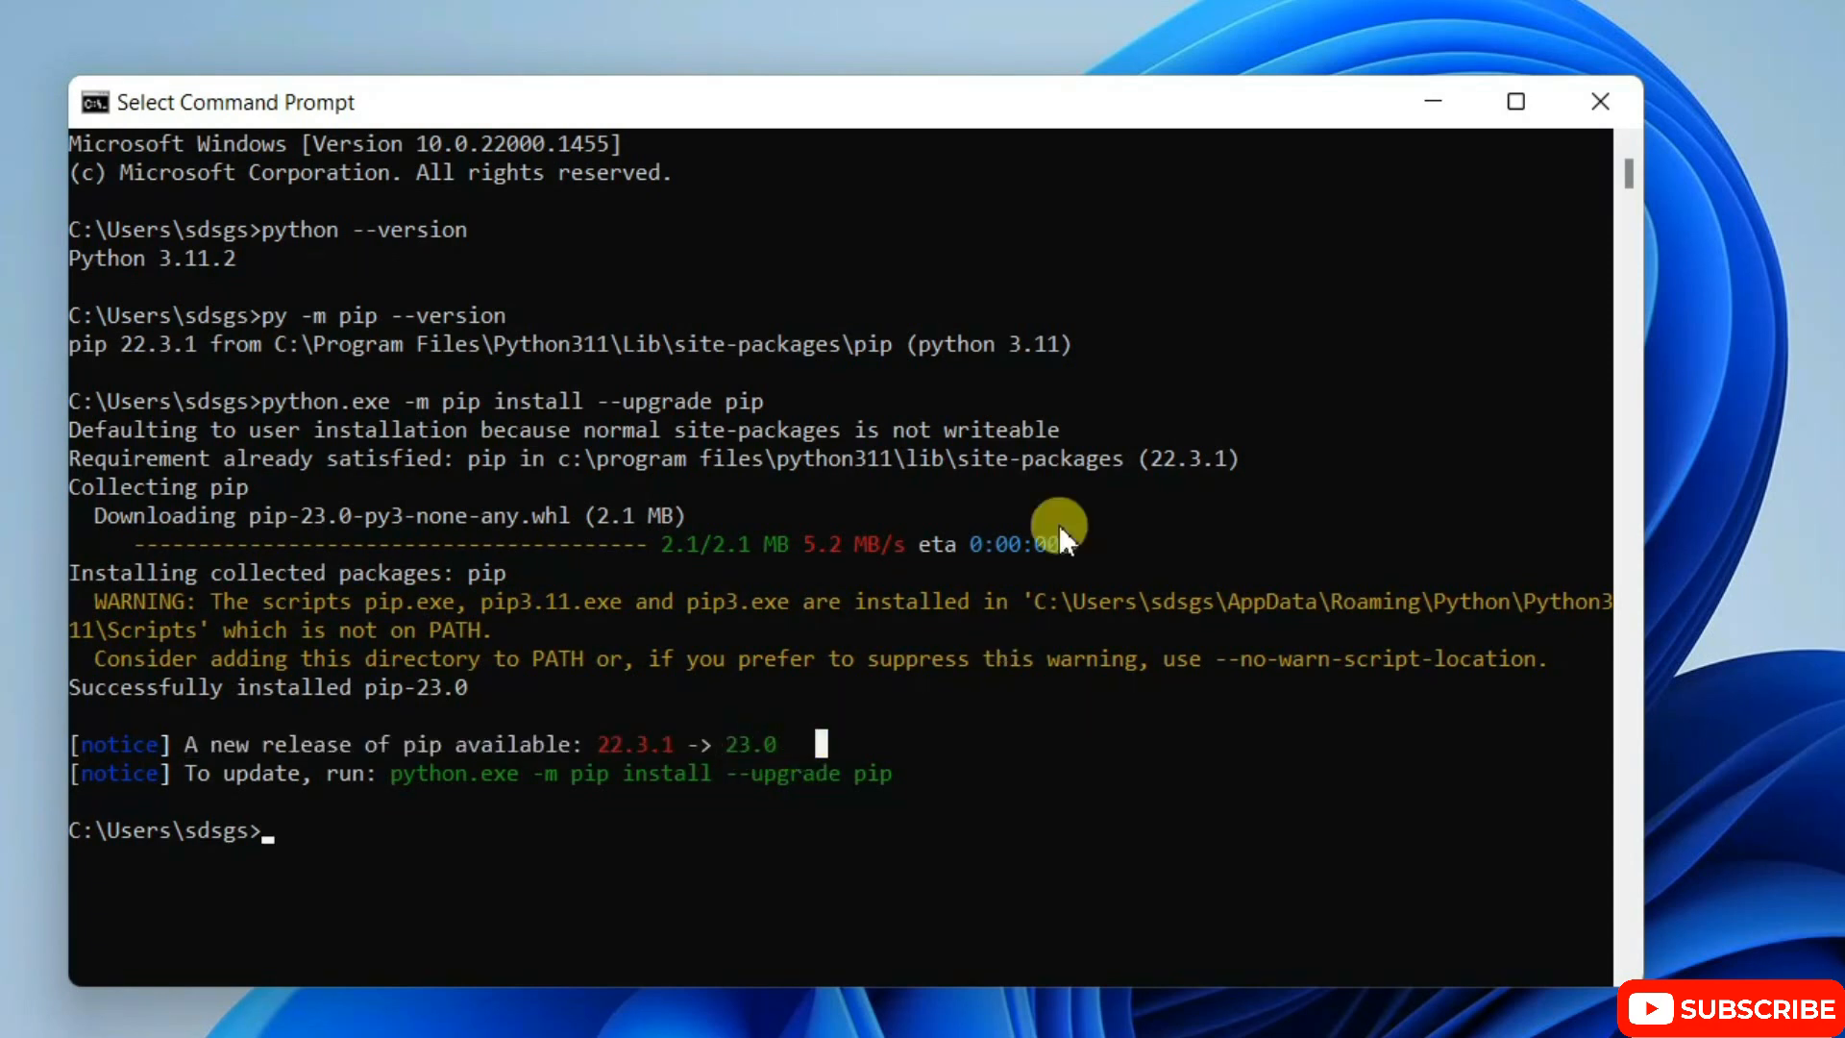
pyautogui.moveTo(692, 544)
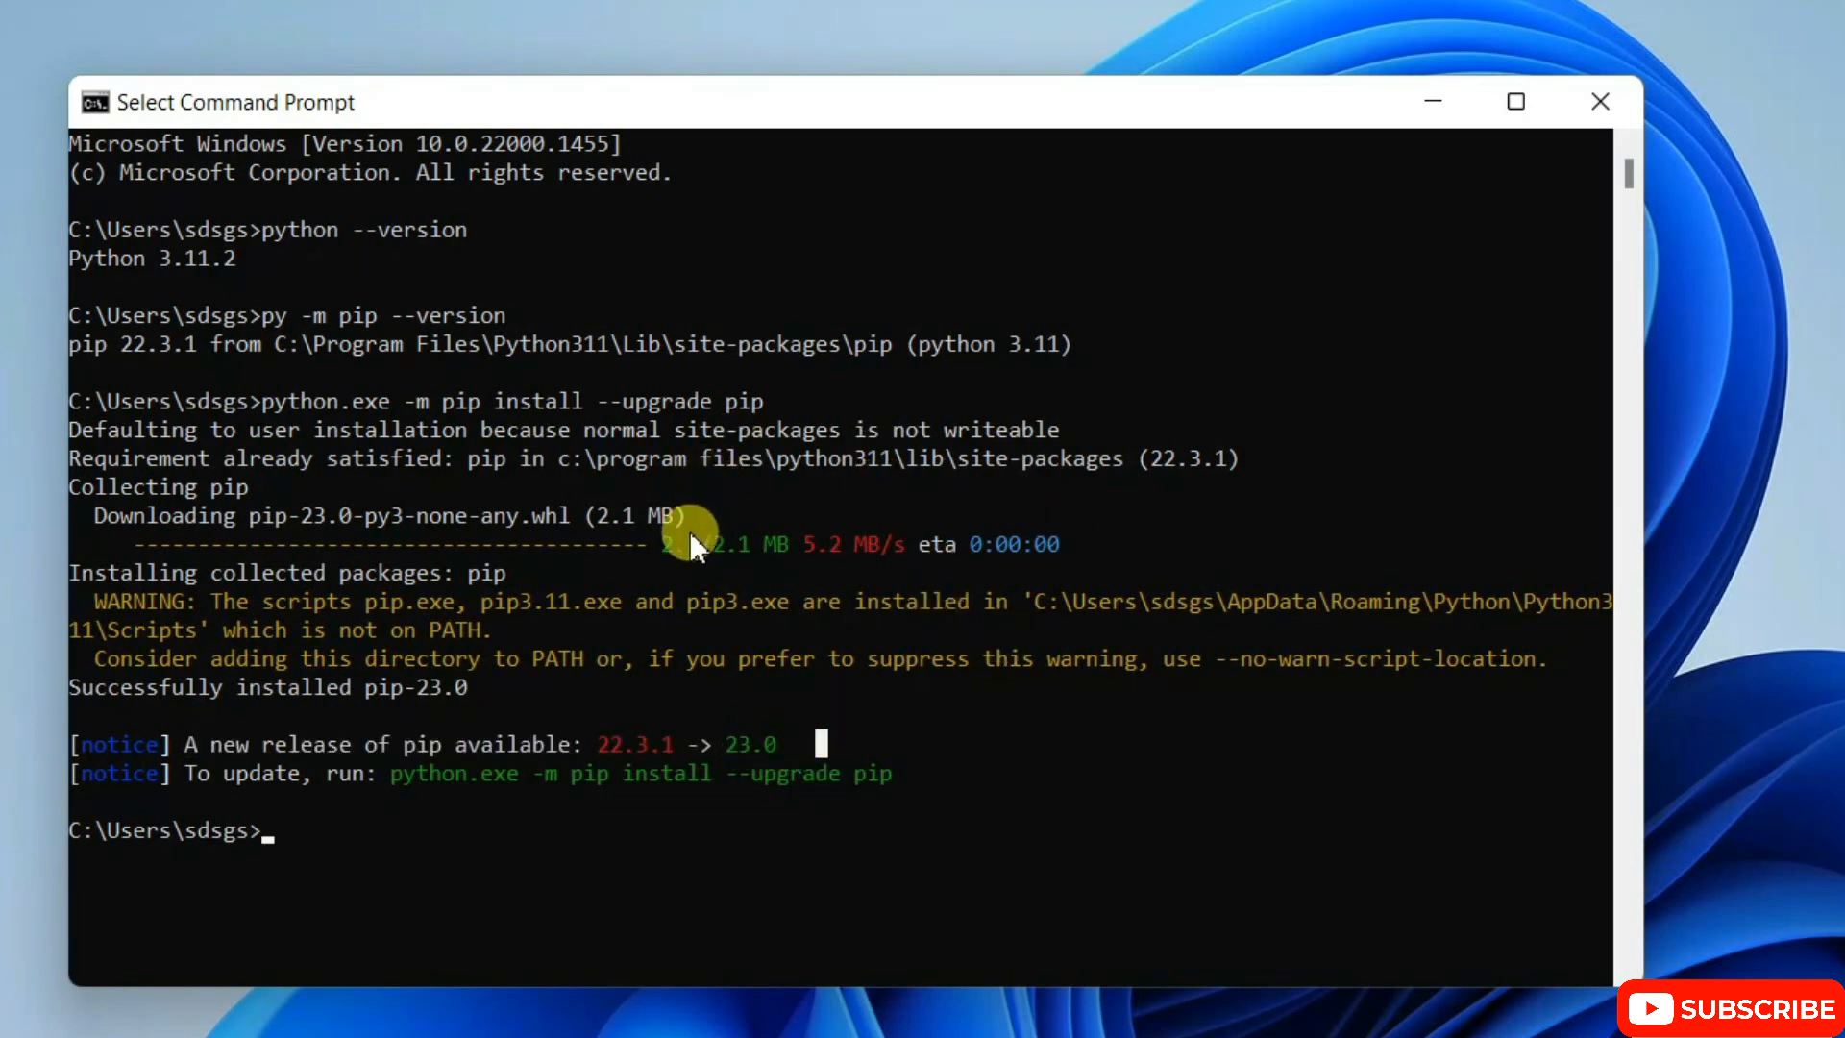
pyautogui.moveTo(671, 809)
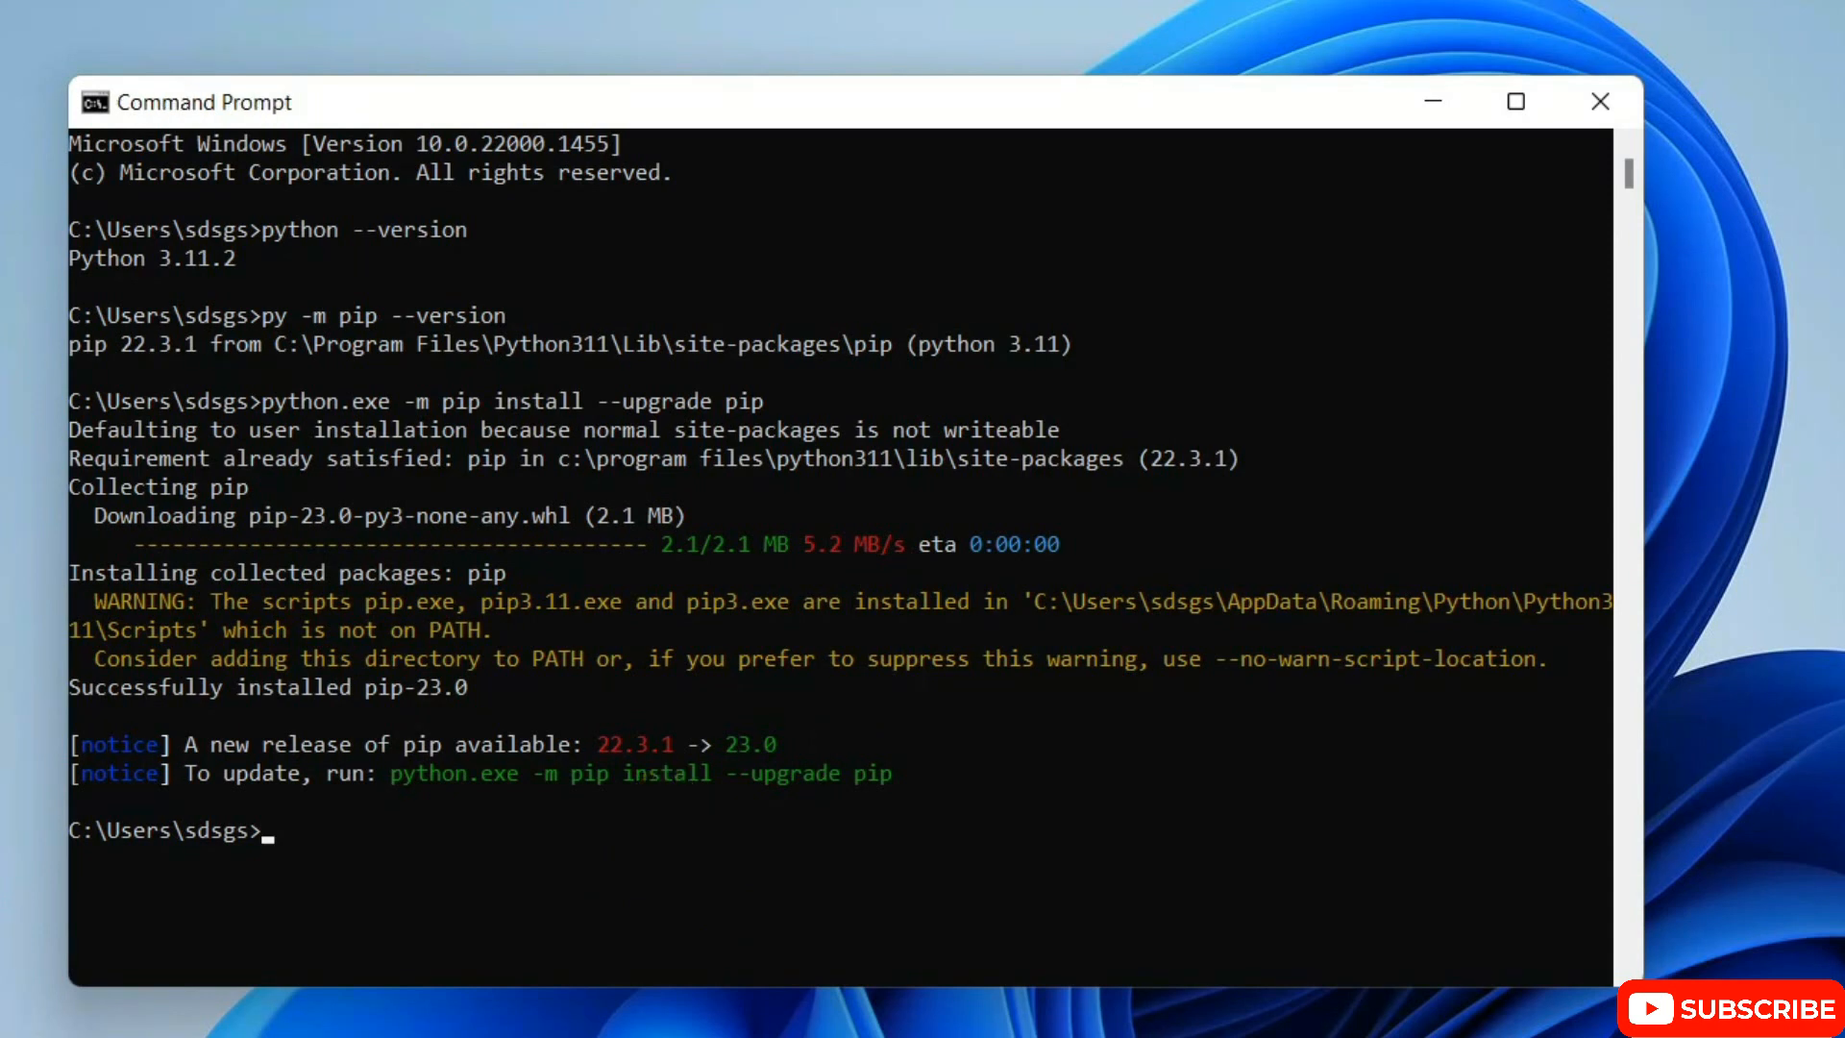
# Step: Clear the screen and run py -m pip install pandas, installing pandas 1.5.3 and pytz
pyautogui.write('cls')
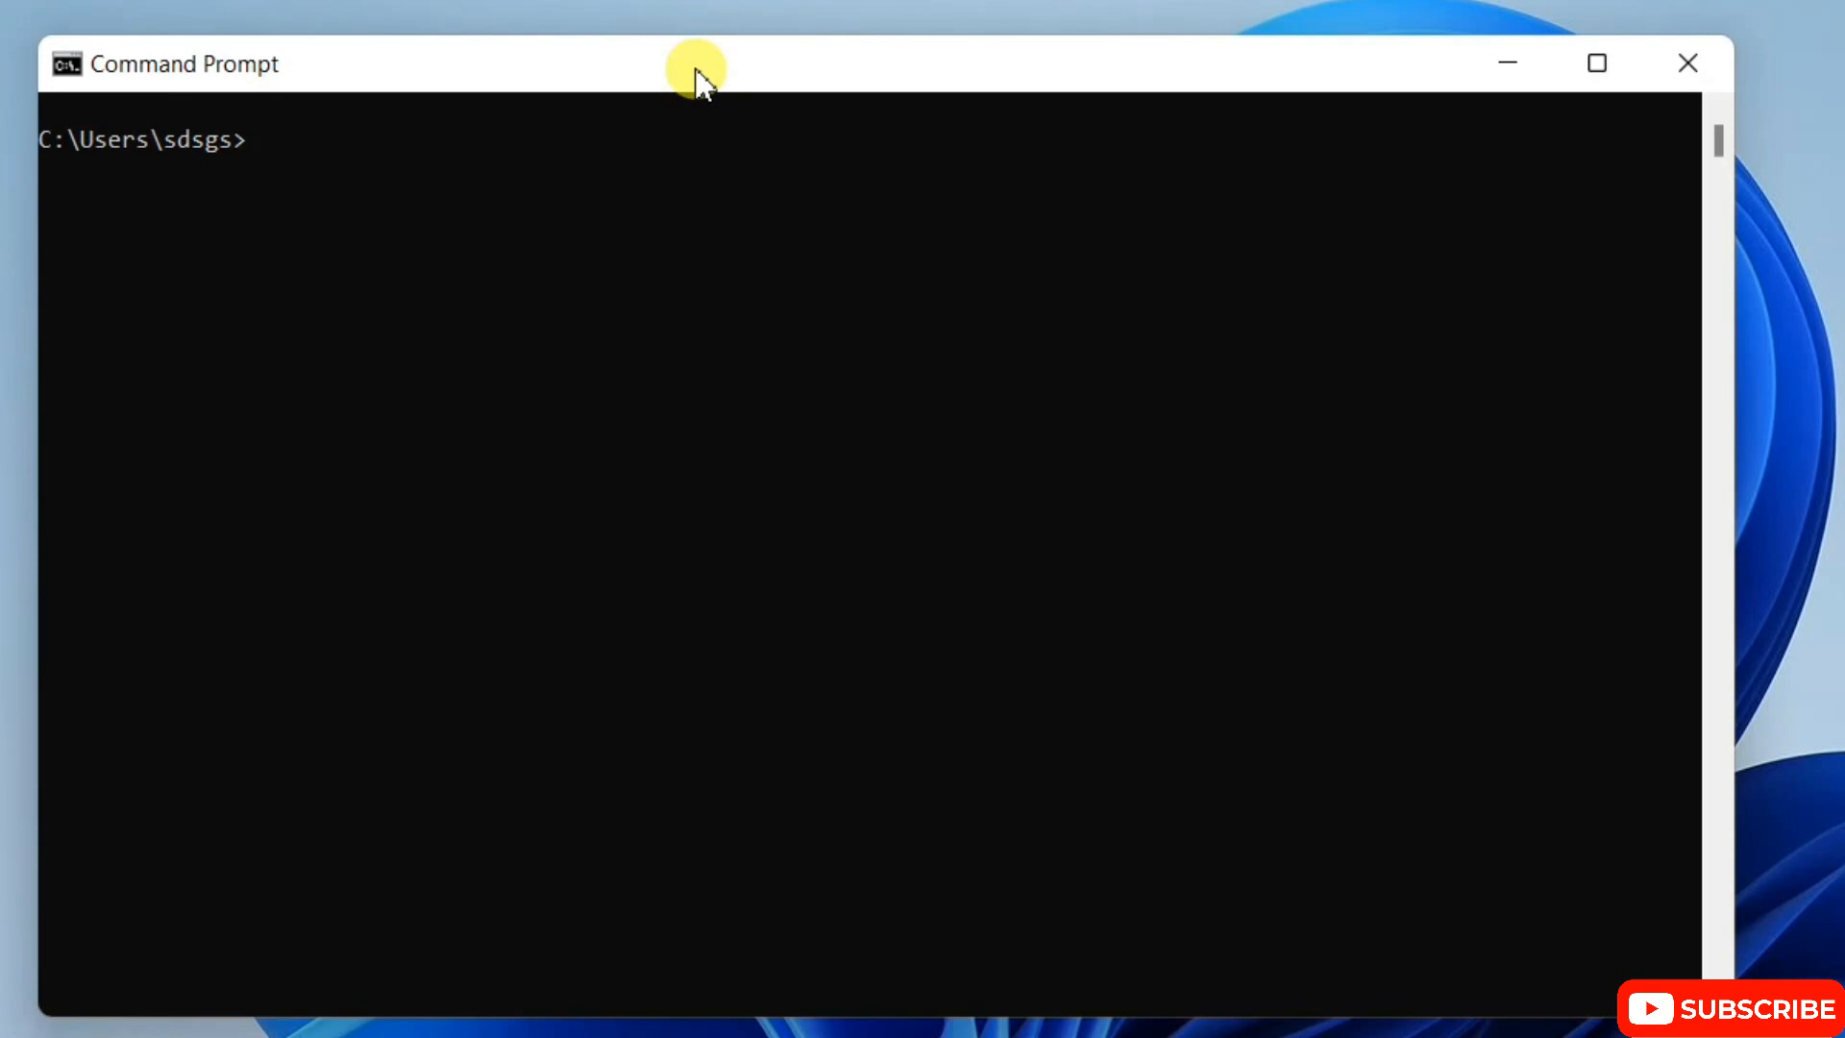
pyautogui.write('py -m p')
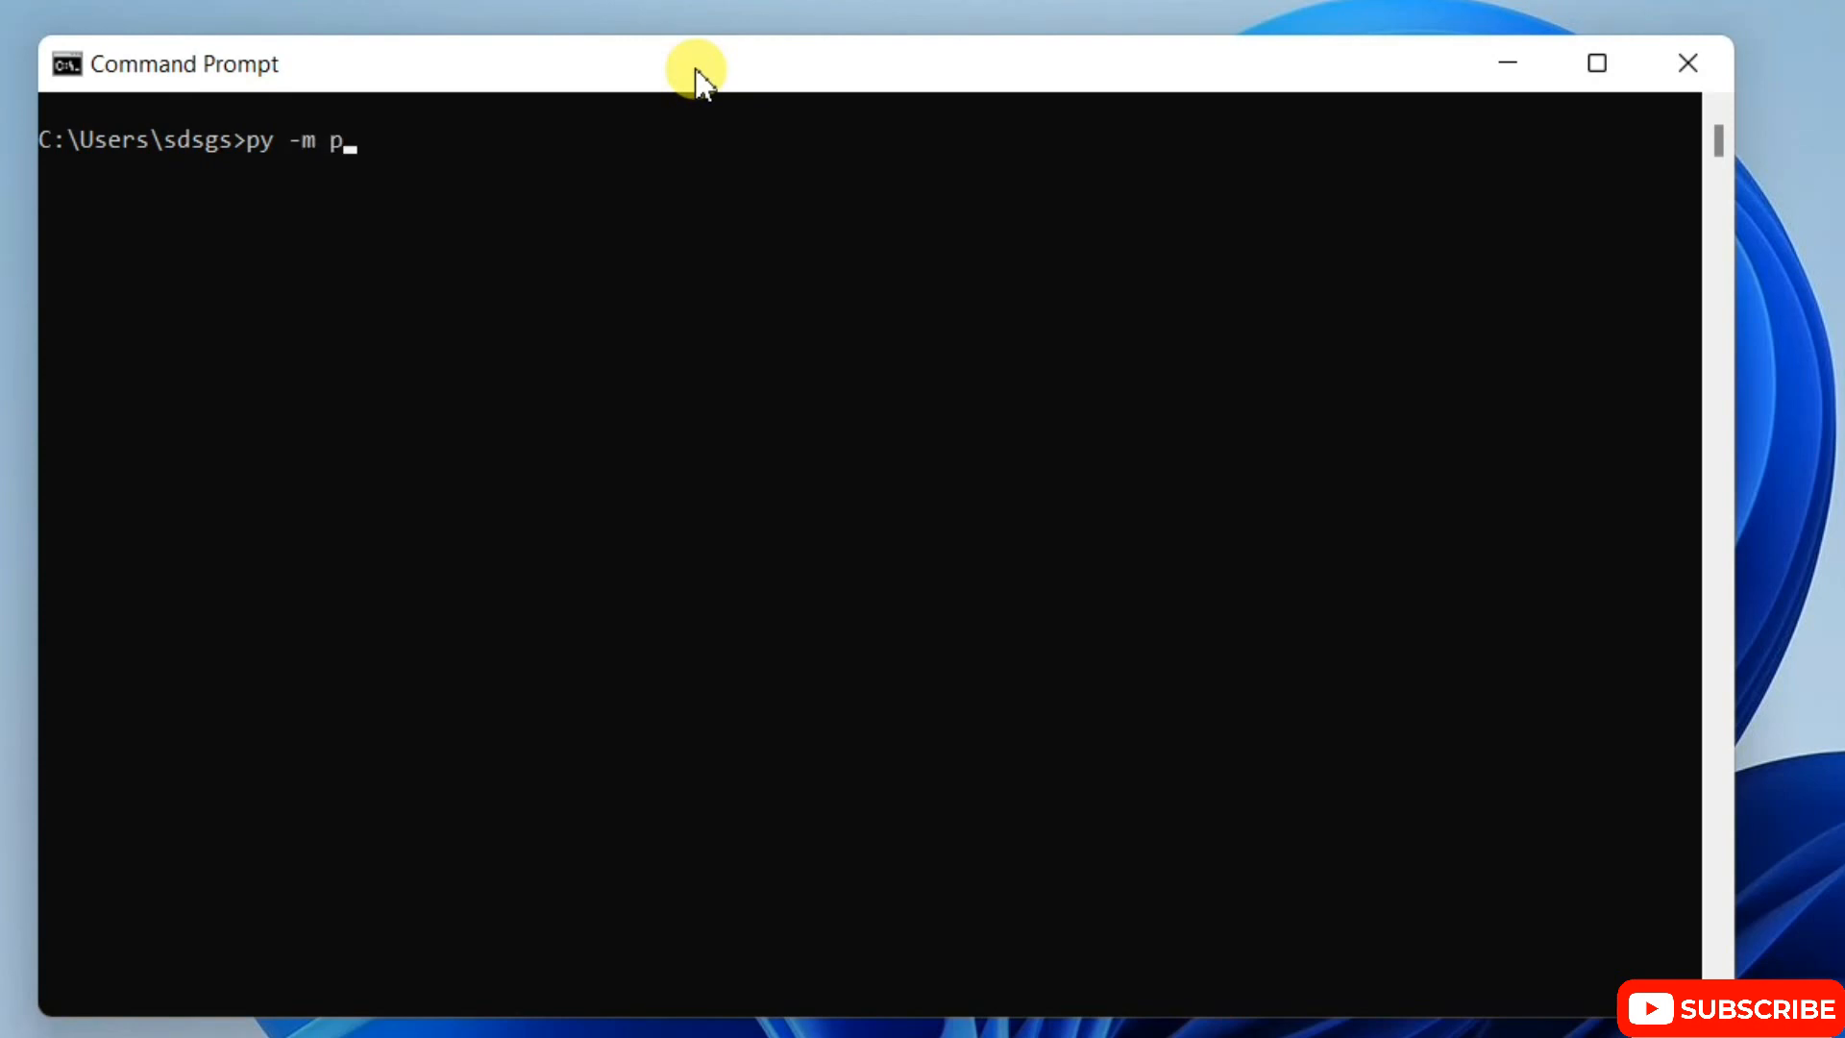
pyautogui.write('ip install pan')
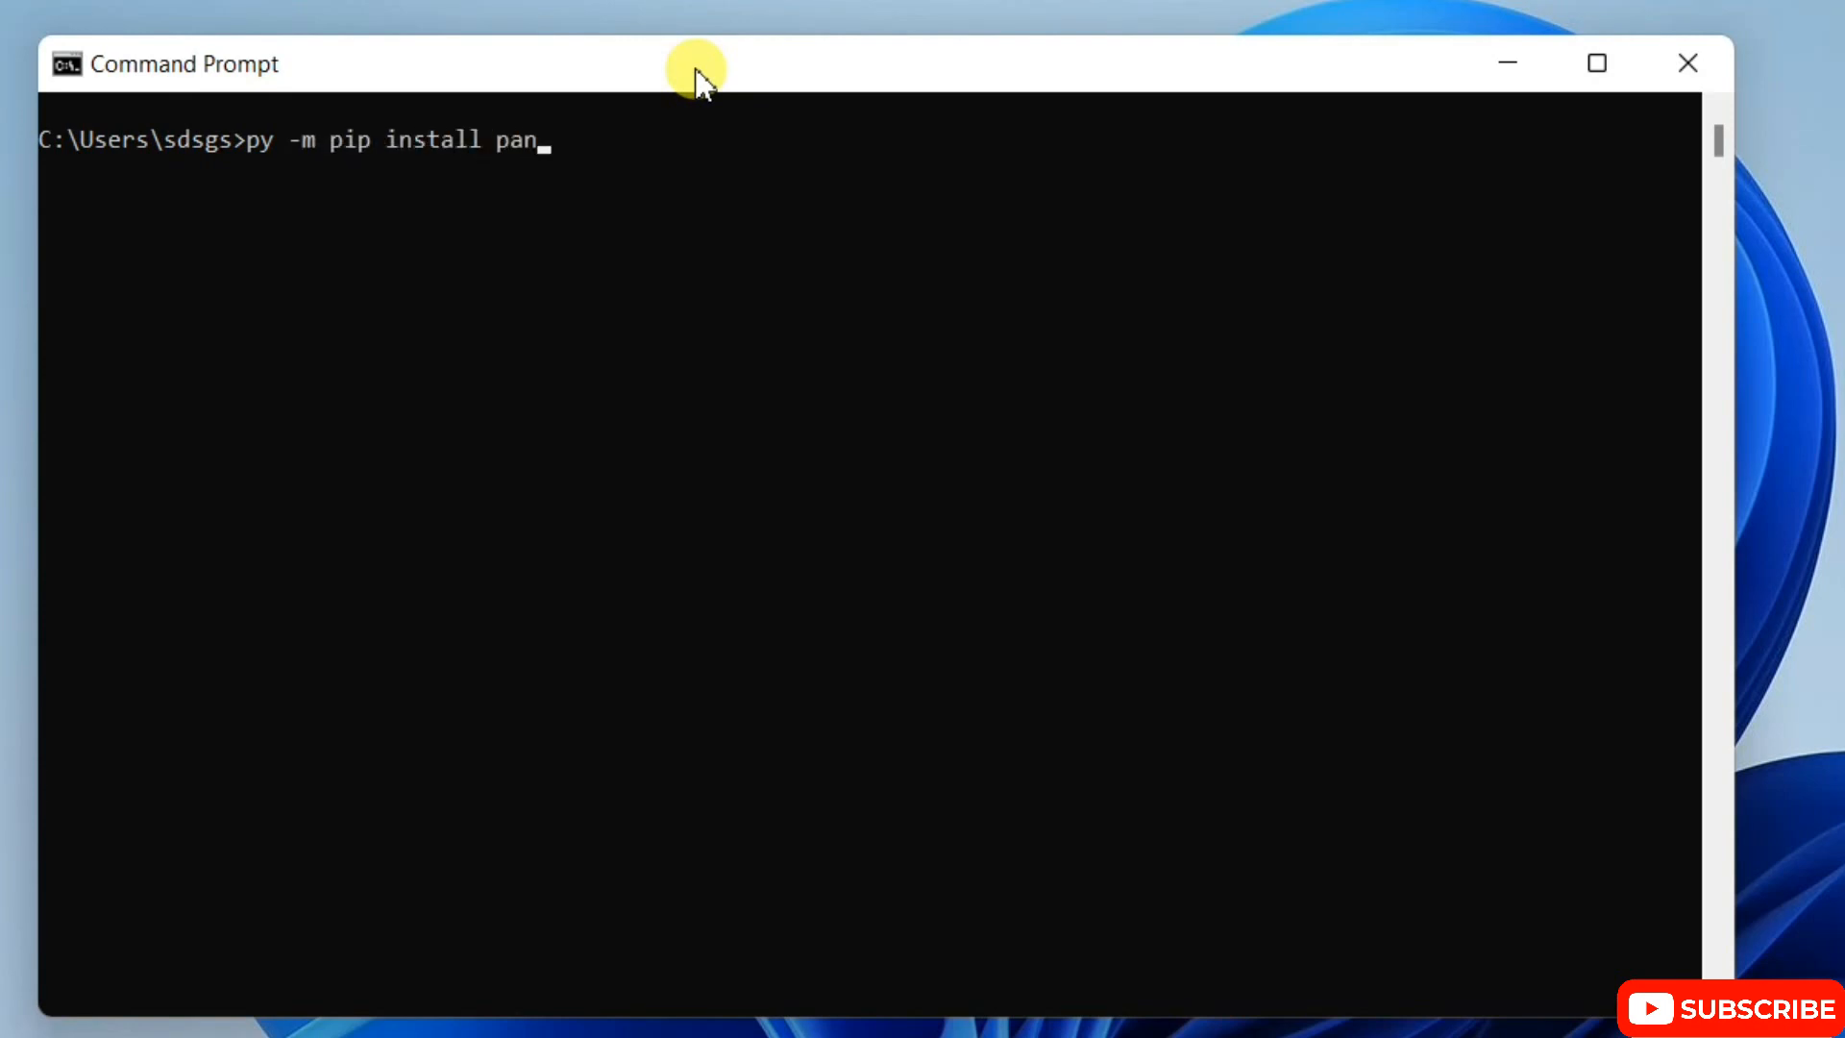
pyautogui.write('das')
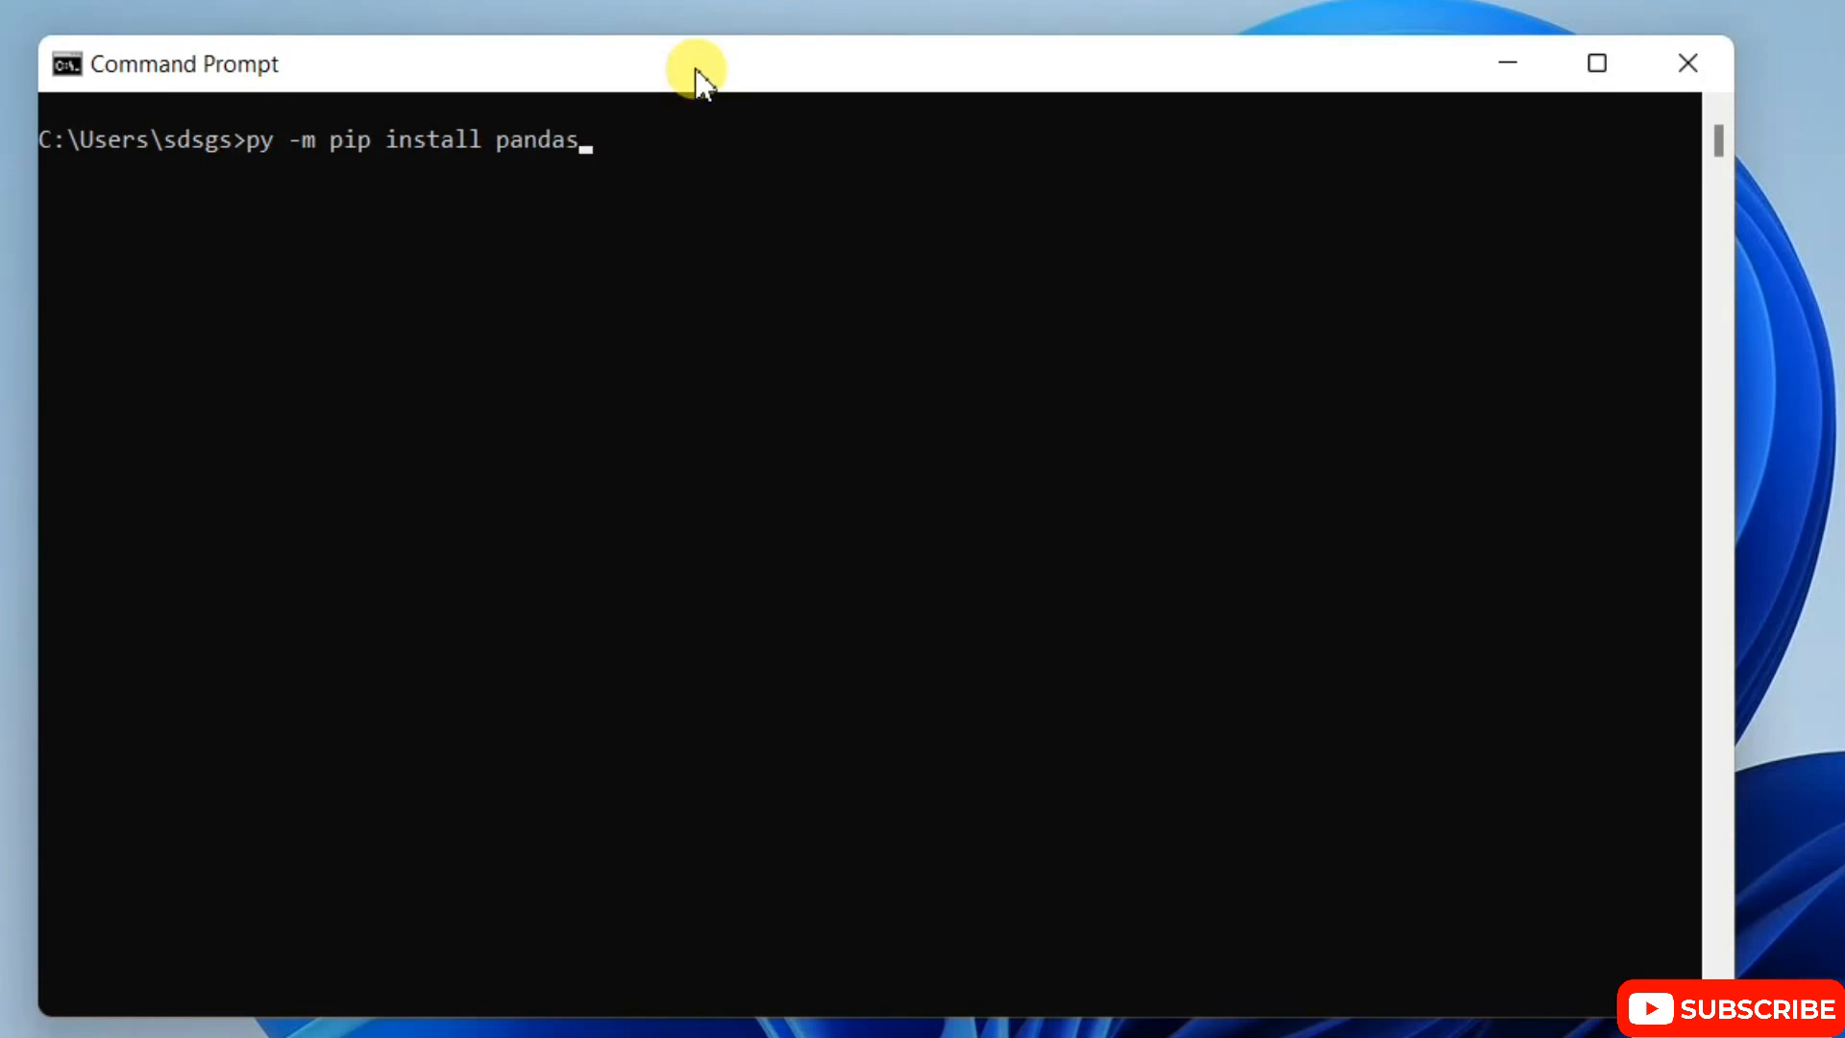
pyautogui.press('Enter')
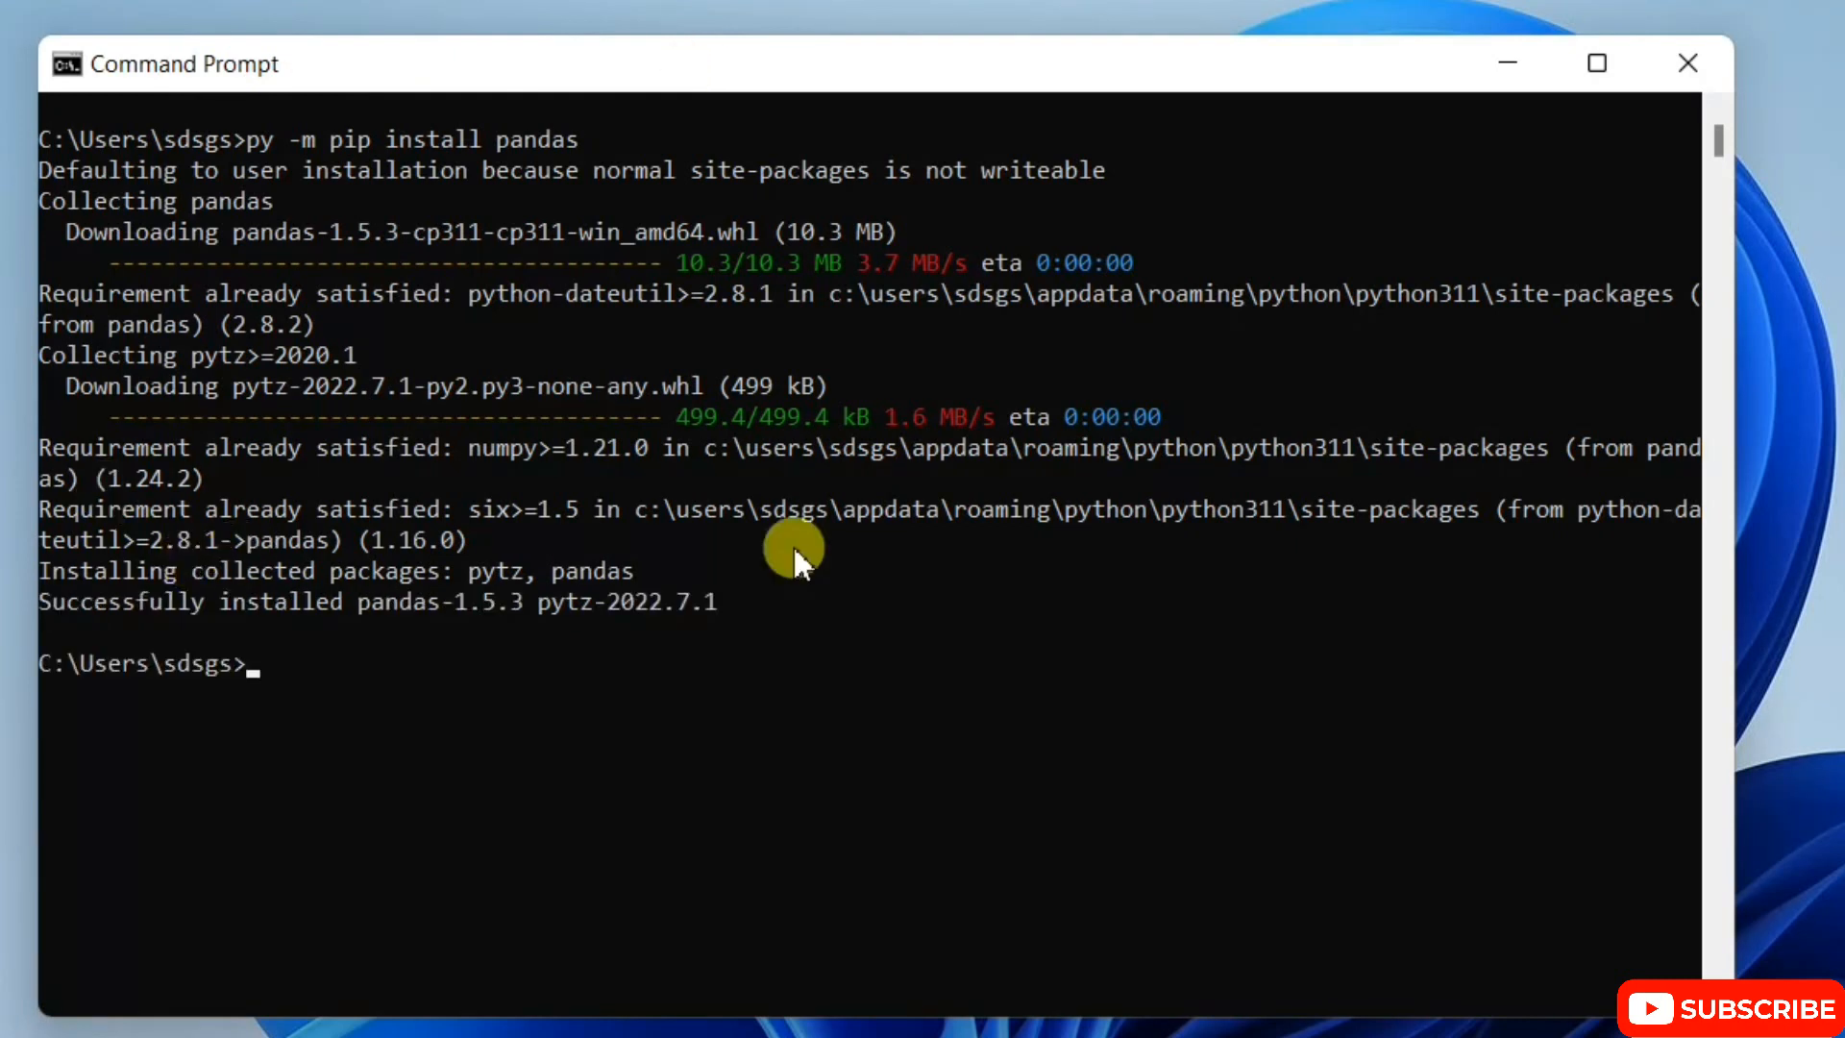
pyautogui.moveTo(496, 482)
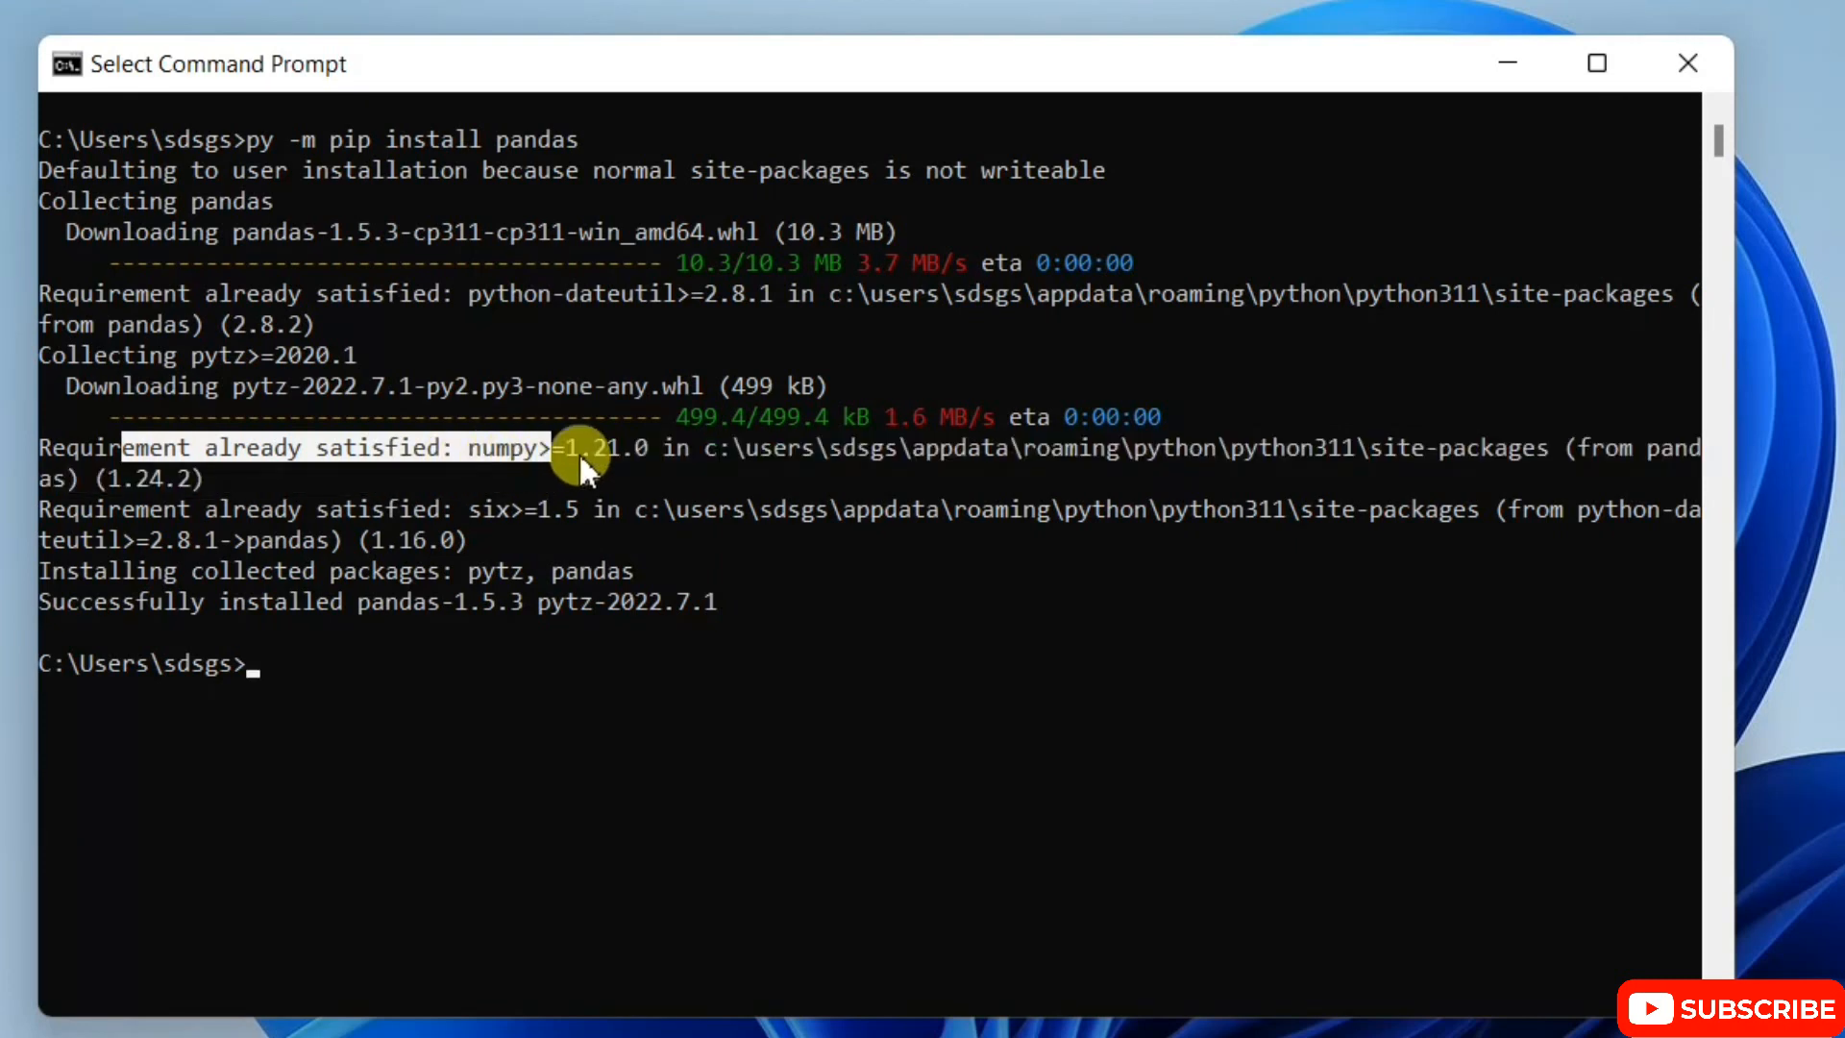
pyautogui.moveTo(436, 584)
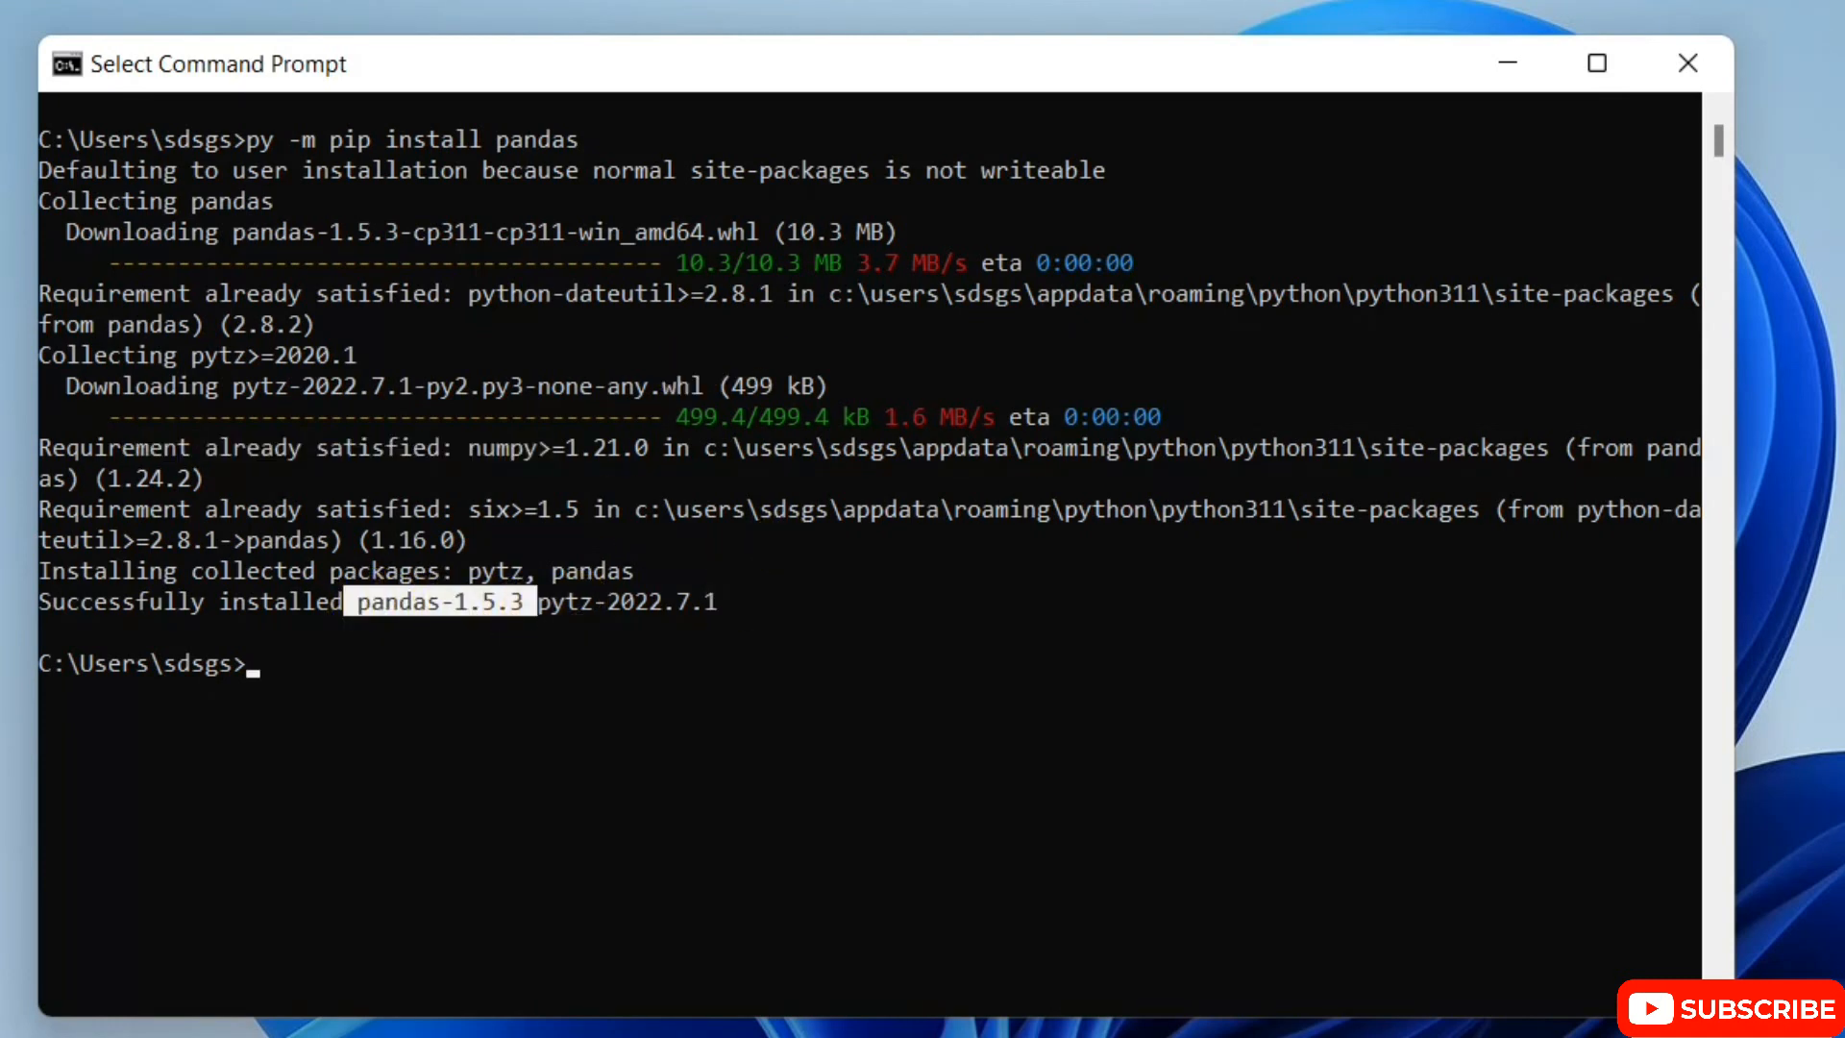
# Step: In IDLE Shell, run import pandas as pd
pyautogui.click(730, 1015)
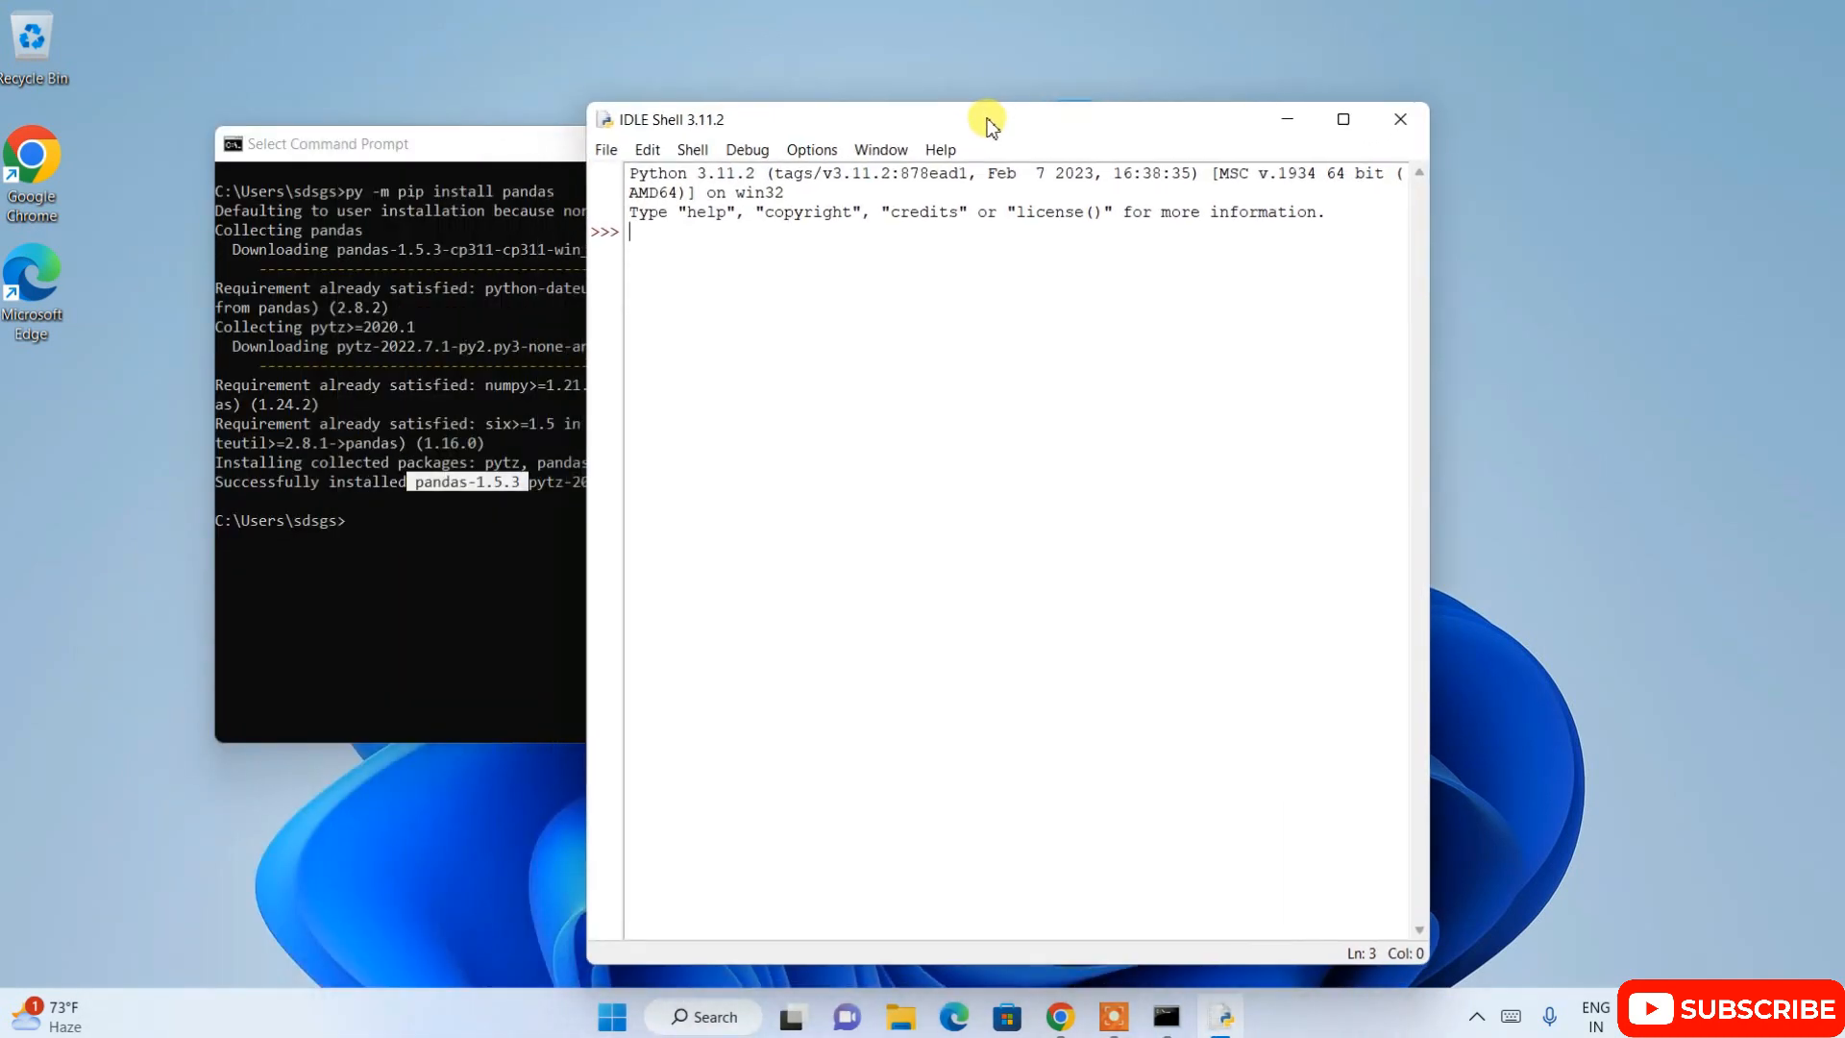
pyautogui.write('import pan')
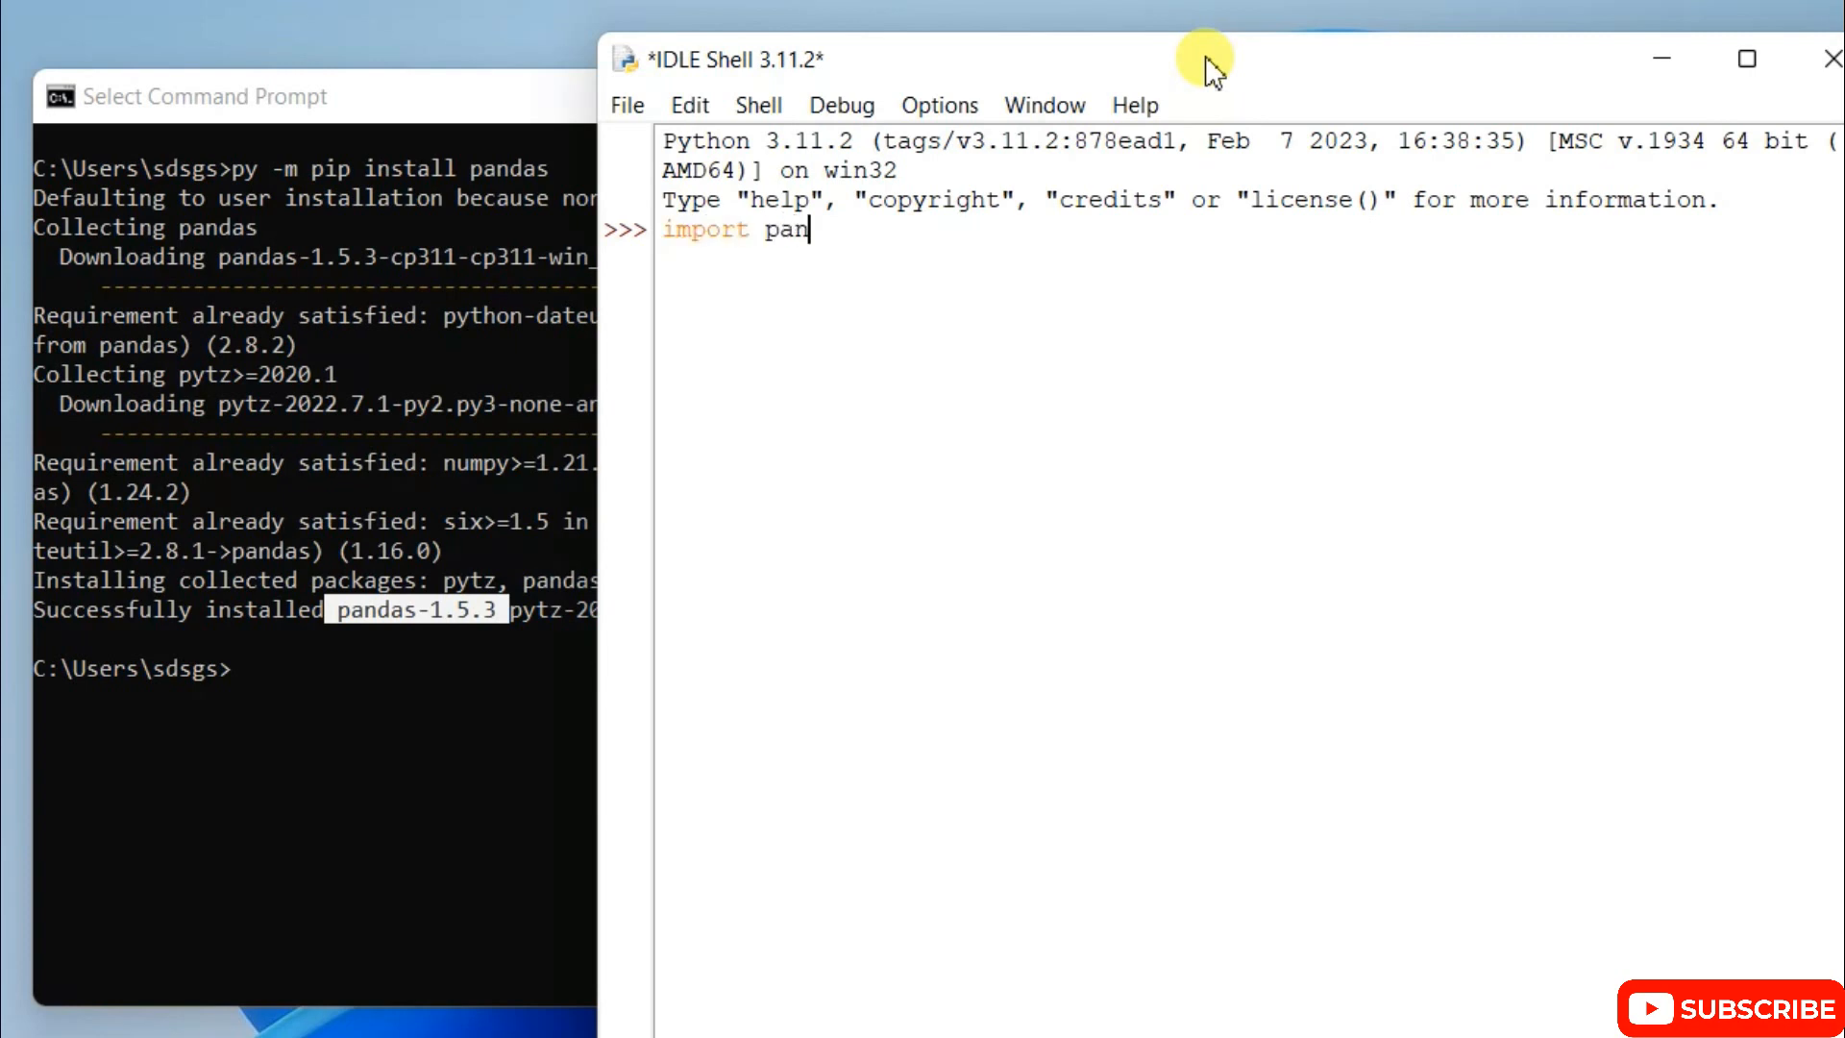
pyautogui.write('das as')
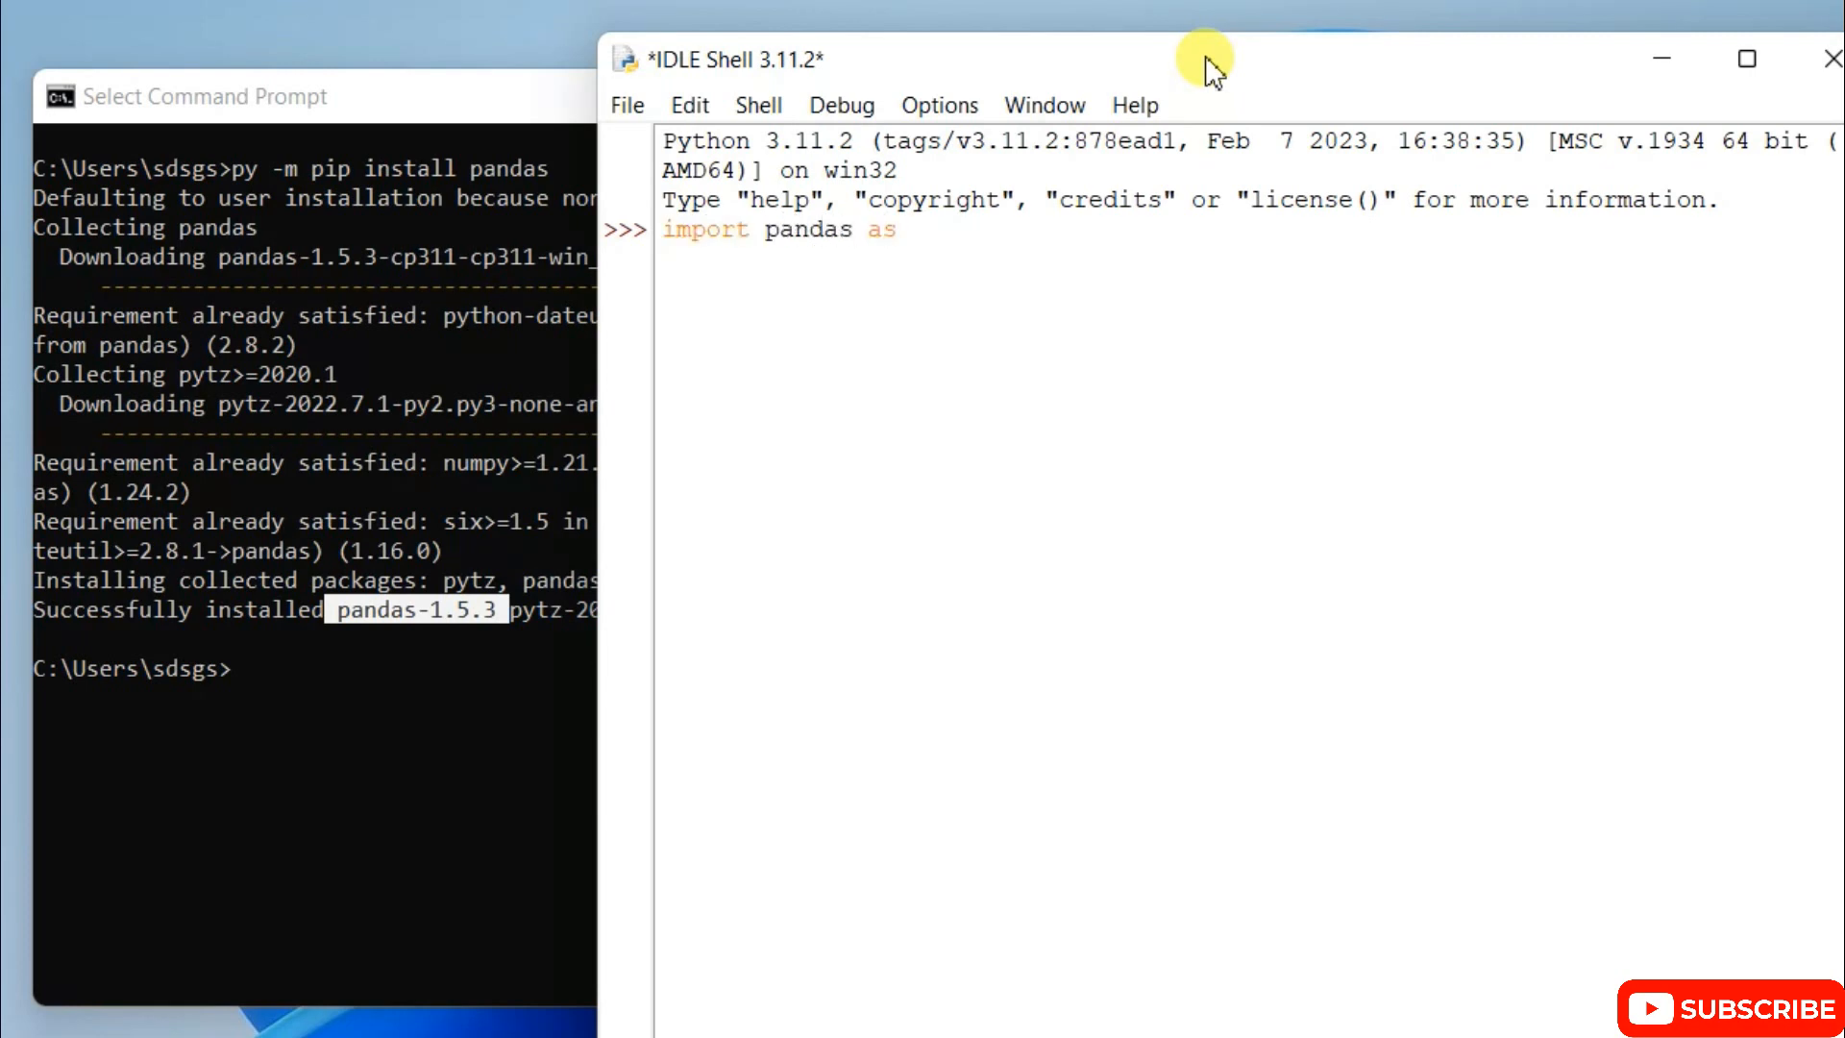
pyautogui.write('pd')
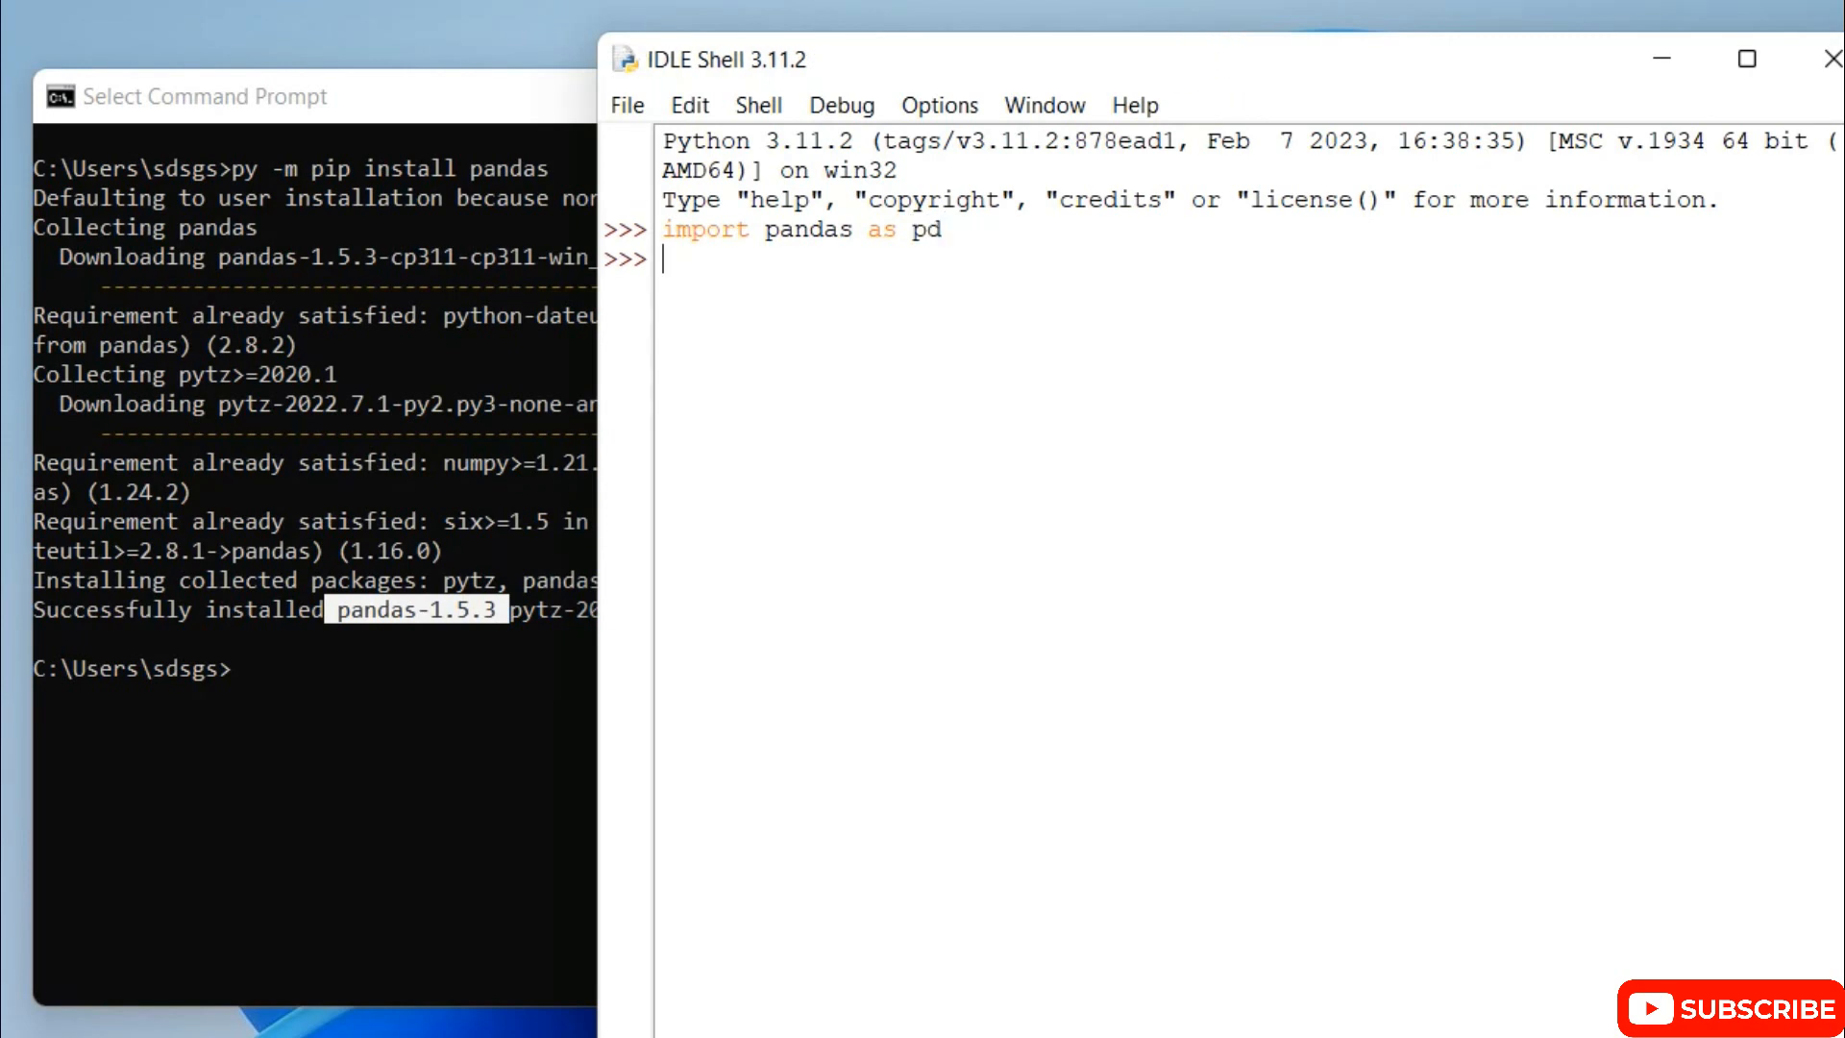
pyautogui.moveTo(1046, 227)
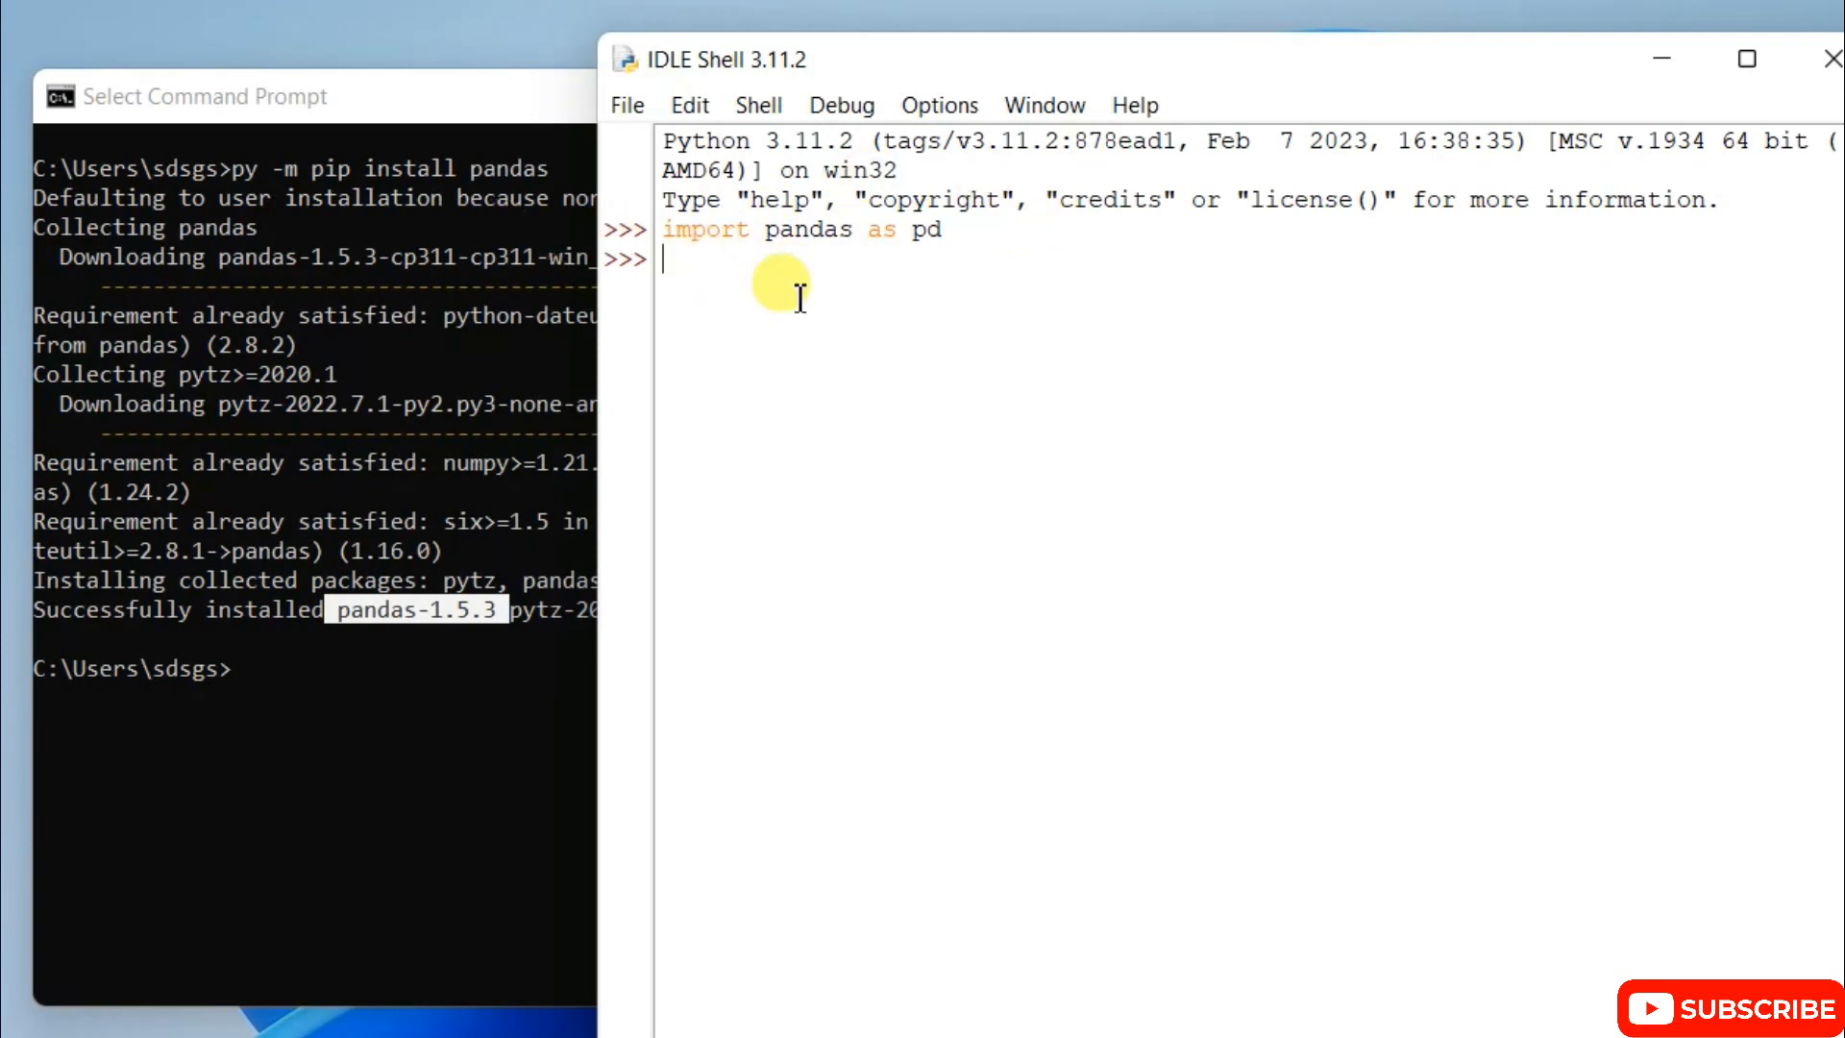
pyautogui.moveTo(771, 300)
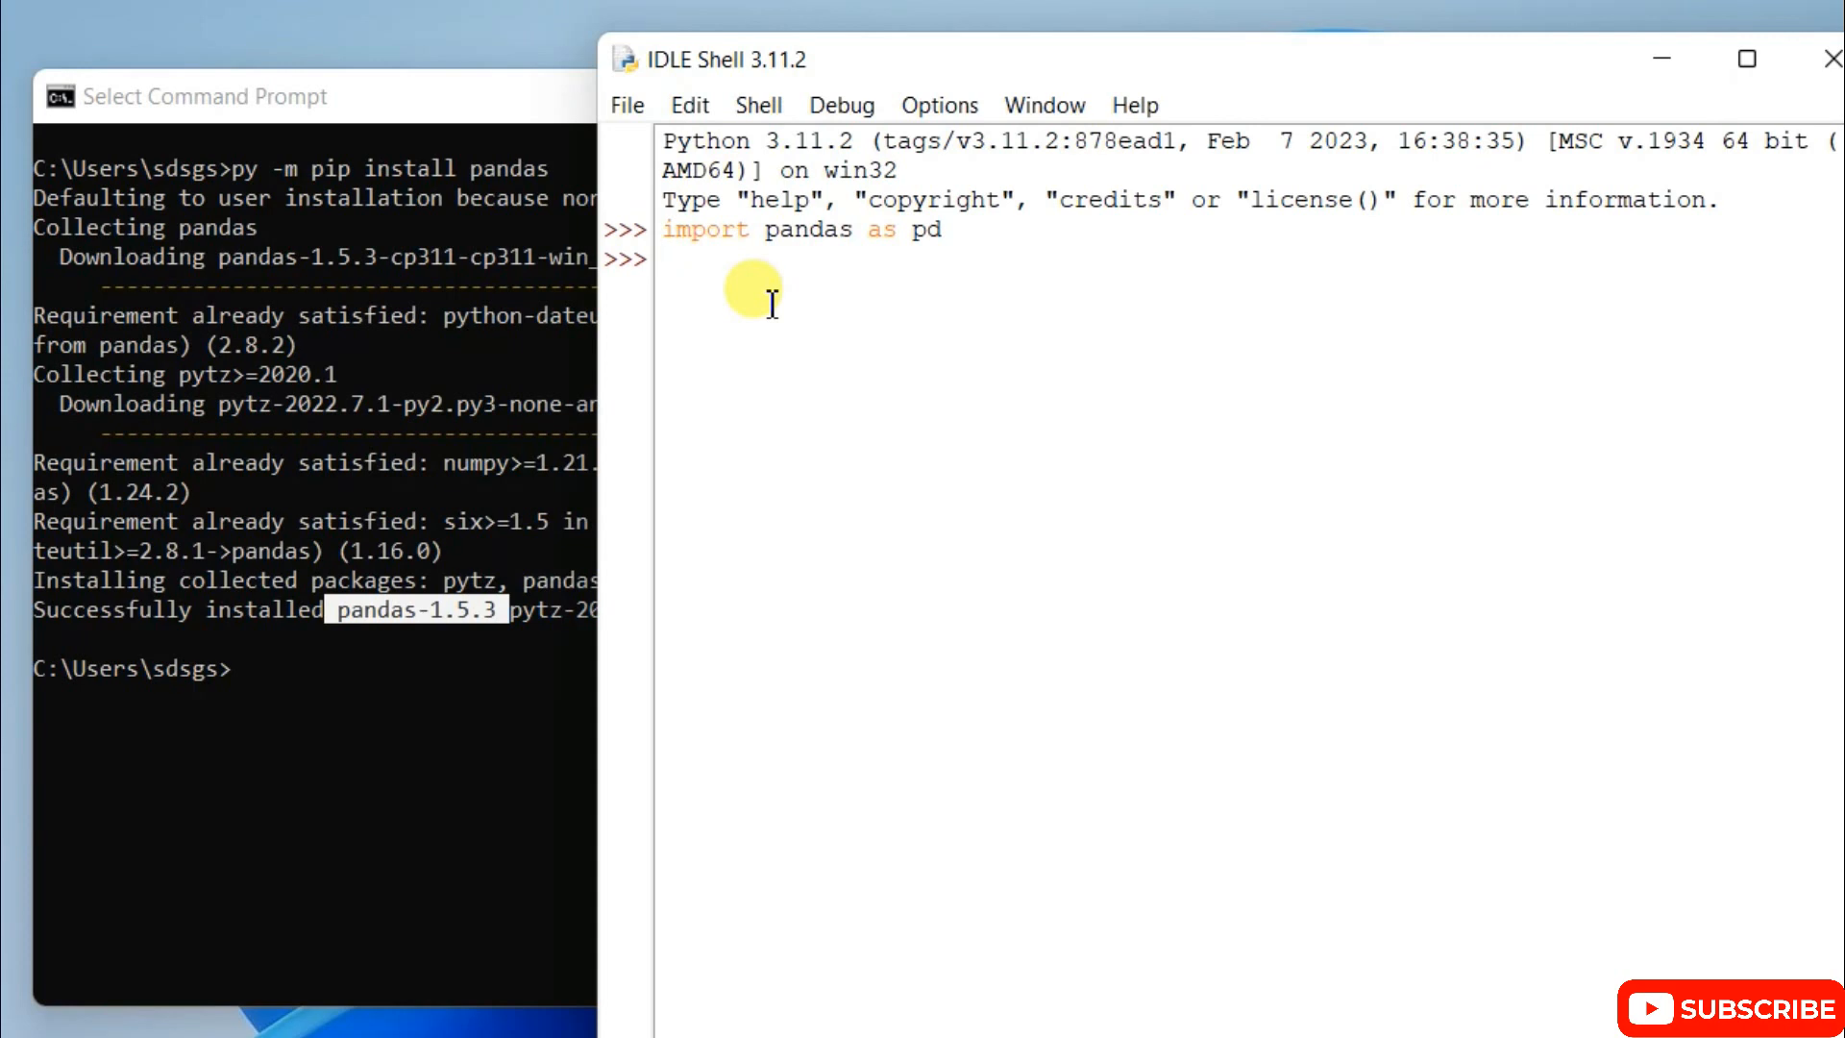
# Step: Evaluate pd.__version__, which returns '1.5.3'
pyautogui.write('pd')
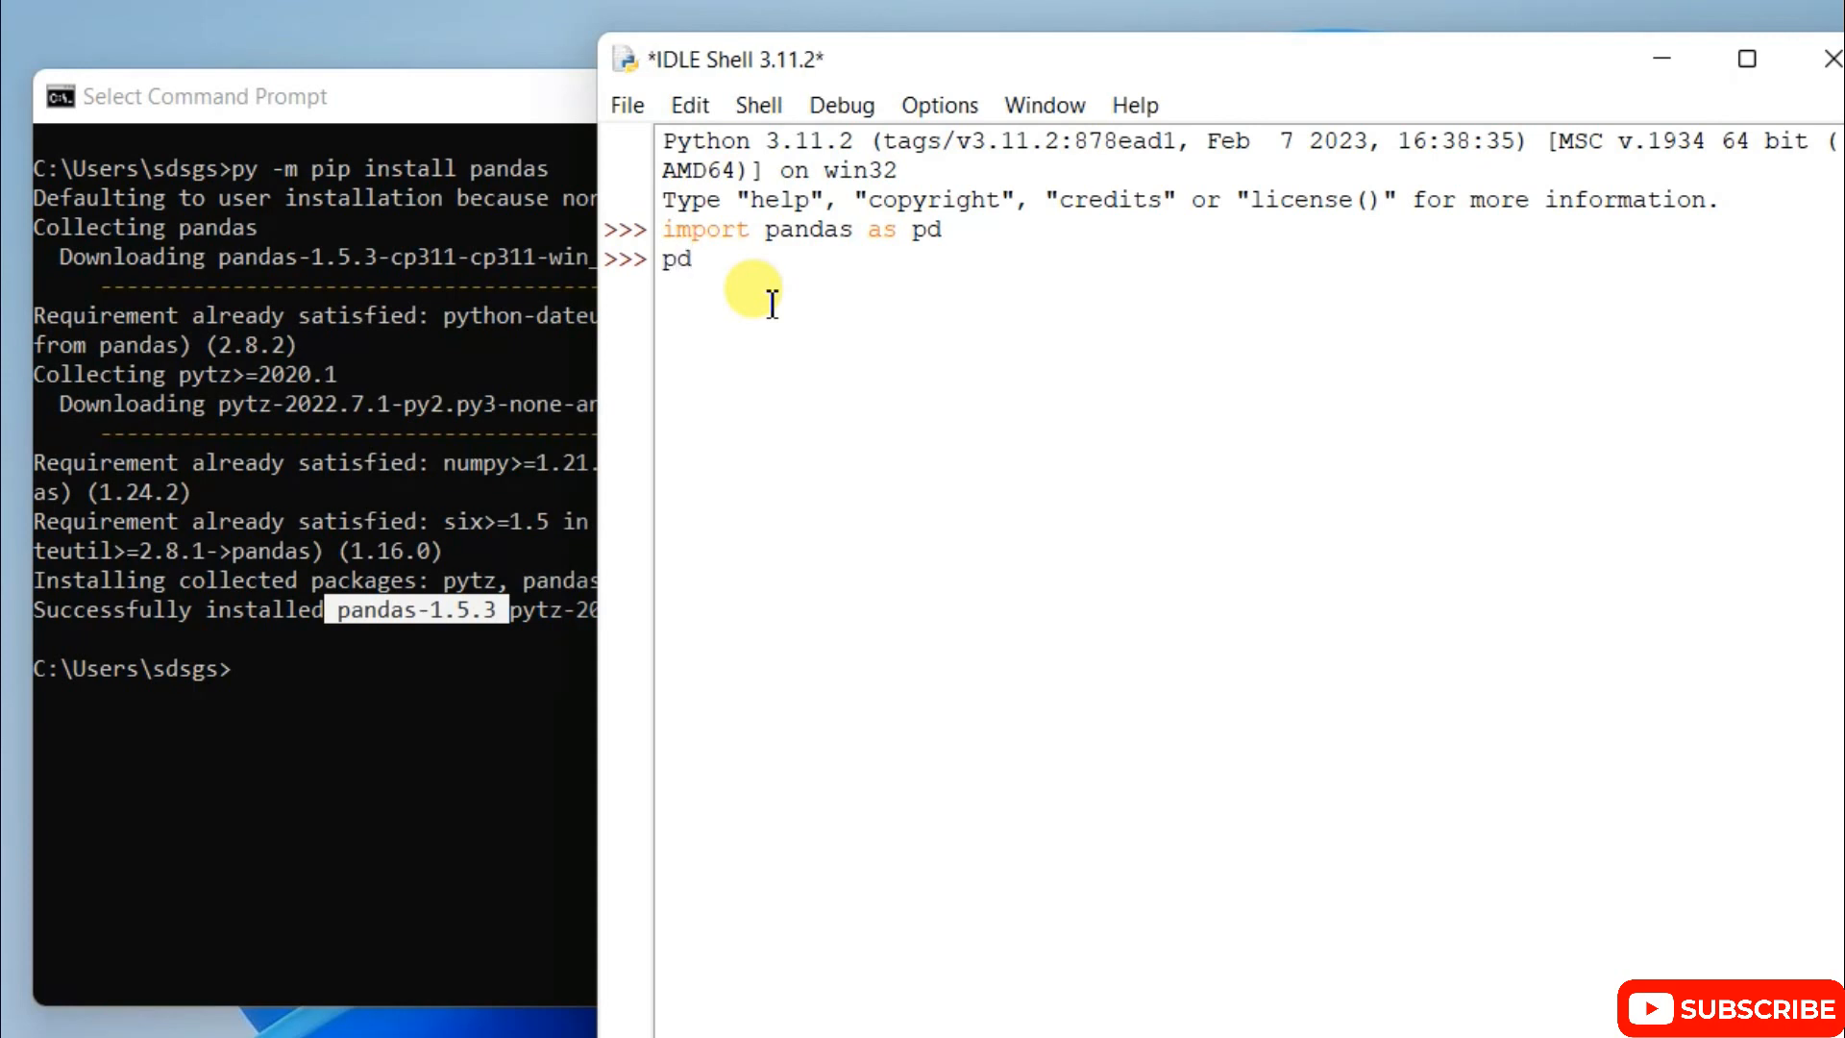
pyautogui.write('.__')
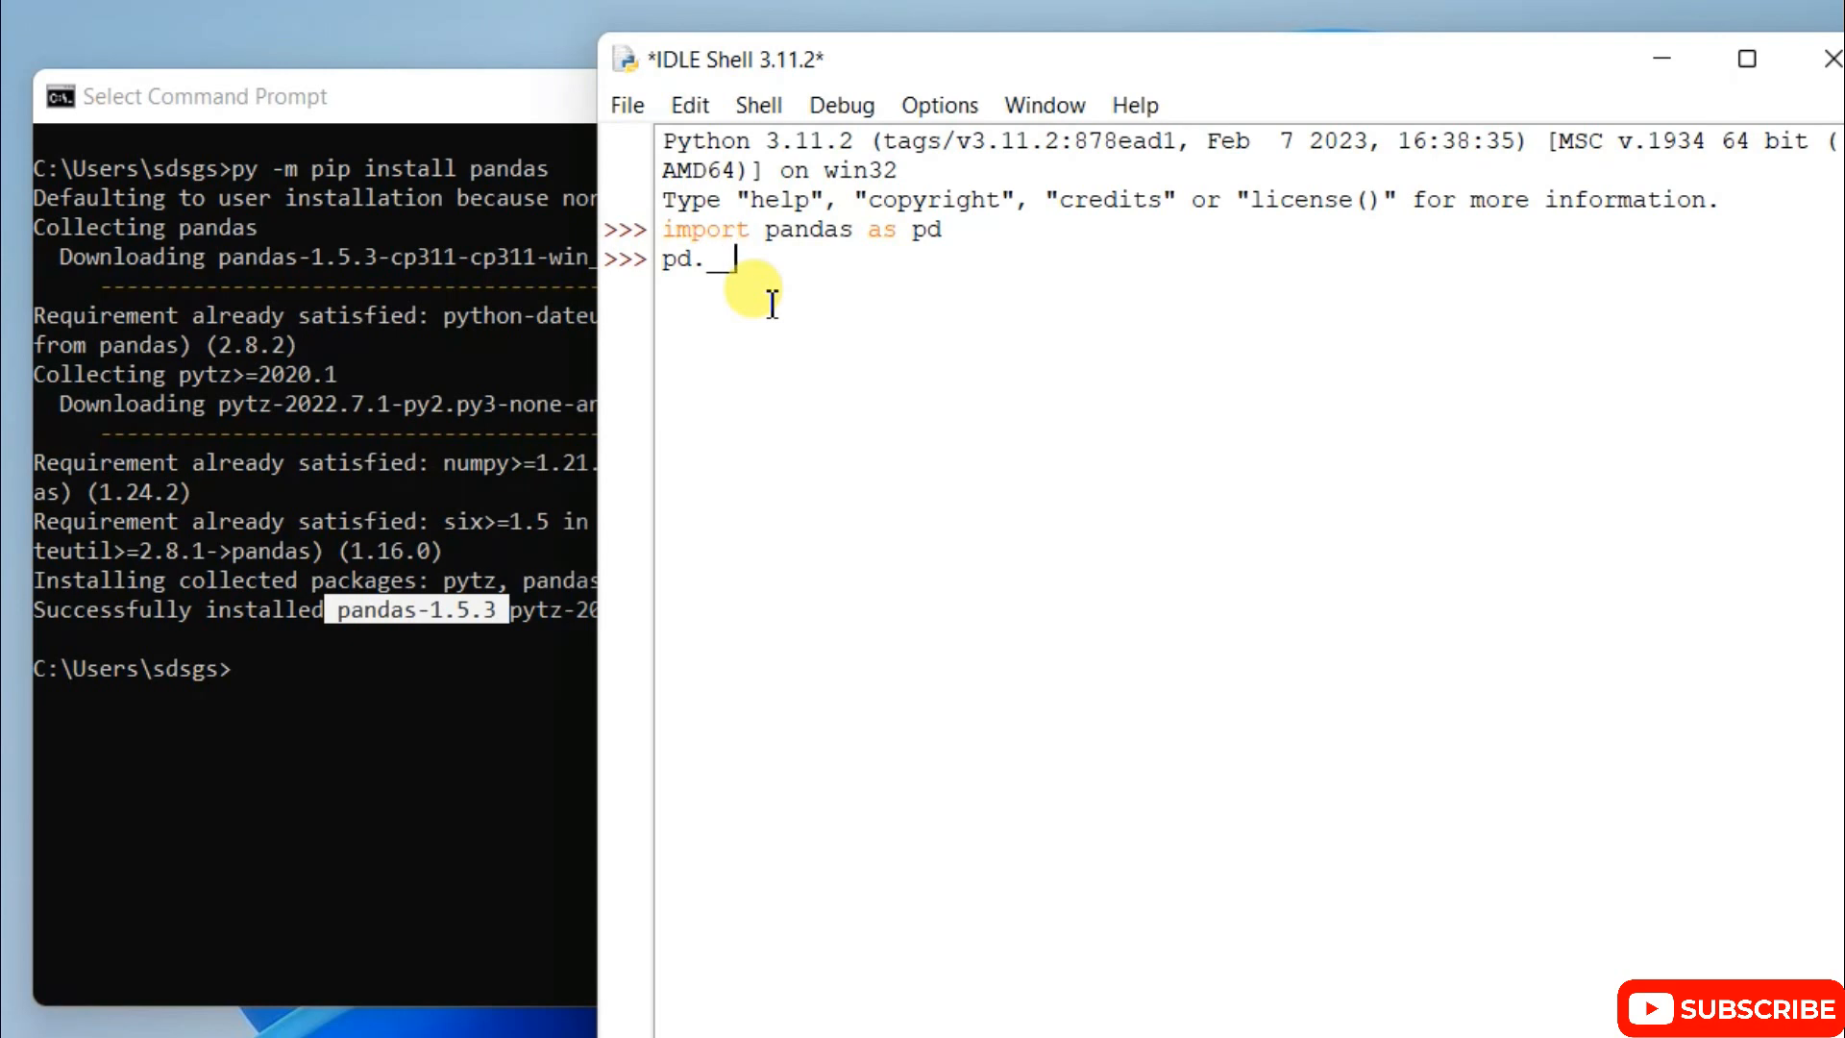
pyautogui.write('version__')
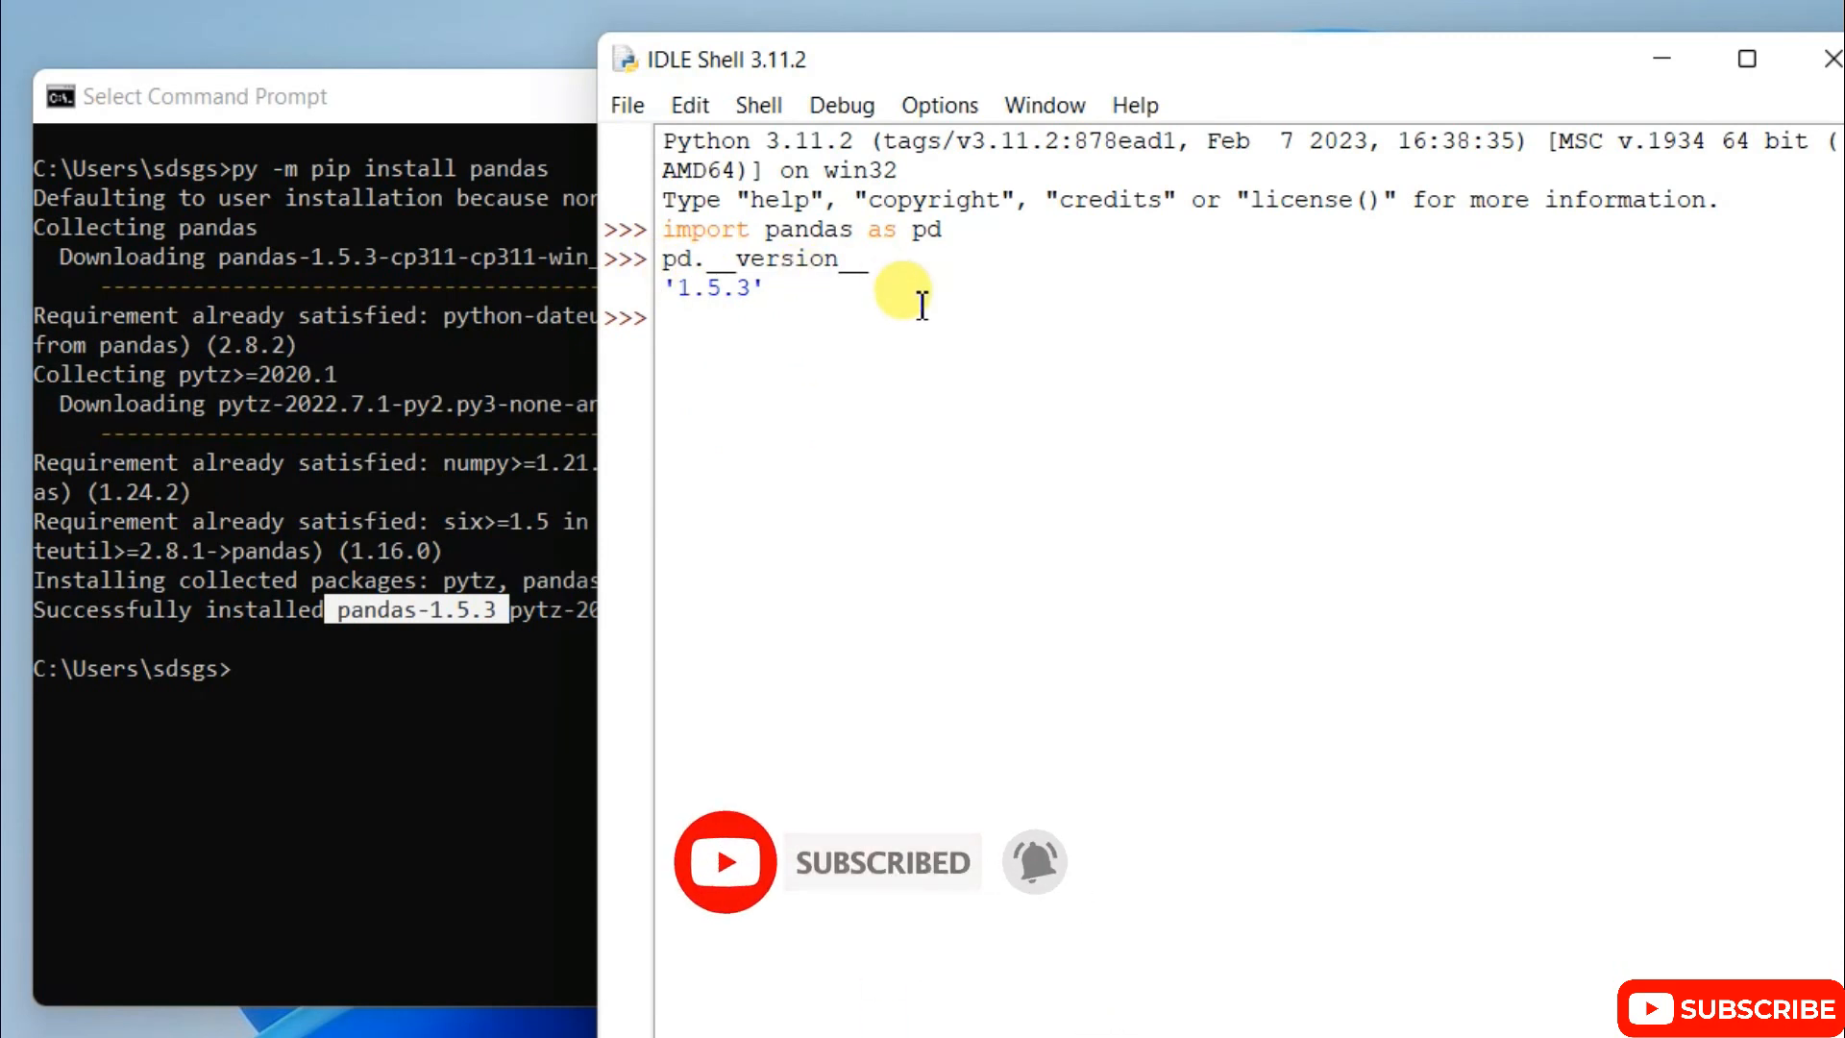
pyautogui.moveTo(493, 160)
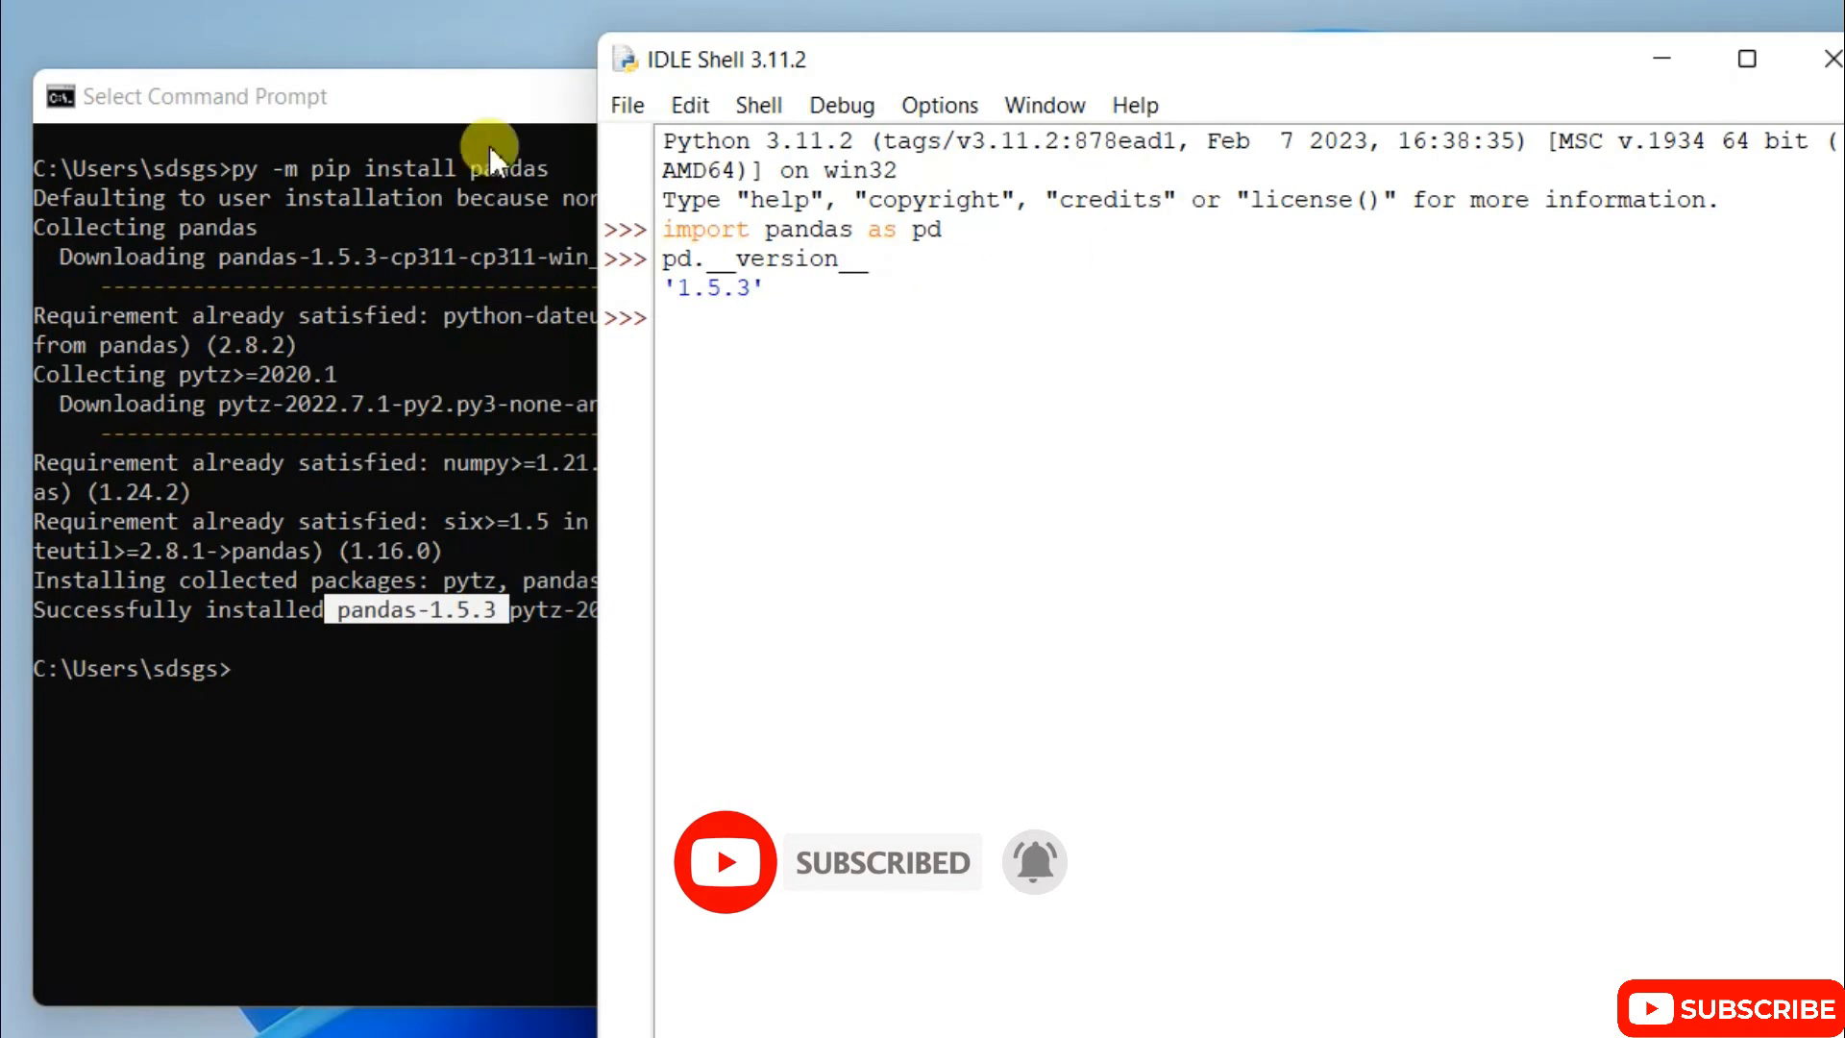